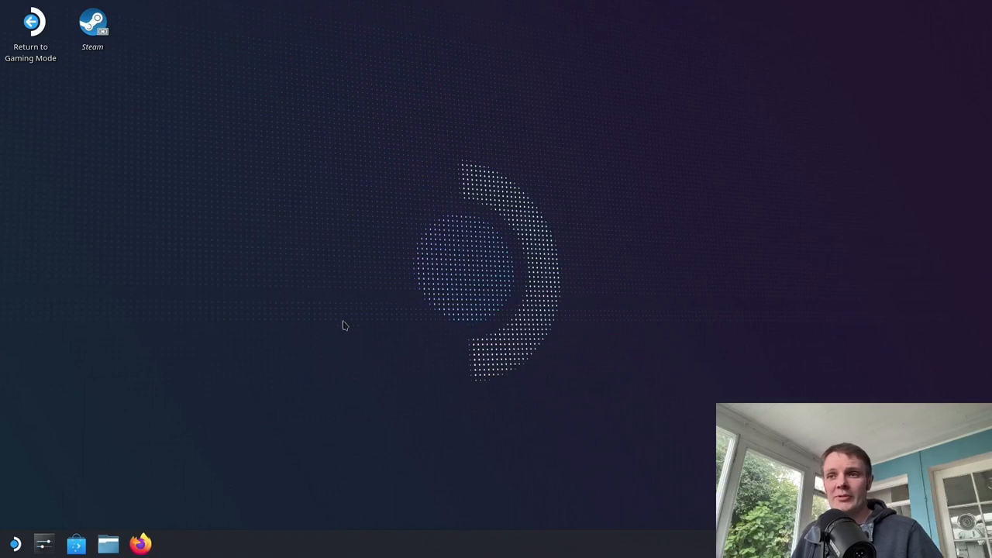
mouse_move(17, 539)
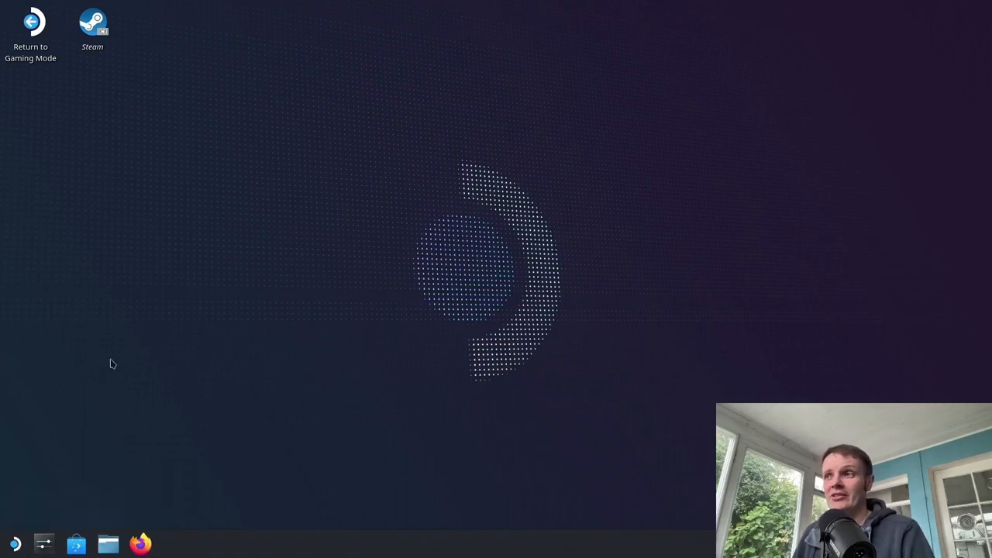
mouse_move(349, 272)
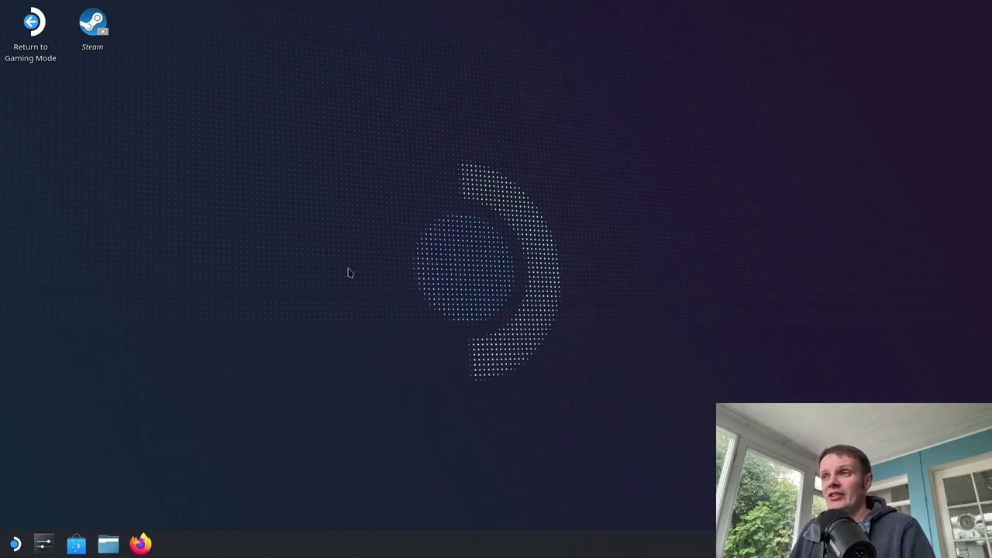
mouse_move(437, 232)
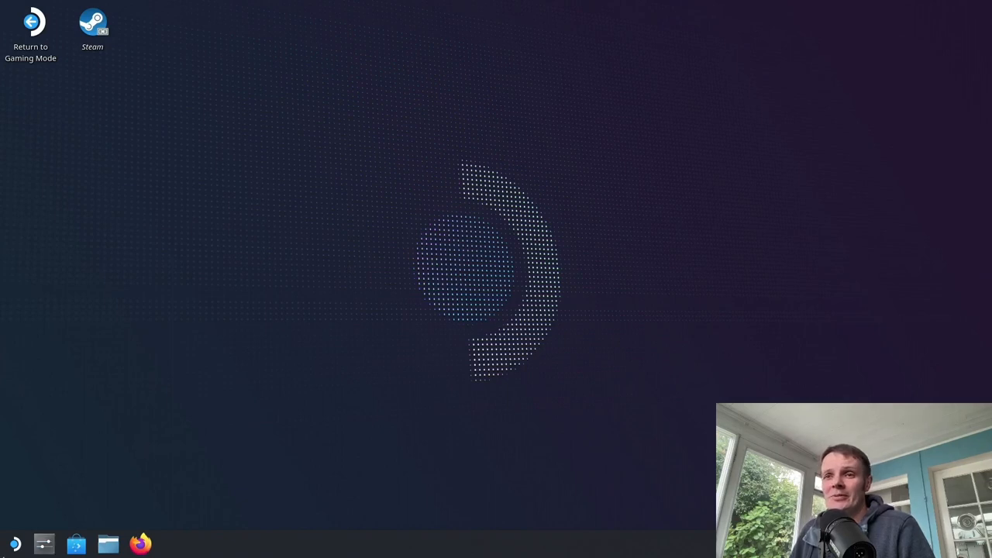
mouse_move(11, 541)
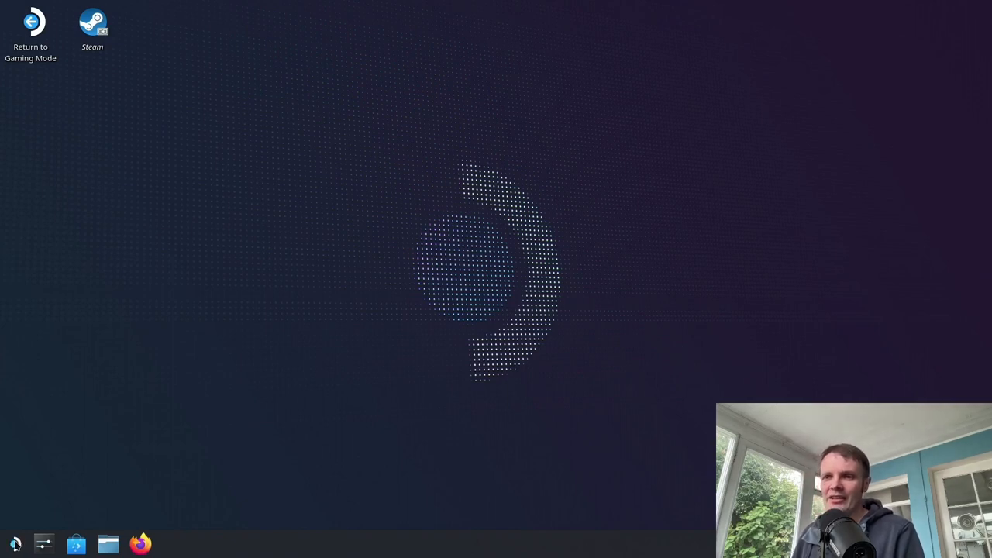
Step: Launch Konsole by searching 'konsole' in the application launcher
click(12, 540)
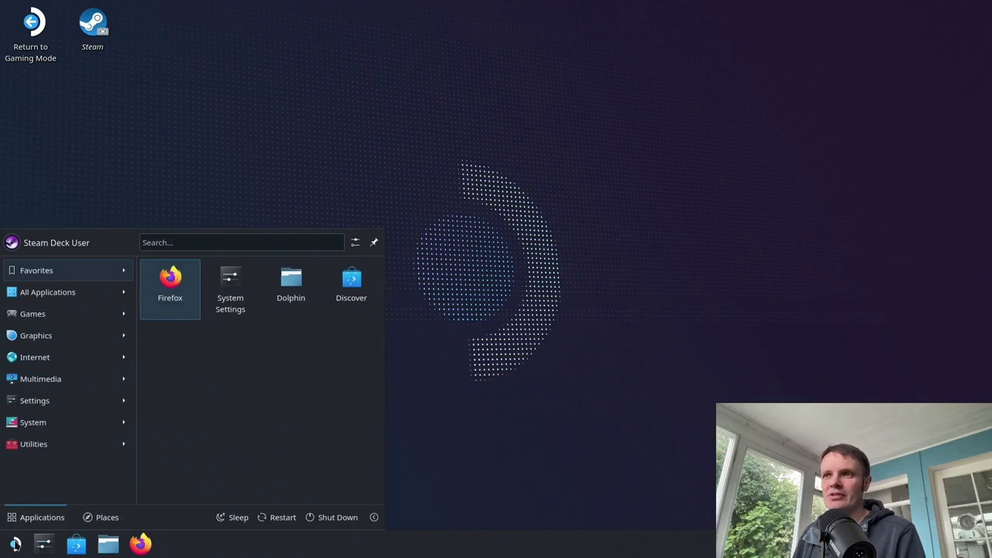
text(k)
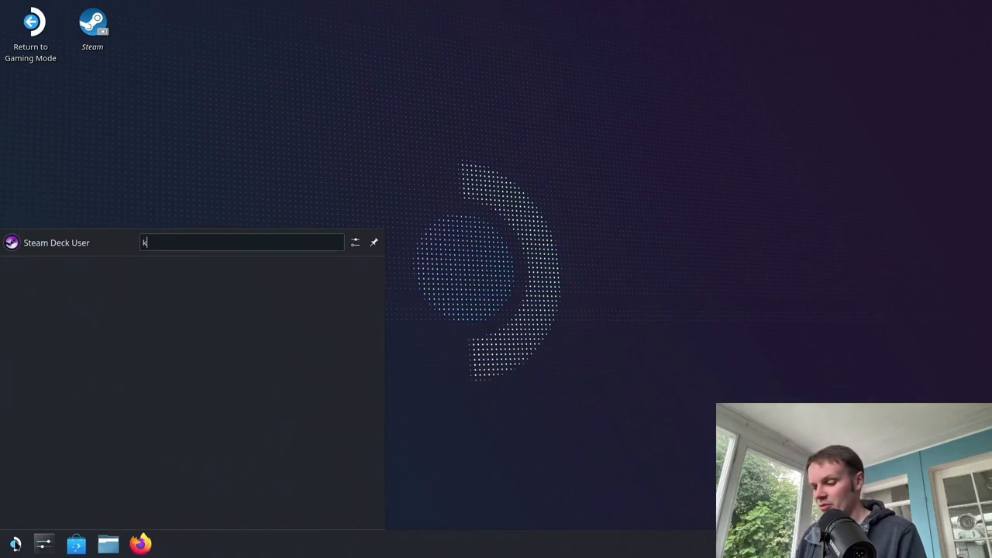
text(onsol)
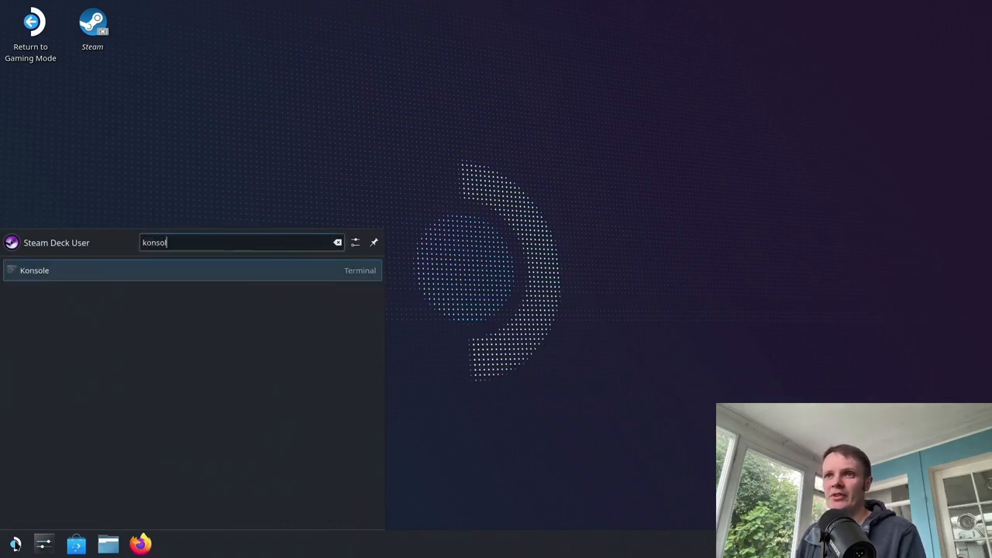
click(32, 271)
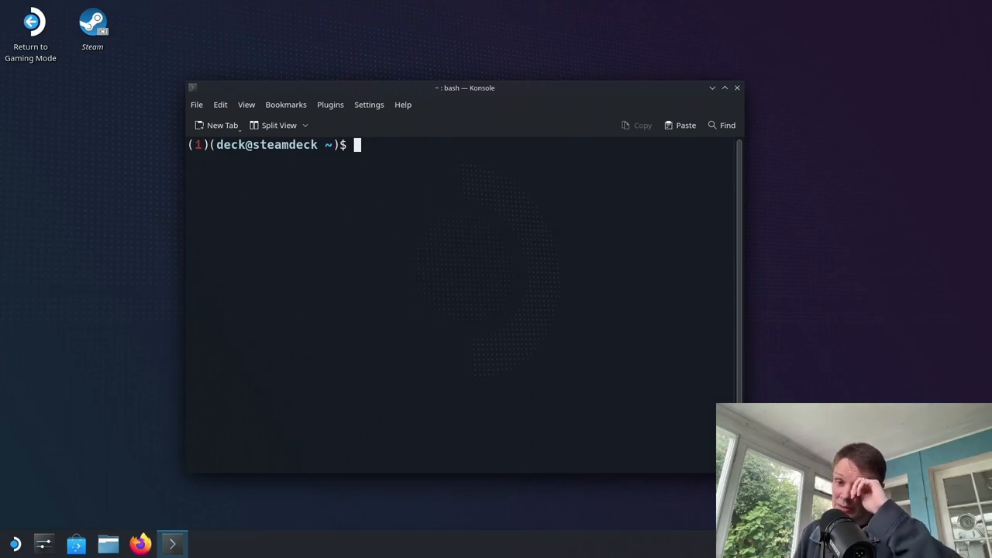
mouse_move(455, 501)
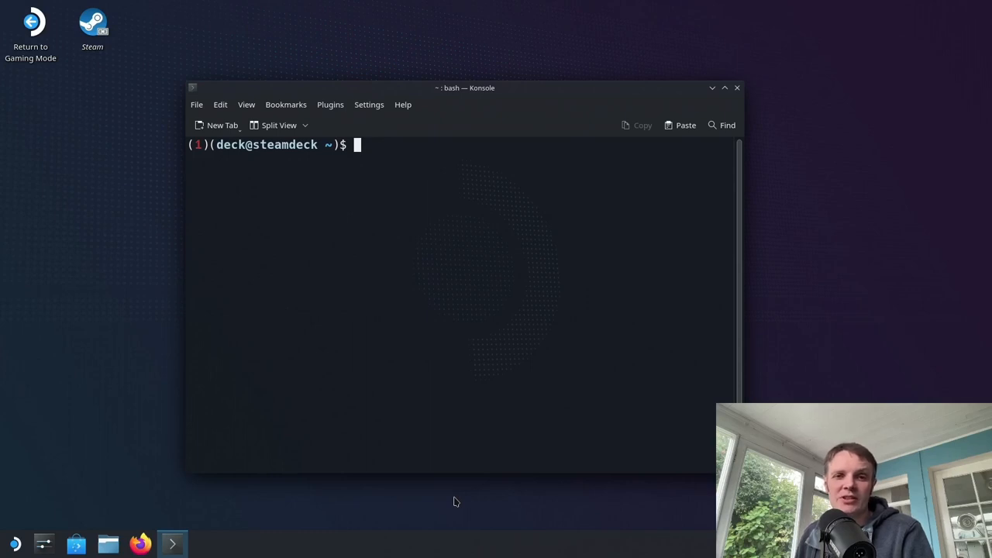
mouse_move(272, 466)
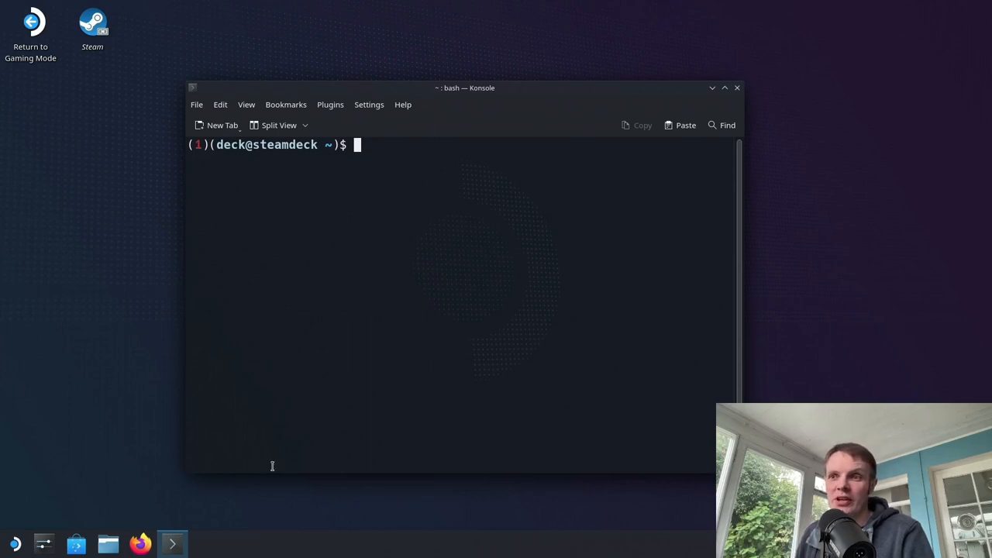
mouse_move(139, 544)
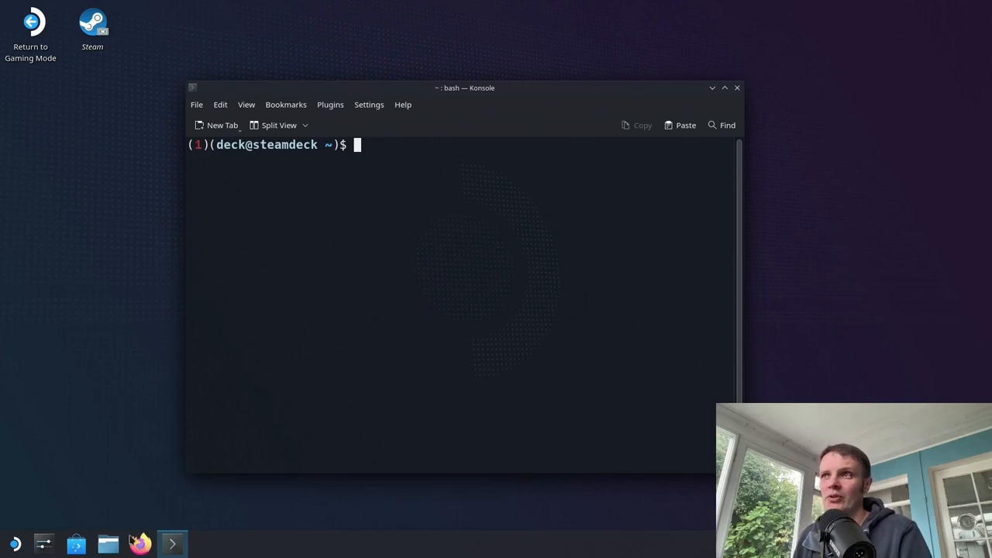
mouse_move(140, 543)
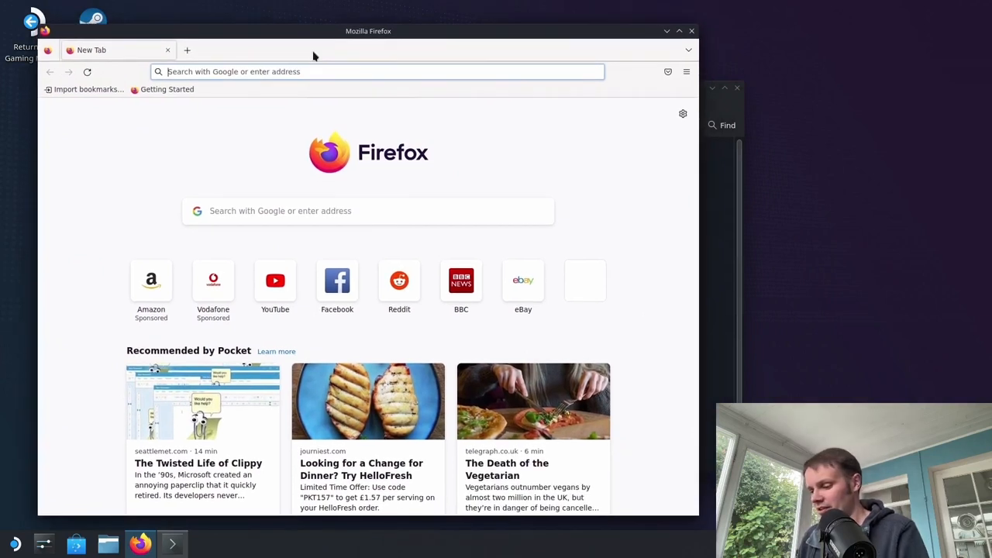
Step: Load brew.sh in Firefox and scroll to the one-line Install Homebrew command
text(brew.sh)
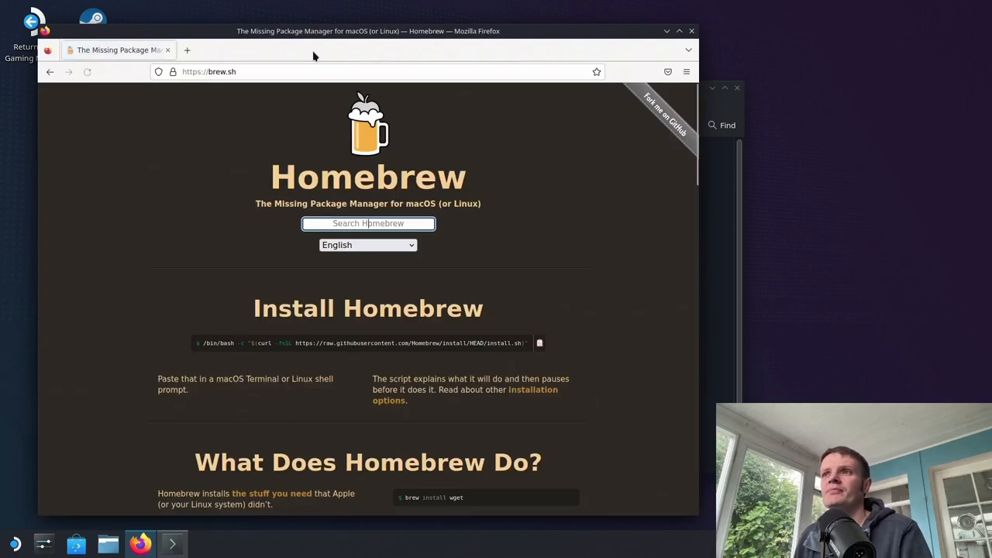
scroll(down, 3)
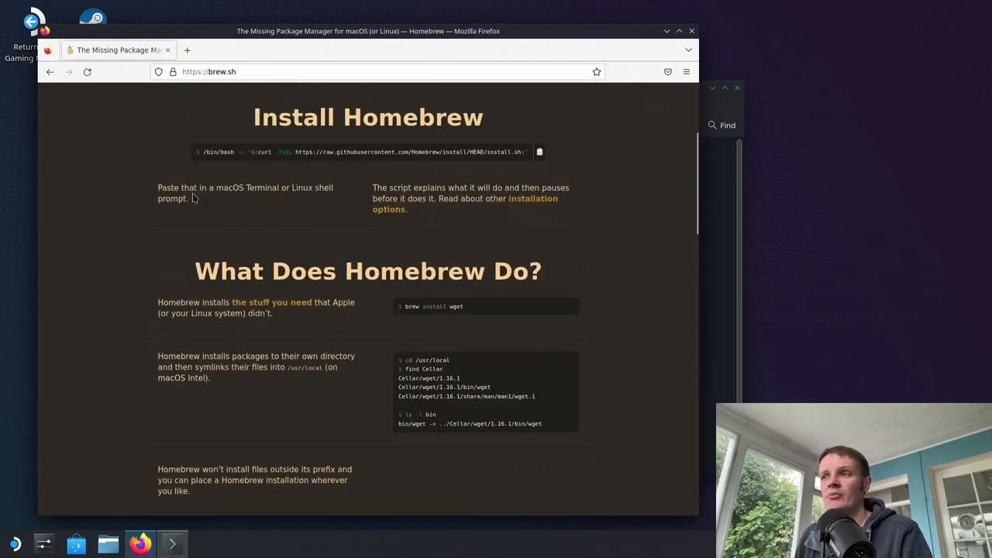
mouse_move(358, 219)
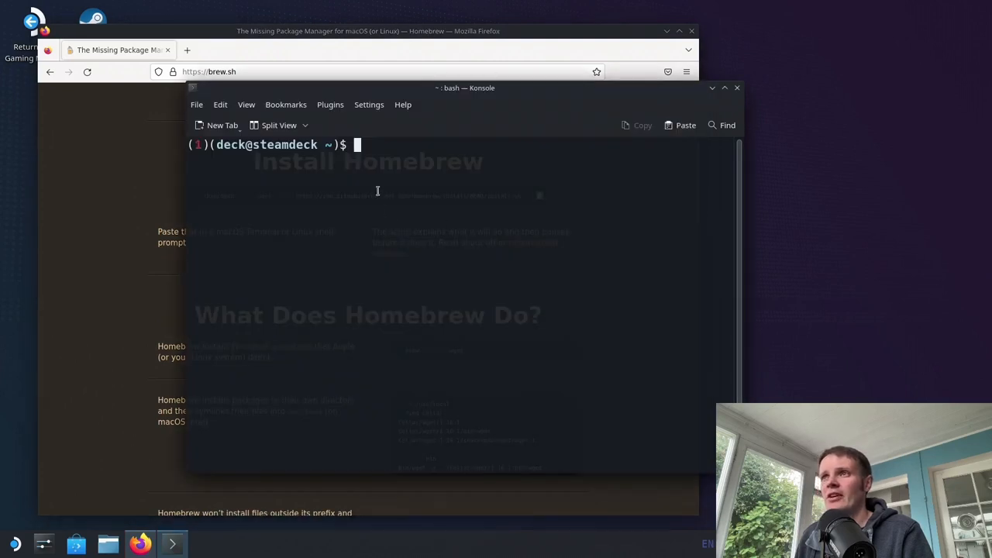
mouse_move(395, 154)
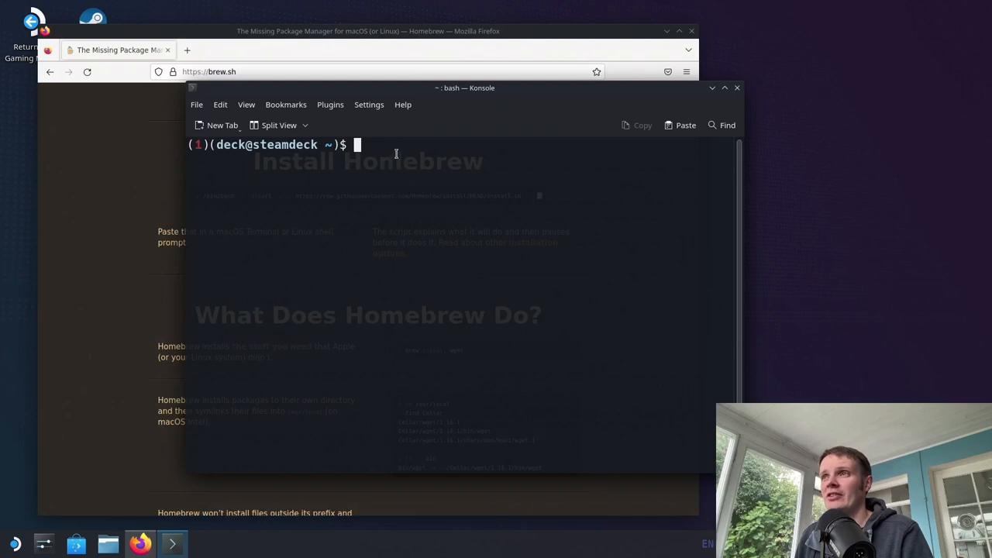
Step: Run the Homebrew install script, clear the failed sudo output, and paste the installer again
text(/bin/bash -c "$(curl -fsSL https://raw.githubusercontent.com/Homebrew/install/HEAD/install.sh)"~)
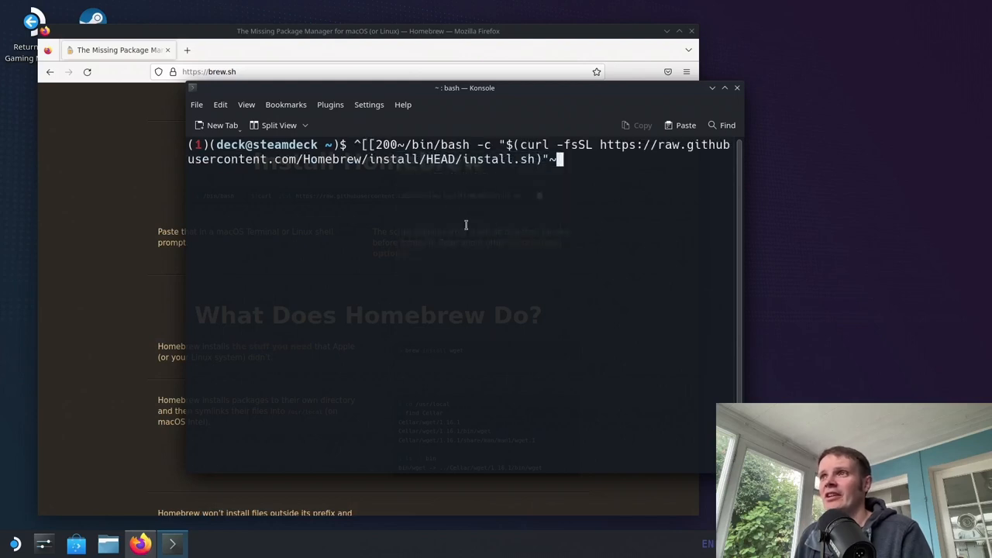
key(Return)
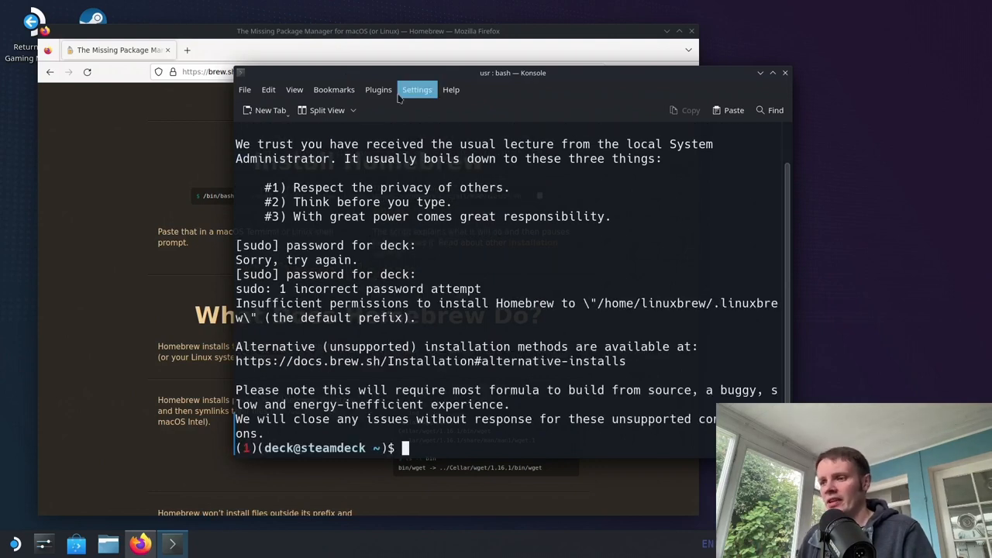
text(clear)
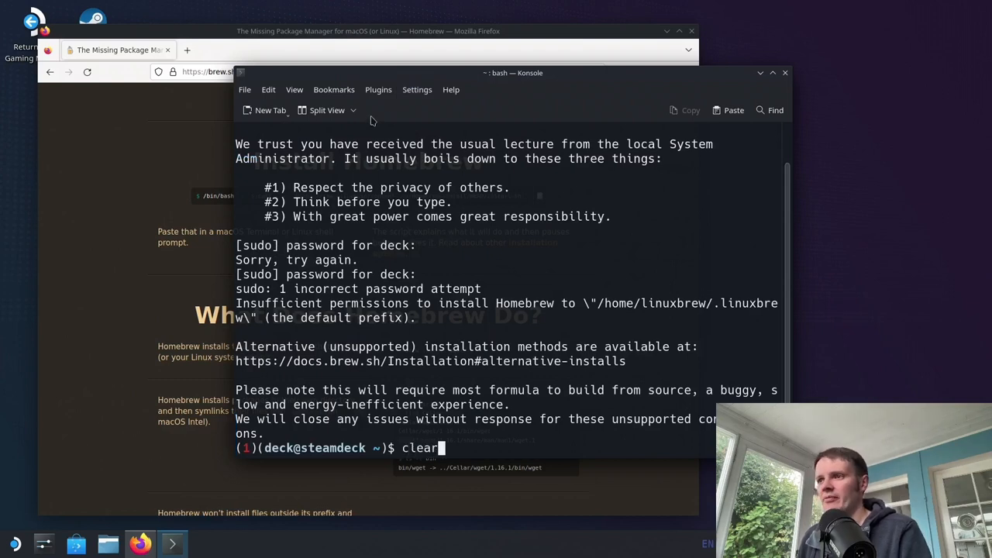
key(Return)
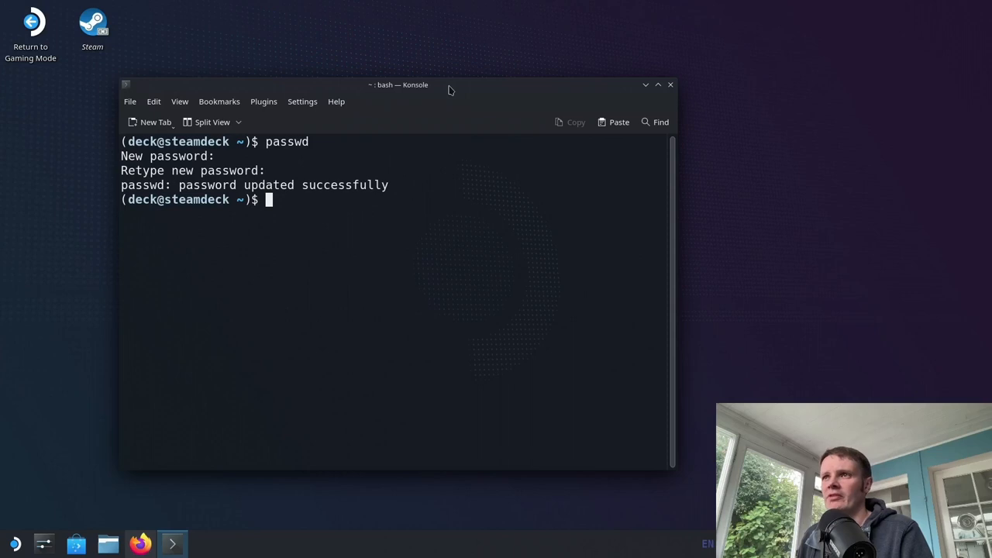
text(/bin/bash -c "$(curl -fsSL https://raw.githubusercontent.com/Homebrew/install/HEAD/install.sh)")
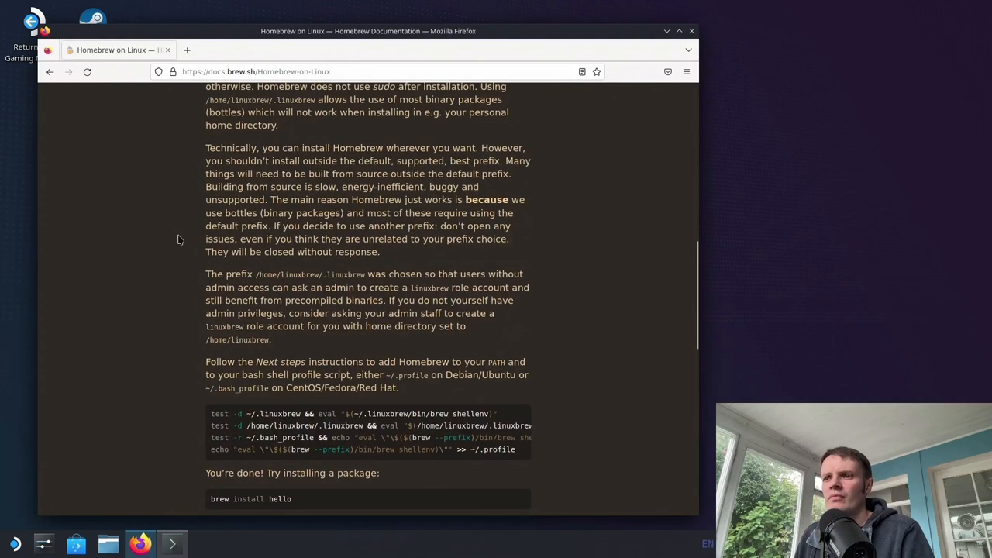
mouse_move(692, 31)
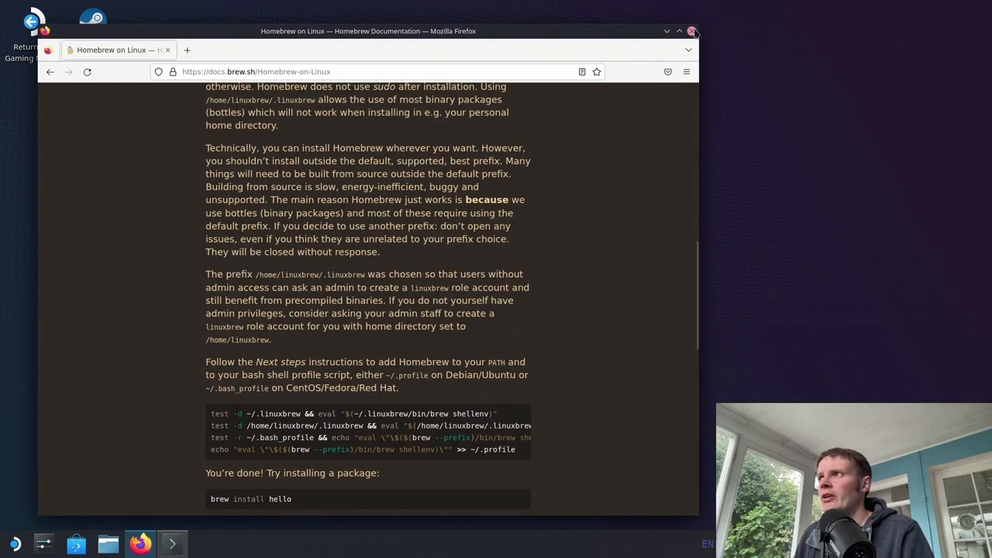
Step: On the Homebrew-on-Linux docs, select the paragraph about the default install prefix
scroll(up, 3)
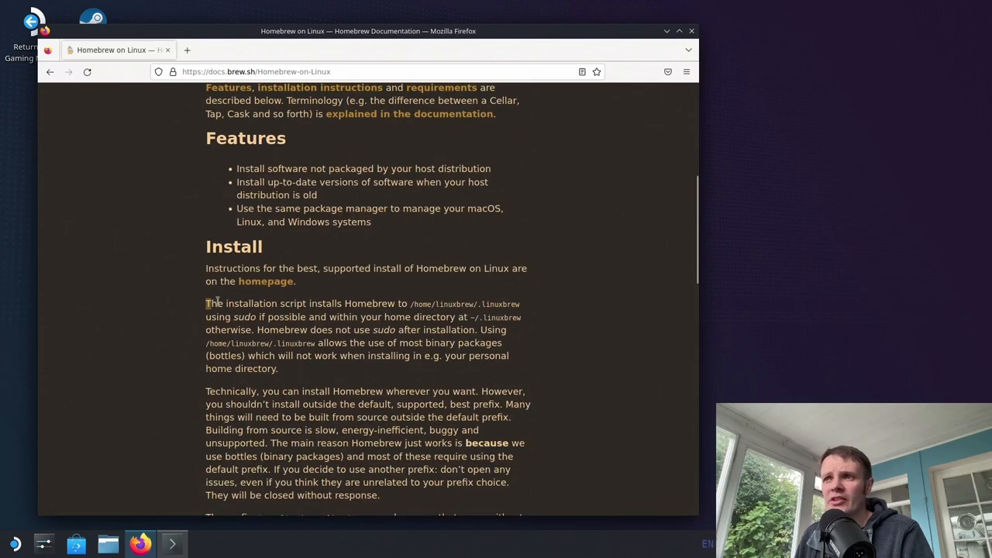
drag(206, 303, 519, 303)
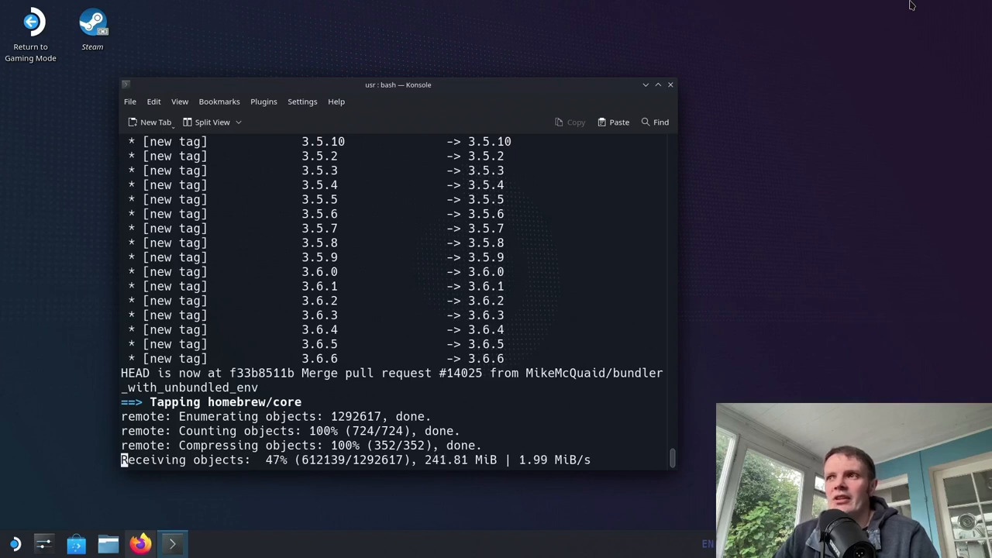
Step: Open a second Konsole session while the Homebrew installer keeps downloading
click(151, 121)
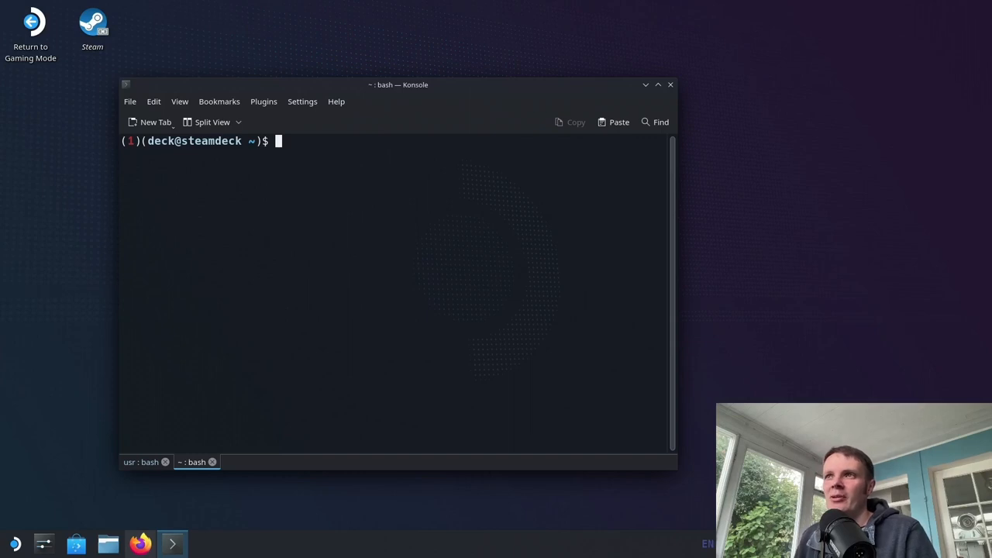
Step: Start Python and enter print("Hello"), removing a stray character
text(python -V)
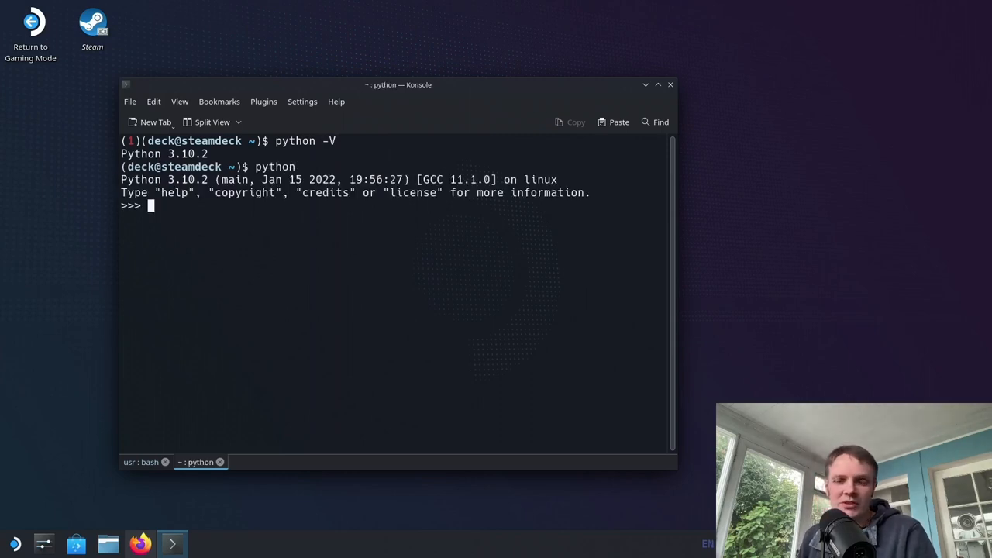
text(p)
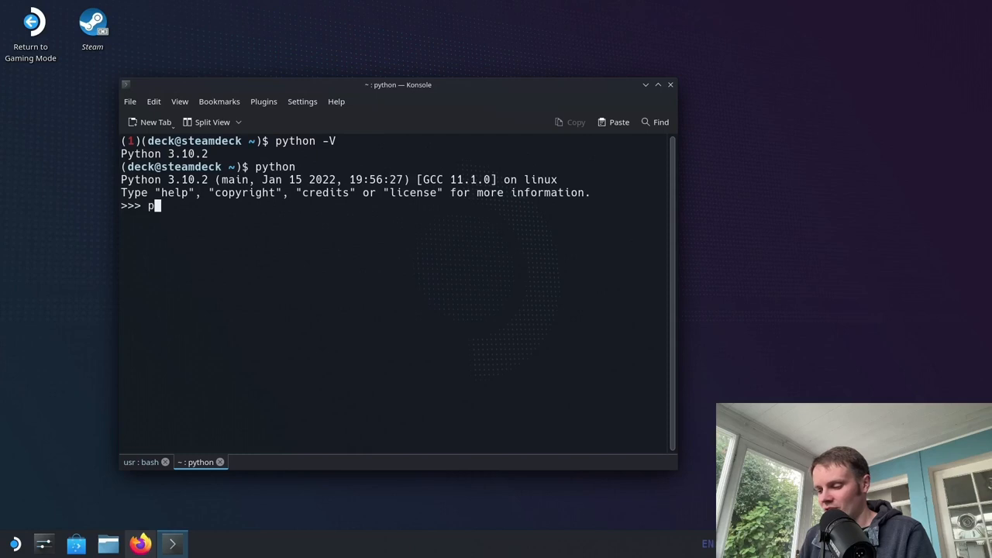
text(r)
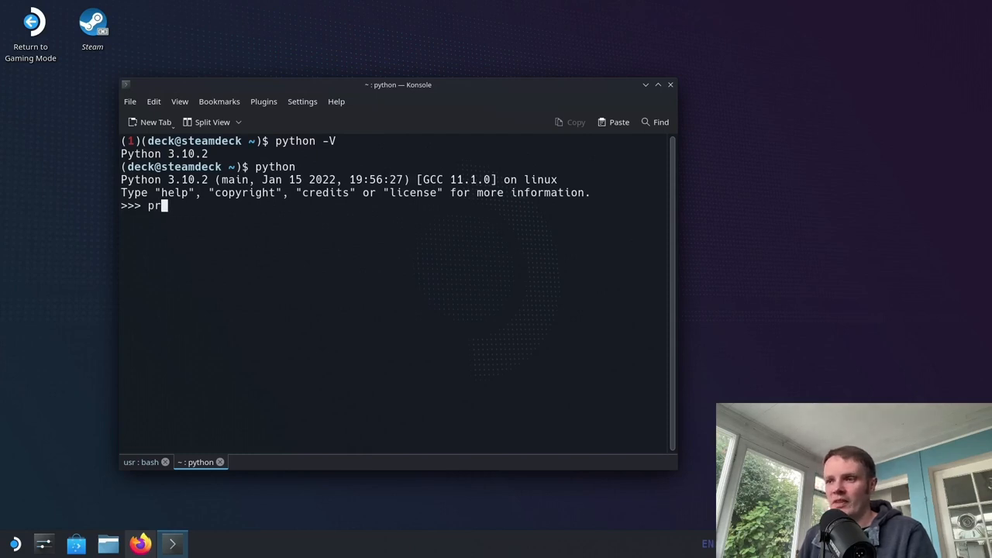
text(int()
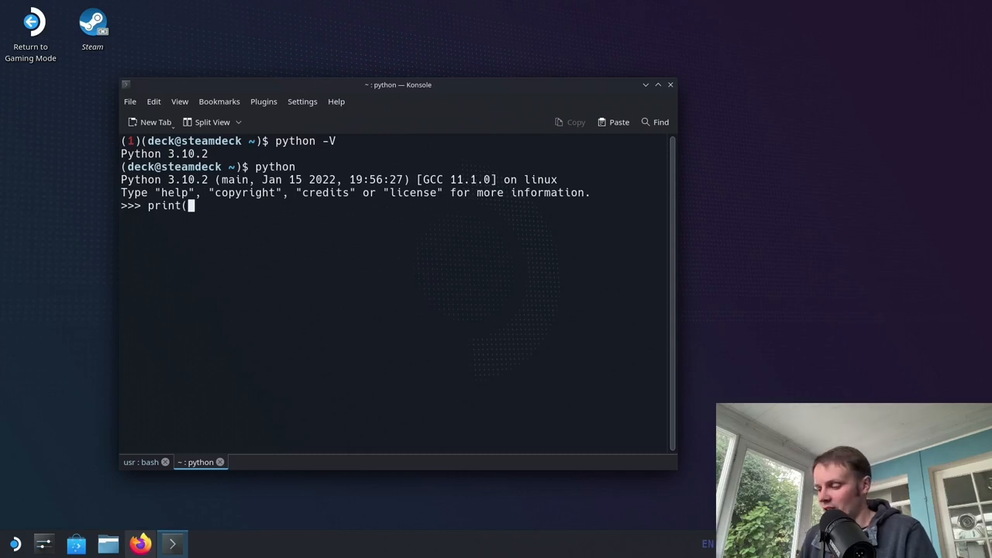
text(")
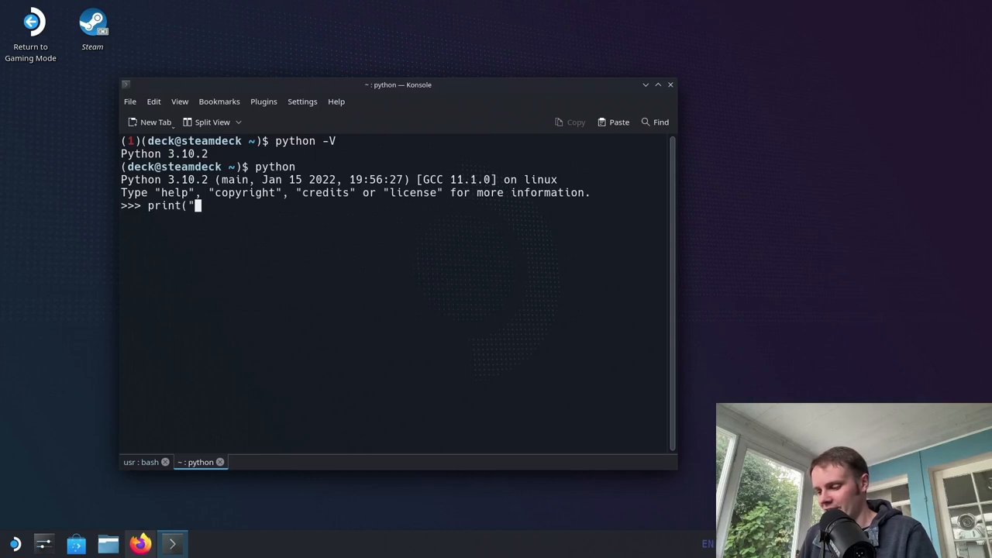
text(He)
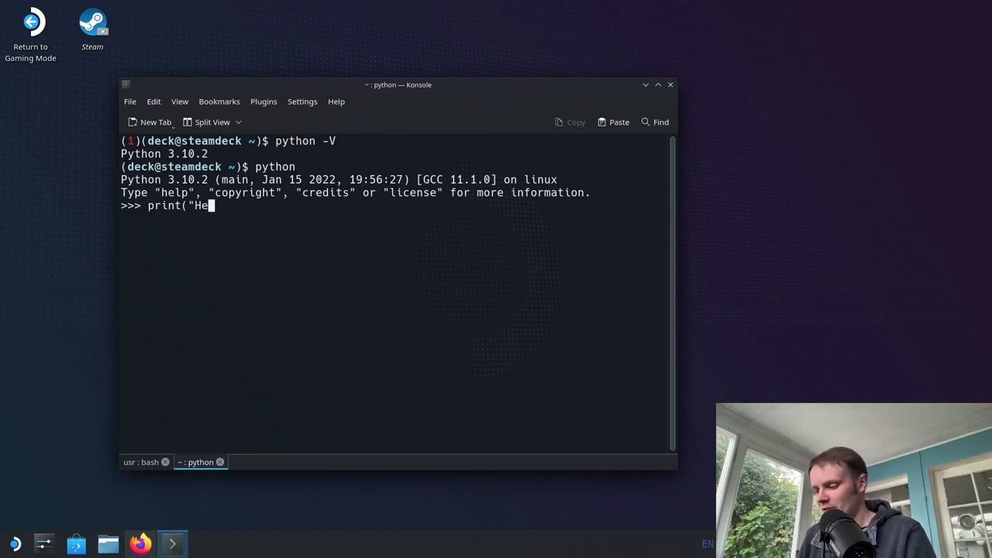
text(llo@)
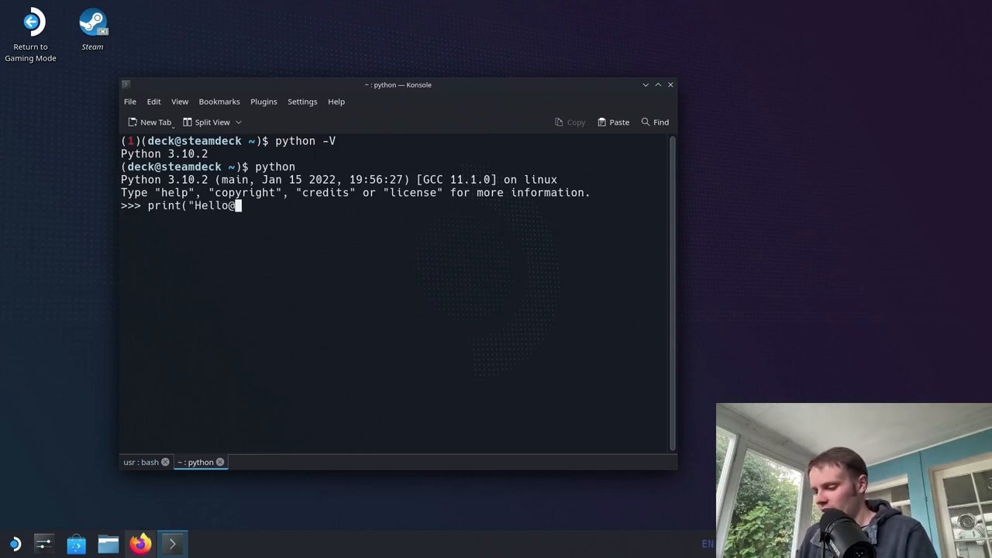
key(BackSpace)
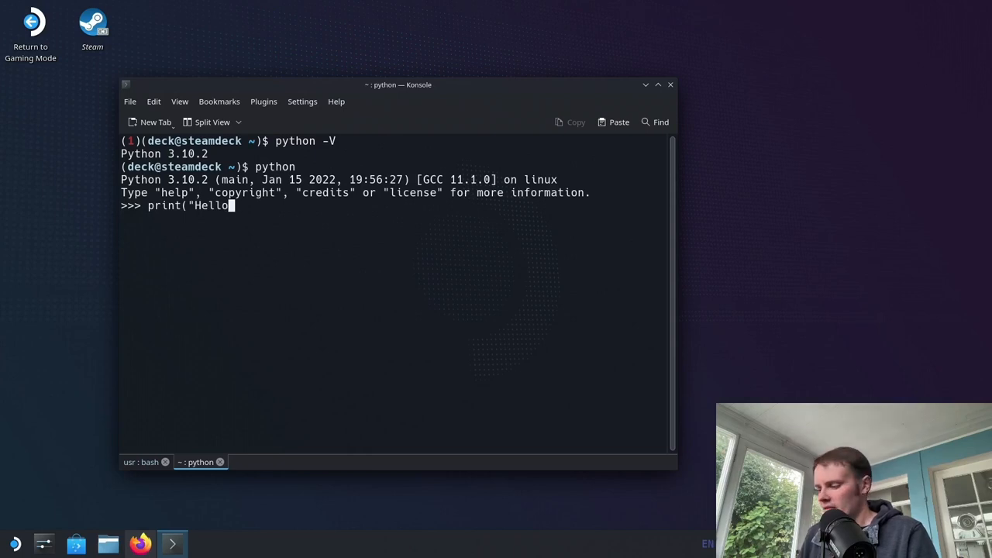
text("))
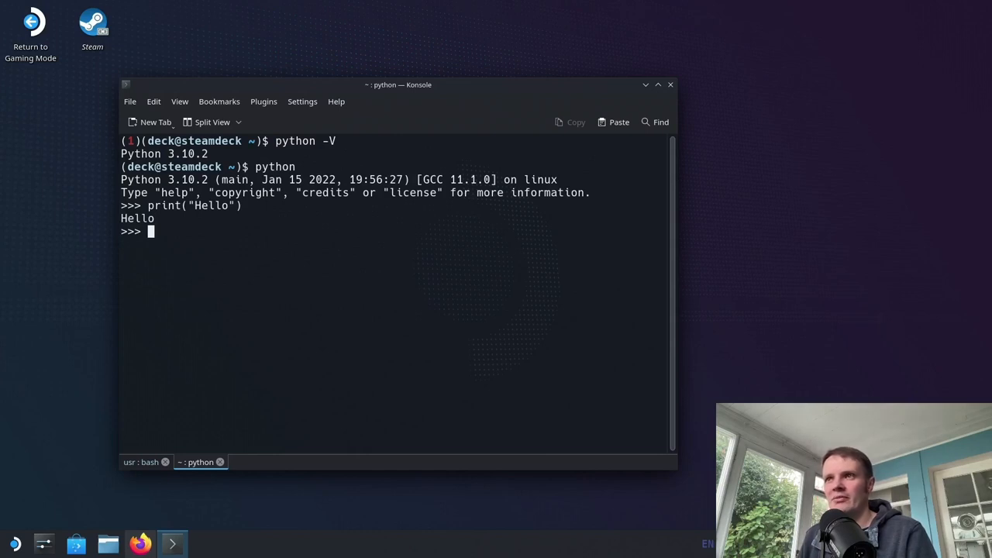
Step: Quit the Python interpreter with exit()
text(exi)
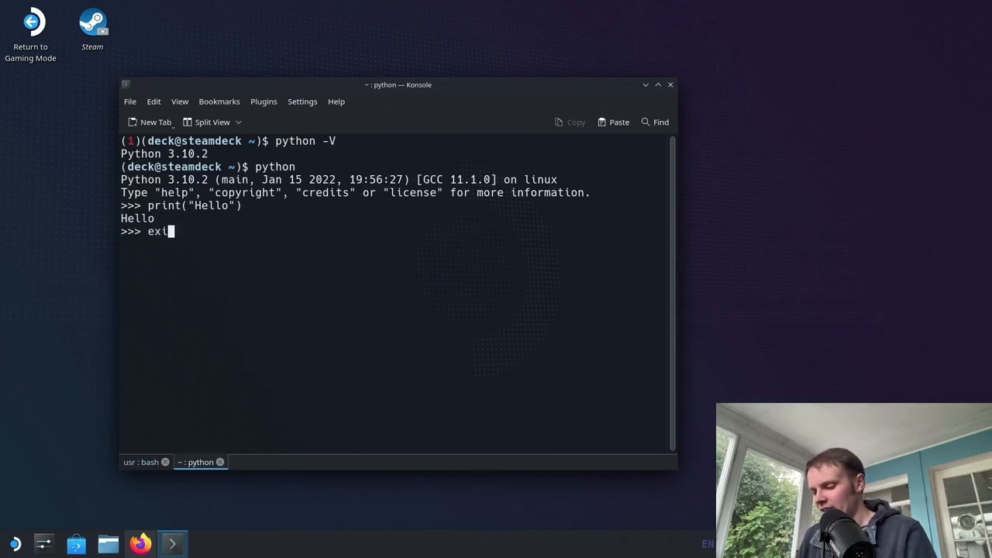
text(t())
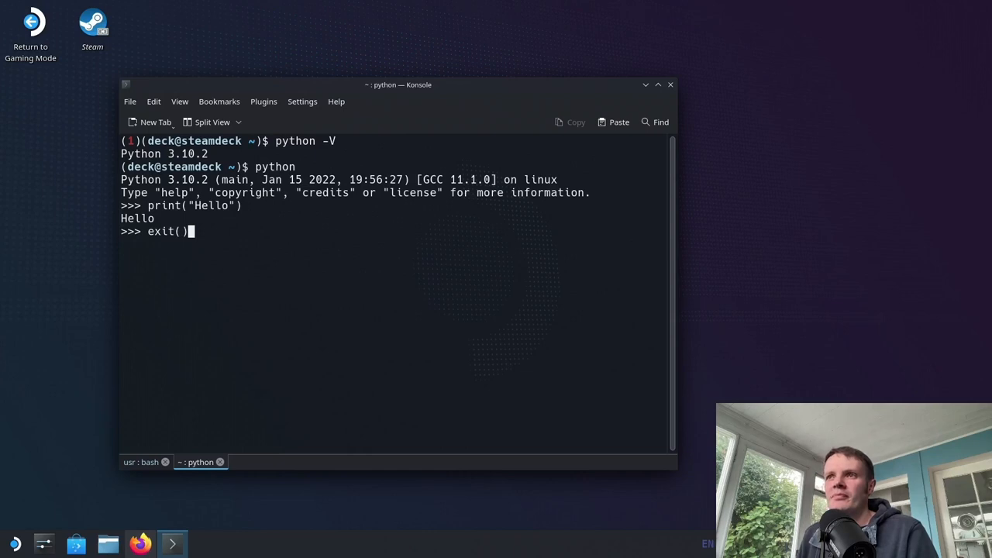
key(Return)
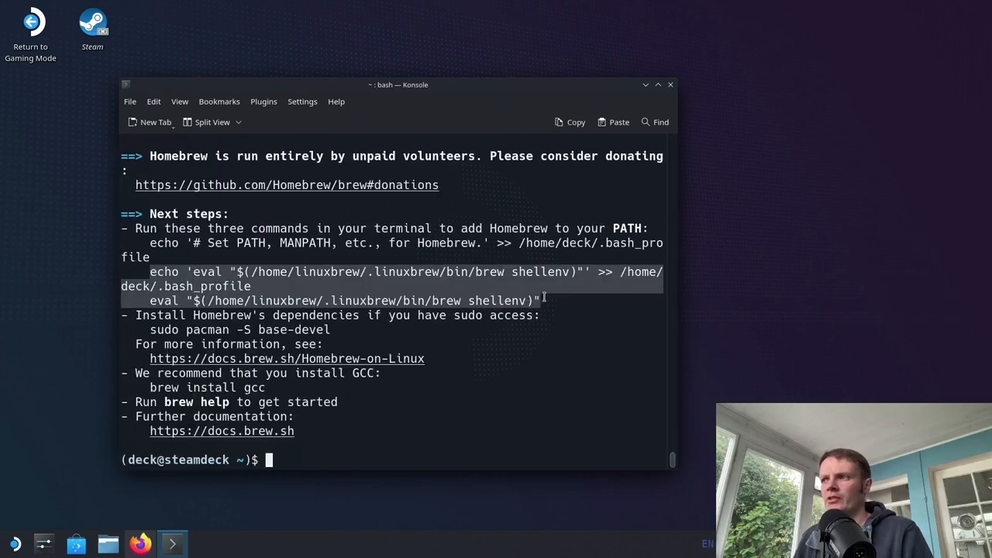
Step: Paste and run the Homebrew shellenv eval commands, then type brew
right_click(541, 300)
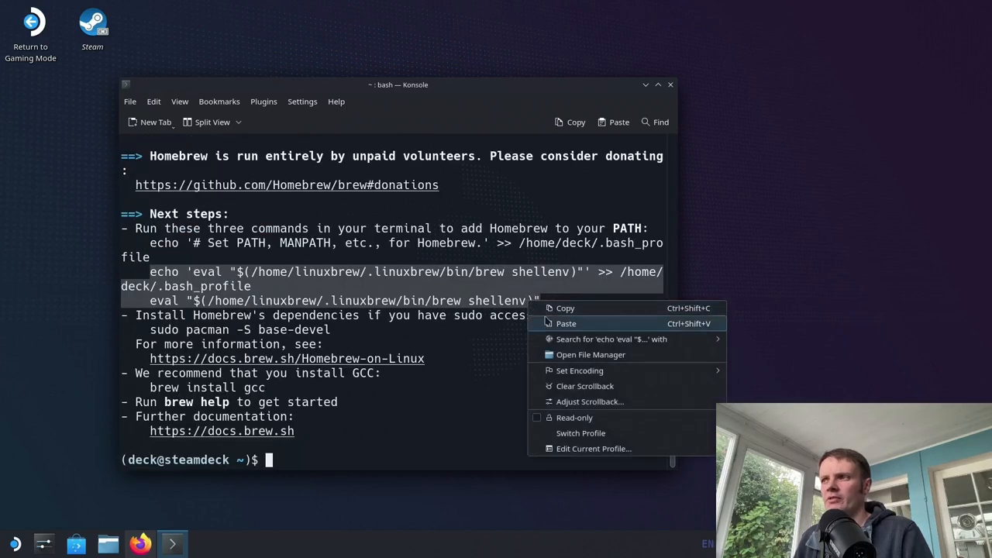
click(565, 307)
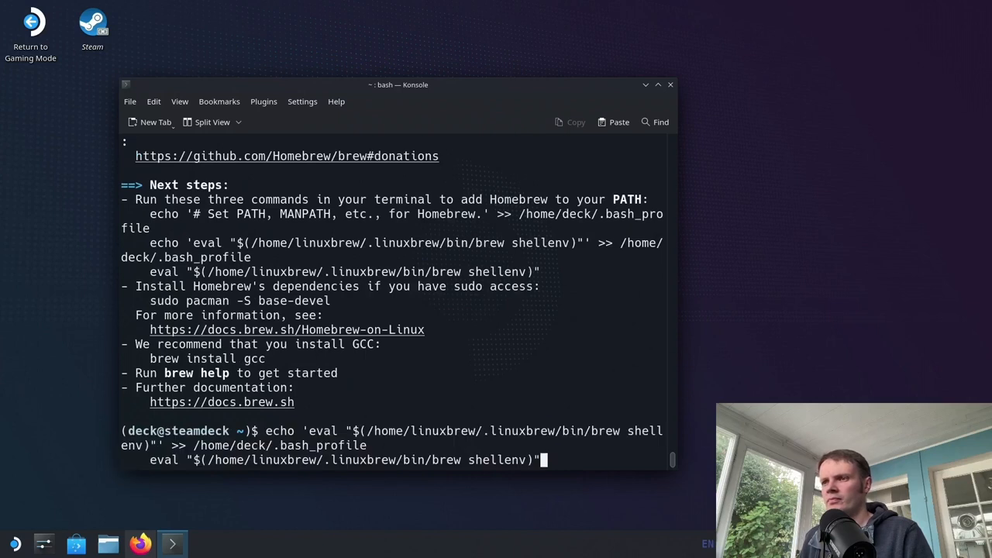
key(Return)
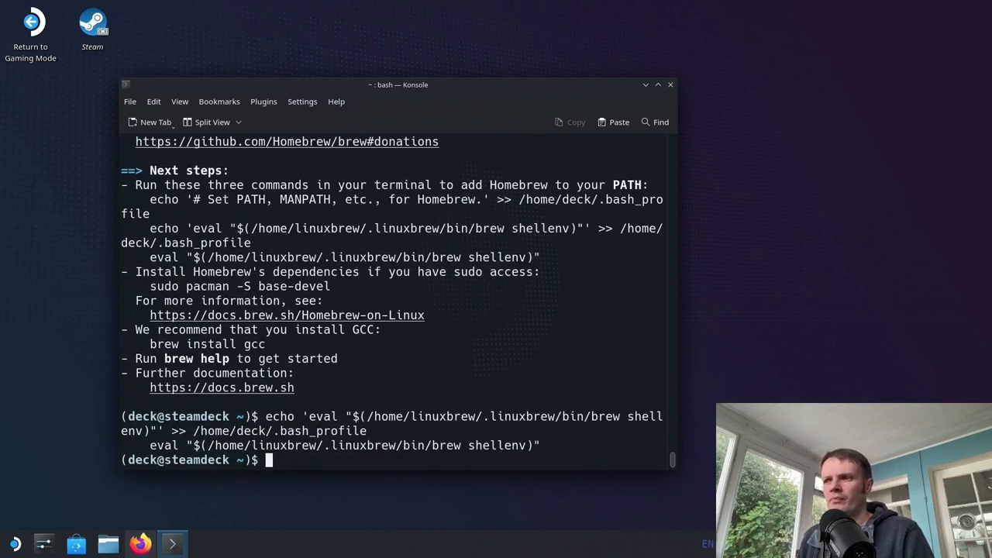
text(brew)
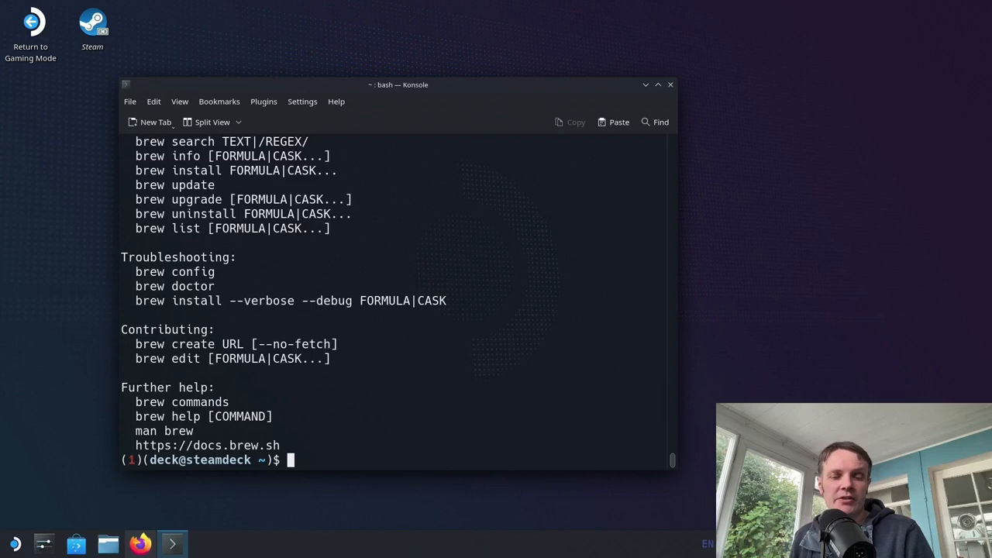
Step: Enter brew install pyenv to install pyenv and its dependencies
text(brew)
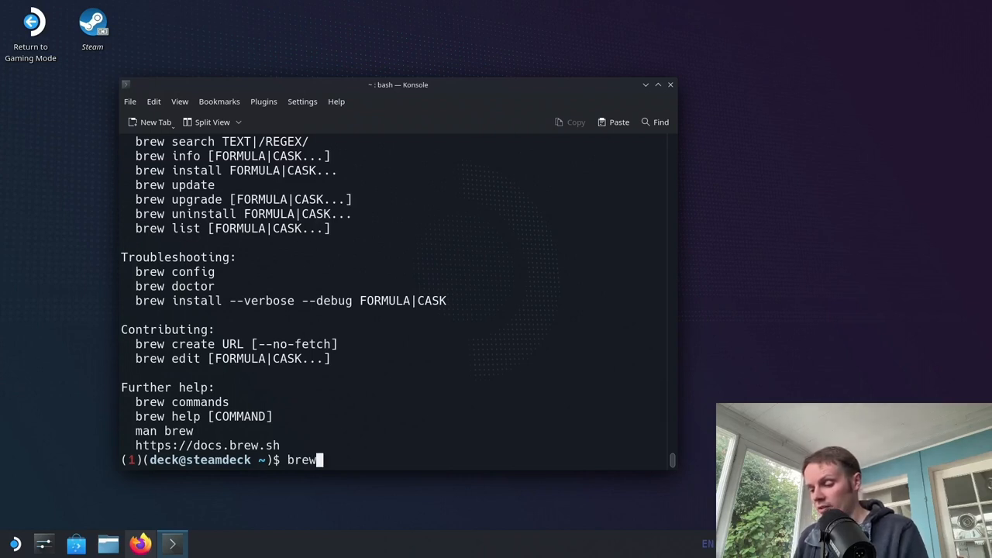
text(pyenv)
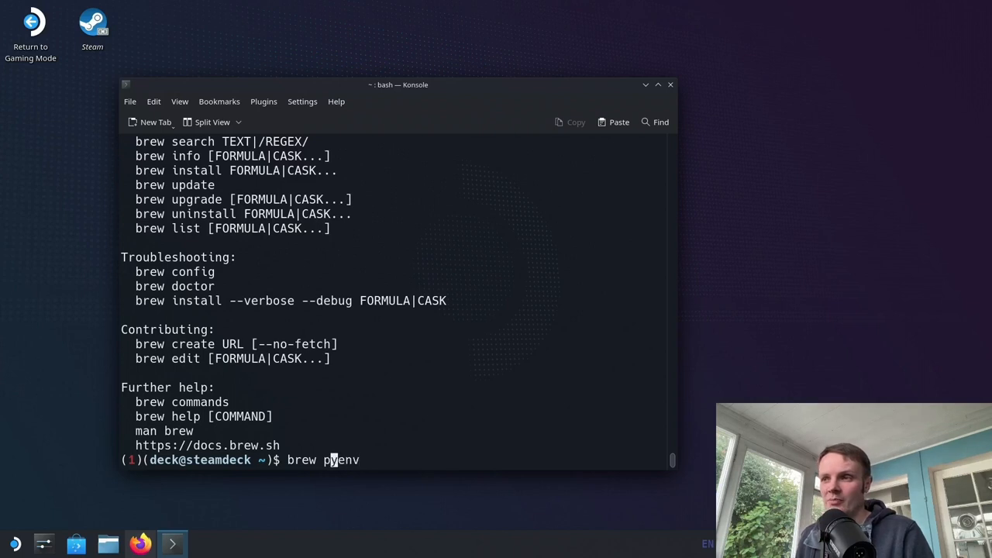
text(install)
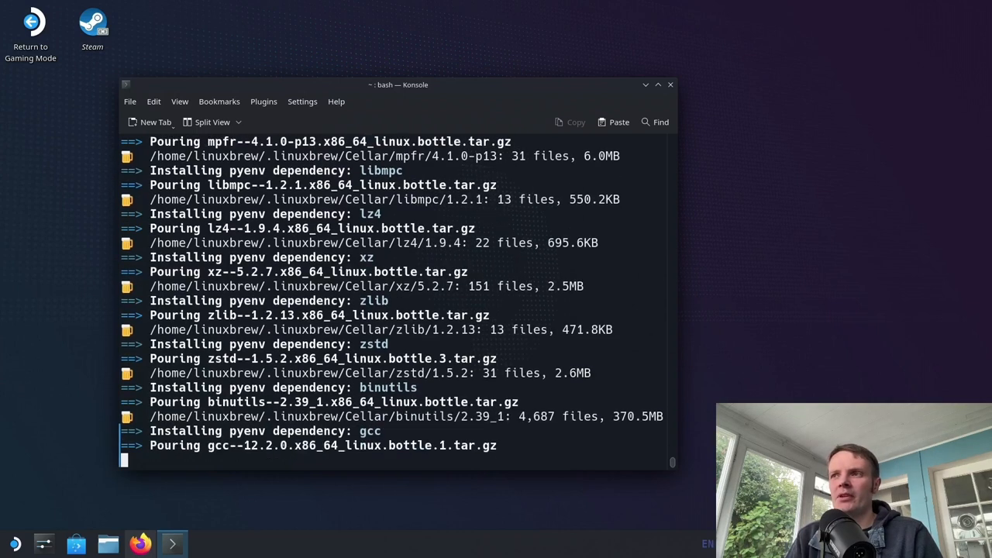
mouse_move(264, 101)
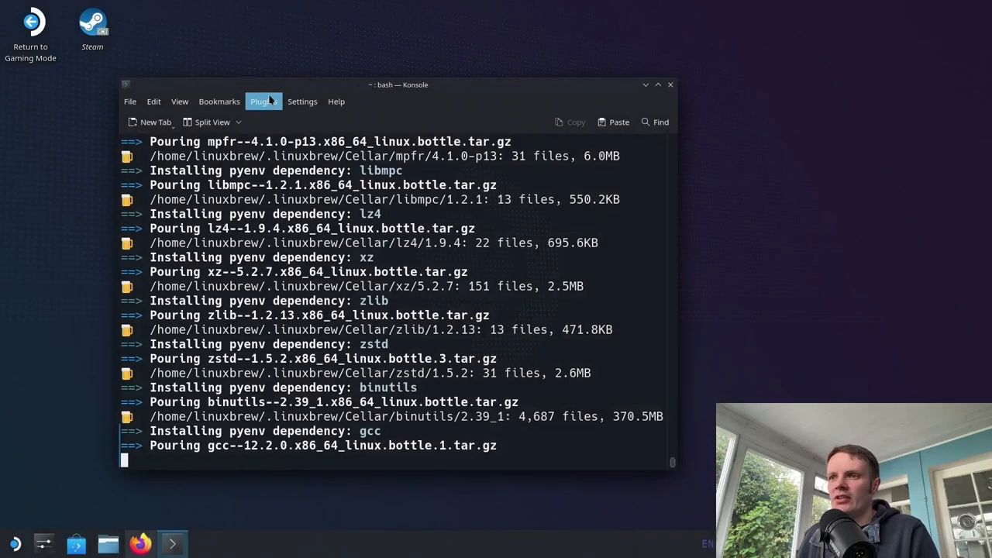
mouse_move(289, 343)
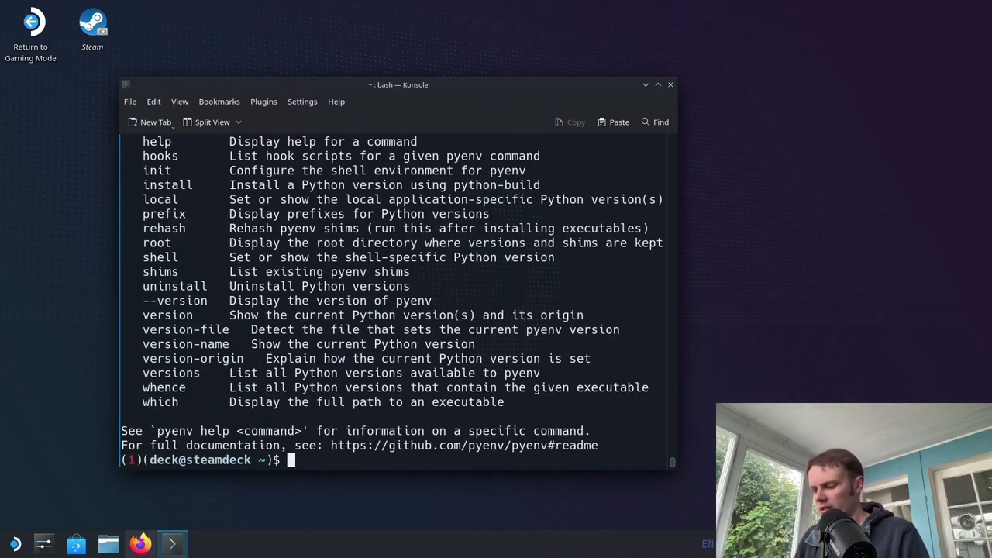
Step: Run pyenv, list installable versions, and try pyenv install 3.10.7
text(pyenv install 3.10.8)
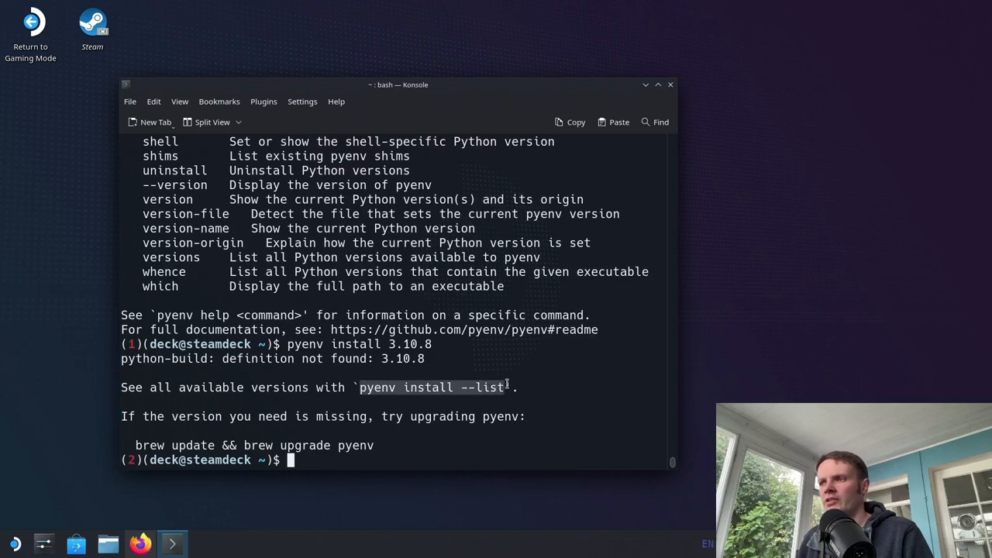
mouse_move(502, 444)
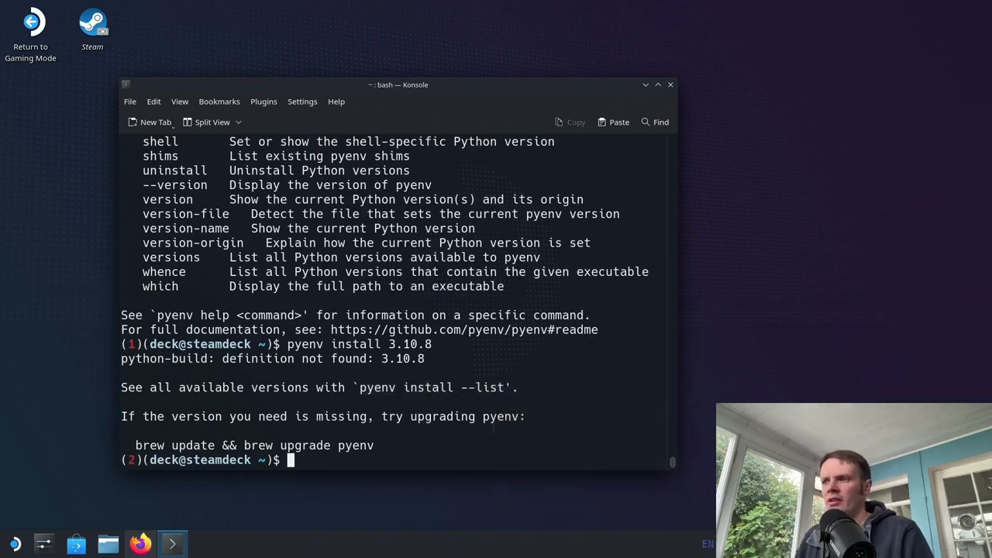
text(pyenv install --list)
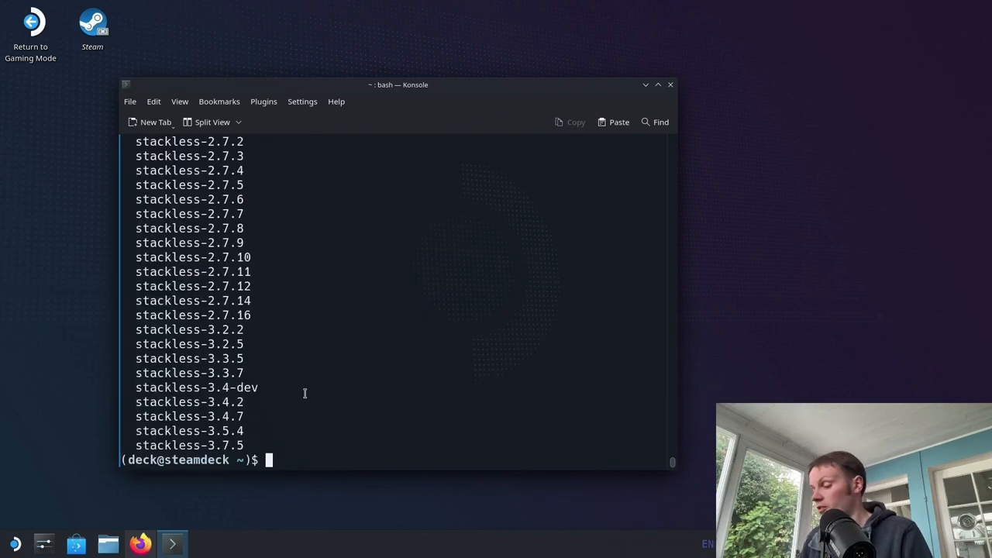
text(pyenv install 3.10.)
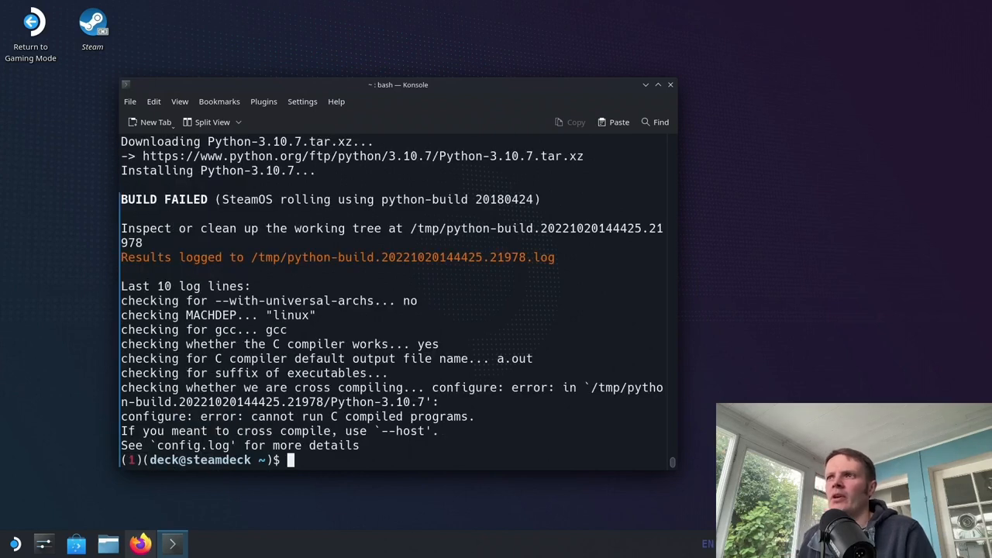
mouse_move(376, 387)
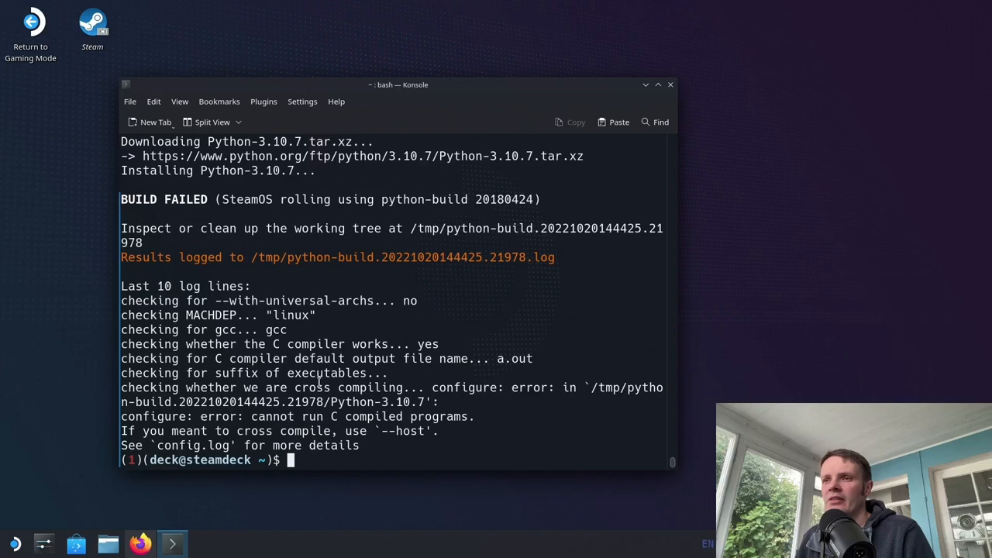
mouse_move(11, 543)
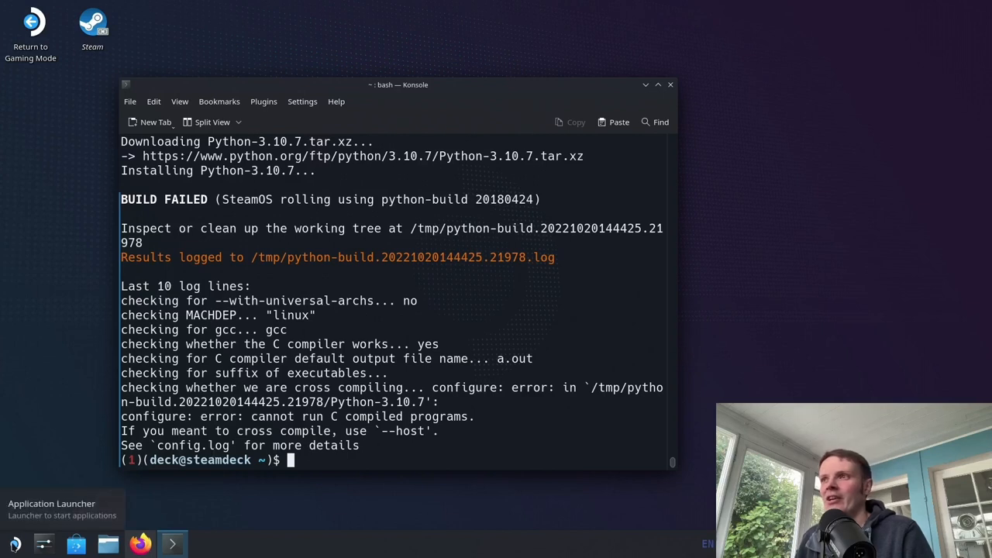
click(12, 540)
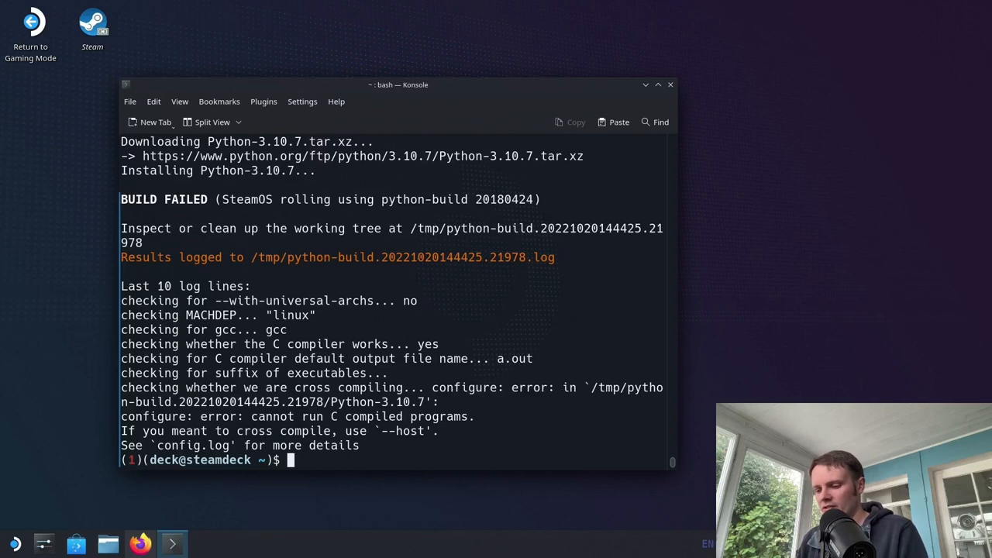
Step: Install Docker with brew install docker.io
text(brew install)
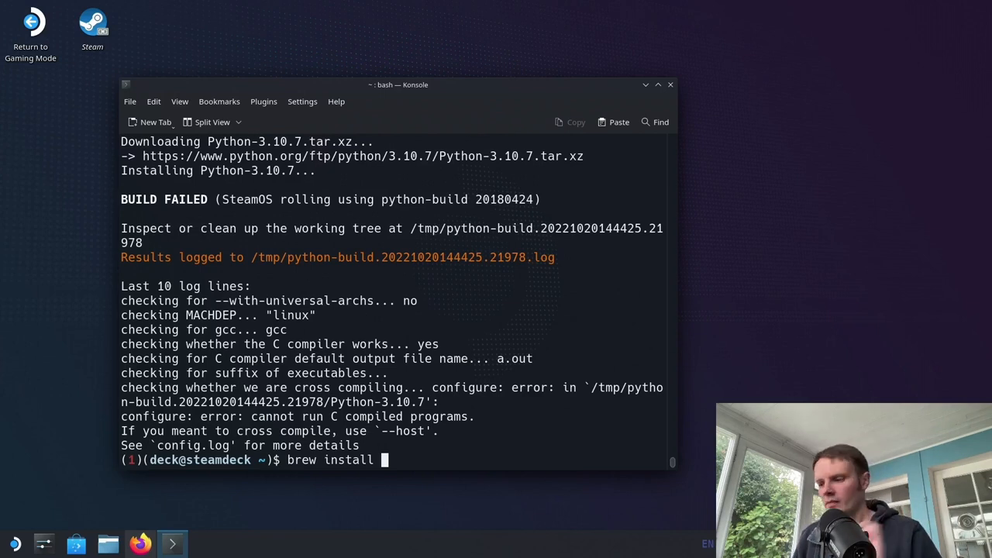
text(docker.io)
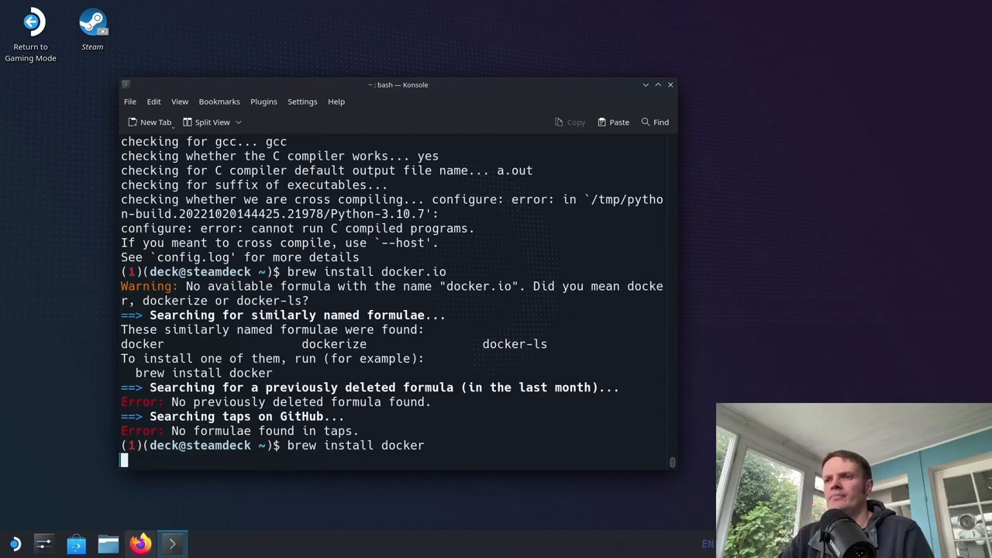
key(Return)
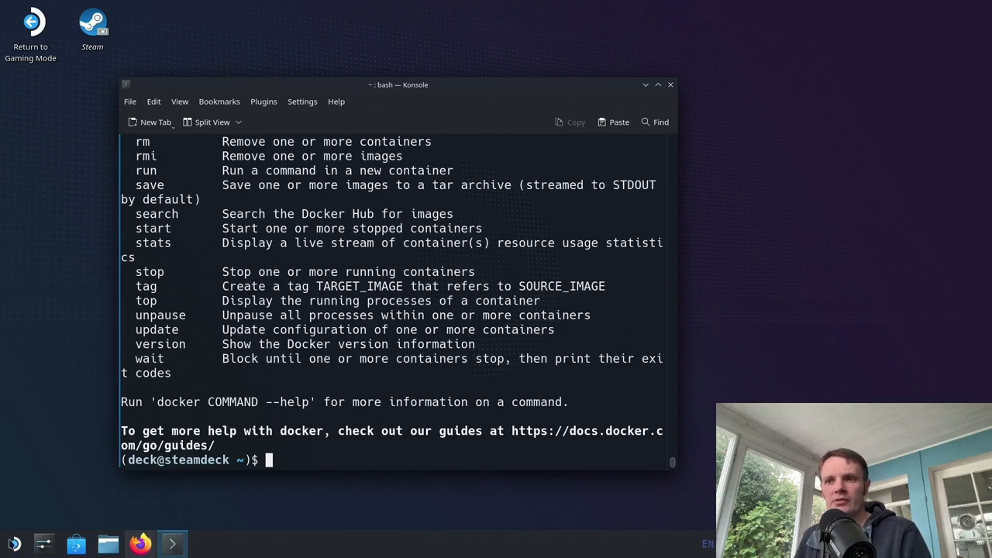
Step: Search Discover for 'visual studio' and install Visual Studio Code
click(10, 540)
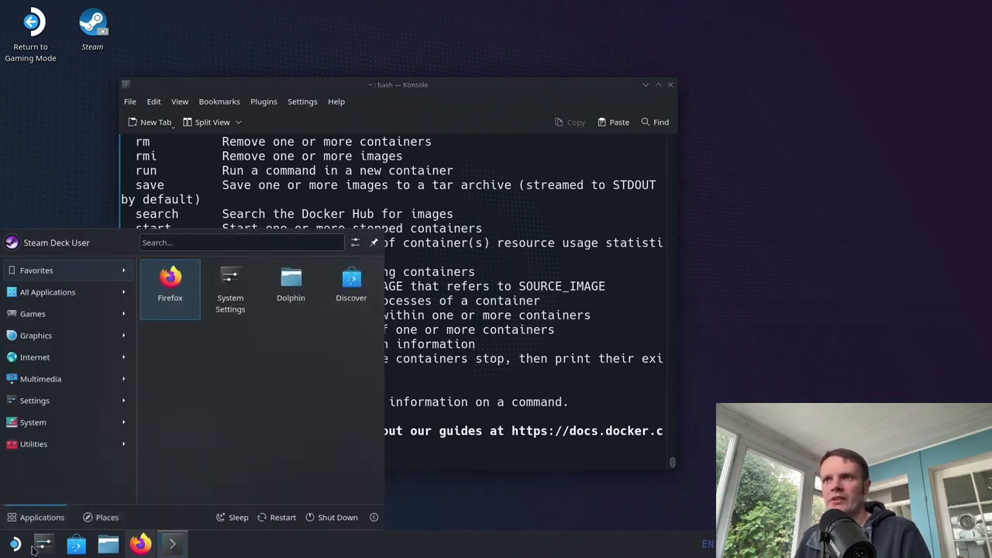
mouse_move(230, 286)
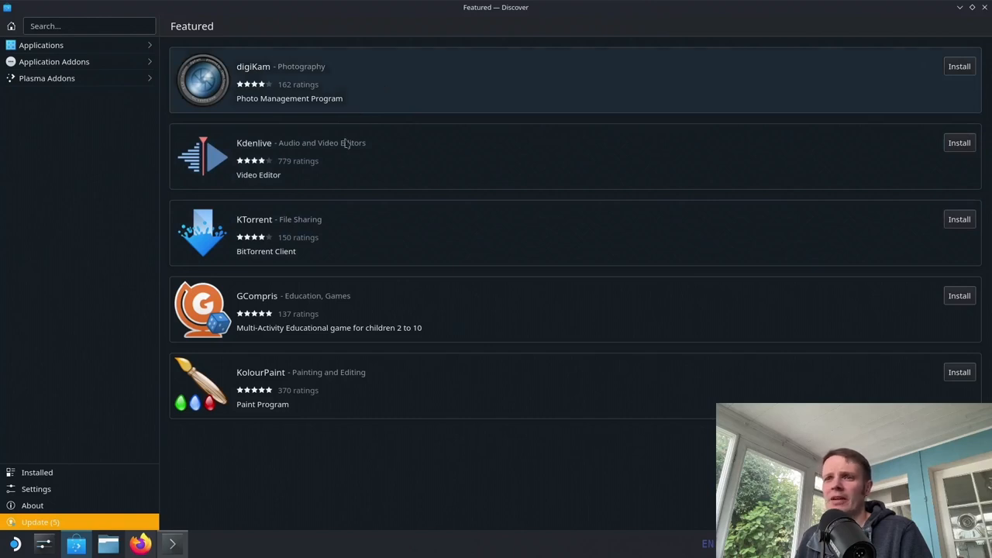
click(85, 25)
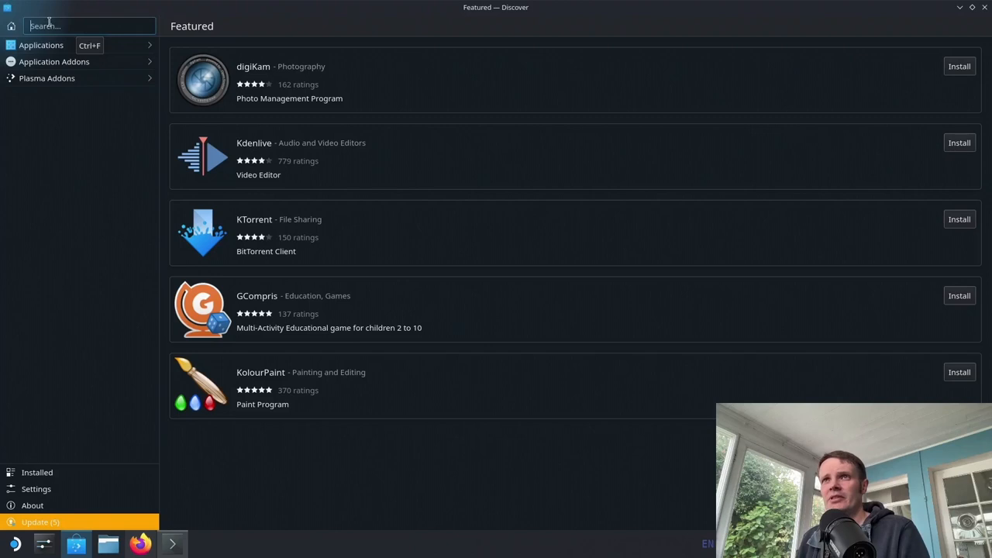
text(visual studio)
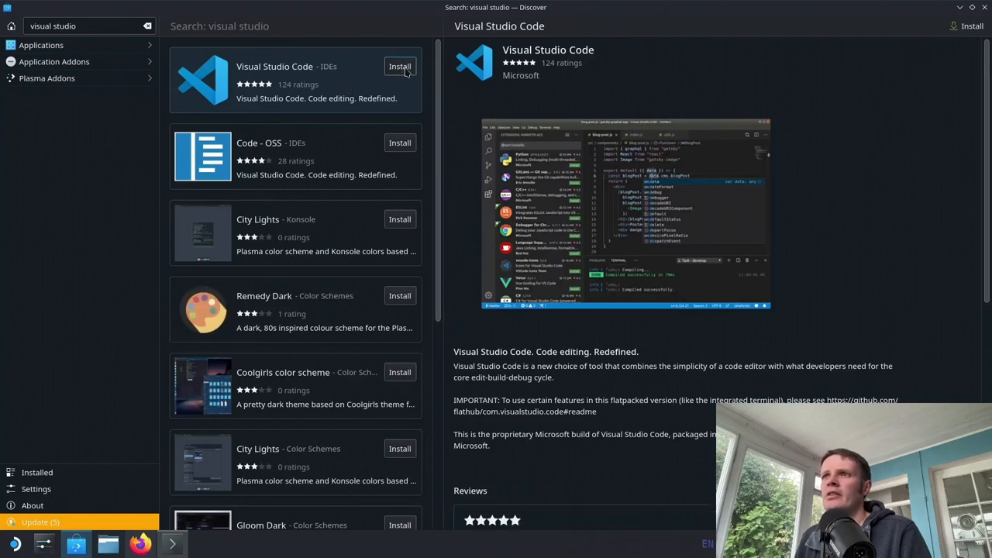
click(399, 66)
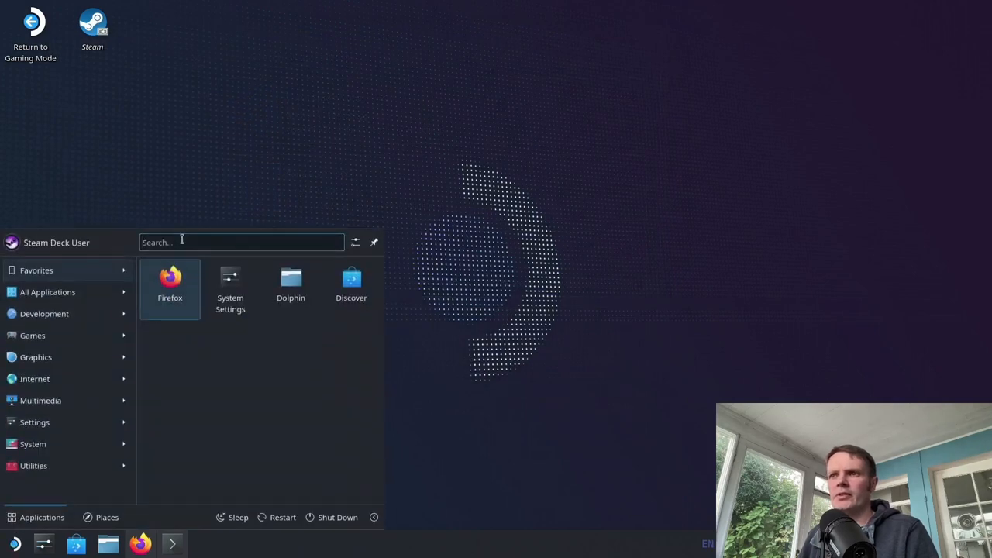
Step: Launch Visual Studio Code from the launcher, maximize its window, and show the explorer
text(visu)
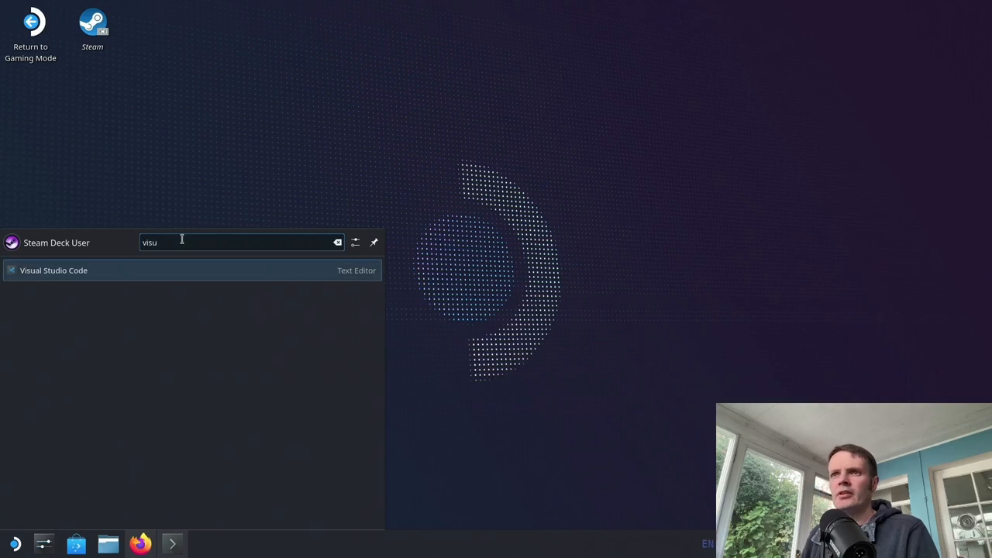
click(53, 270)
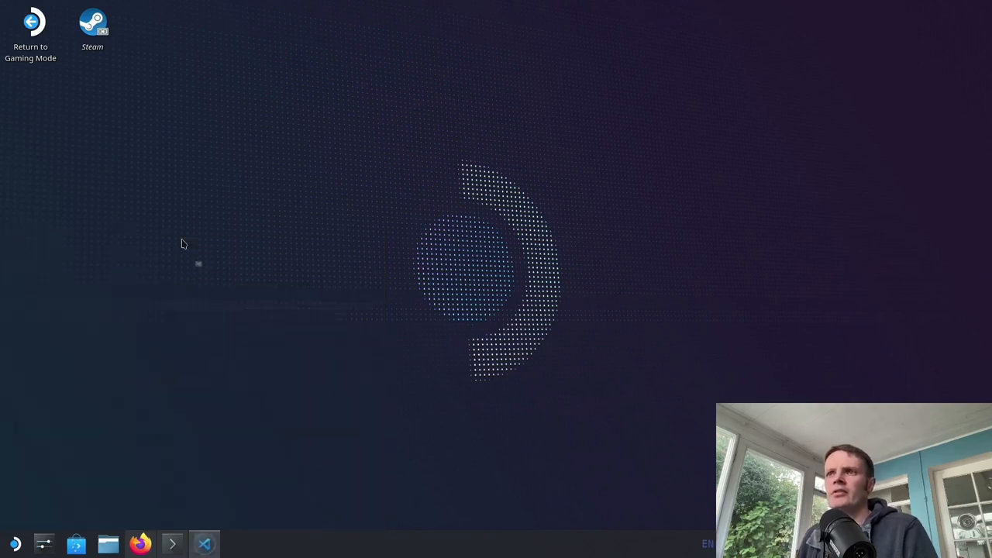
click(204, 543)
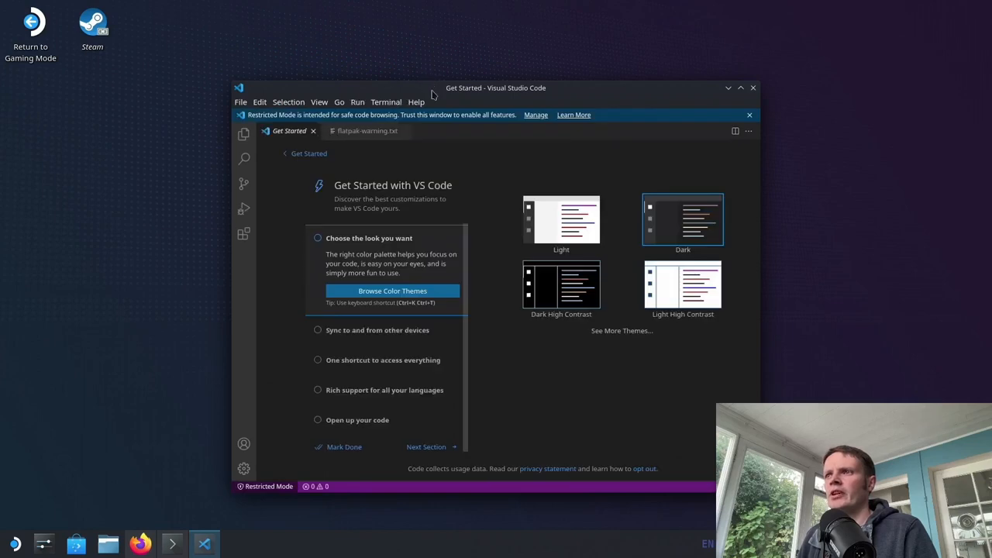
drag(495, 87, 313, 62)
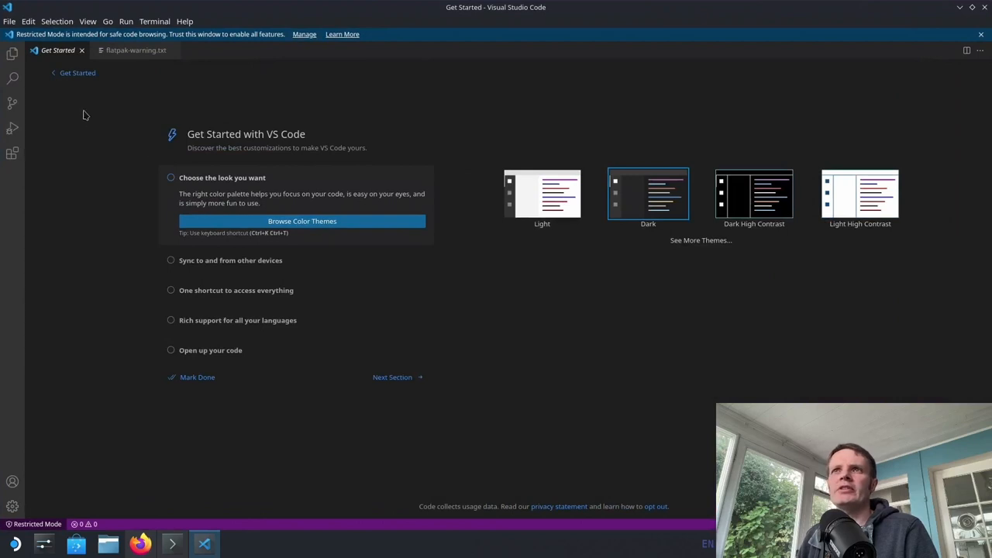
click(11, 52)
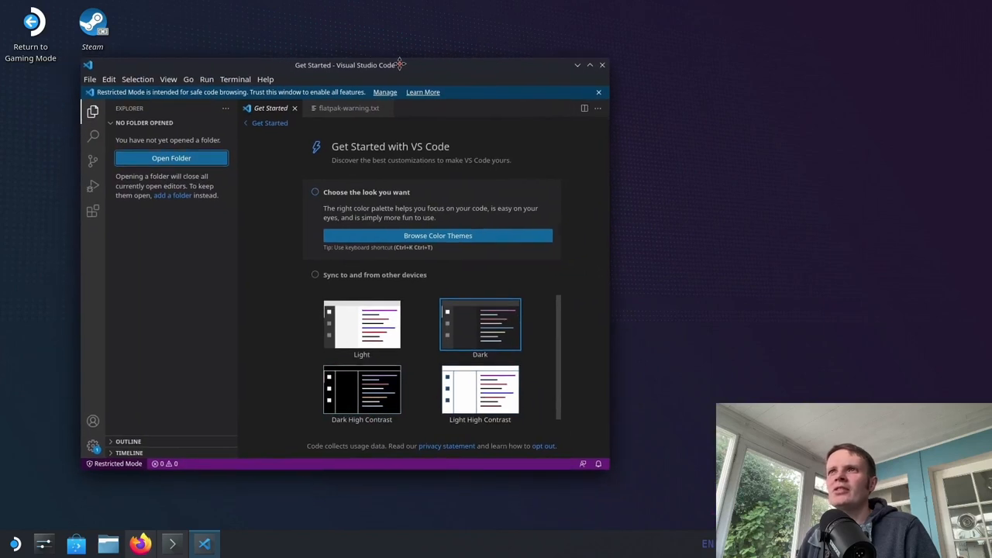
mouse_move(144, 103)
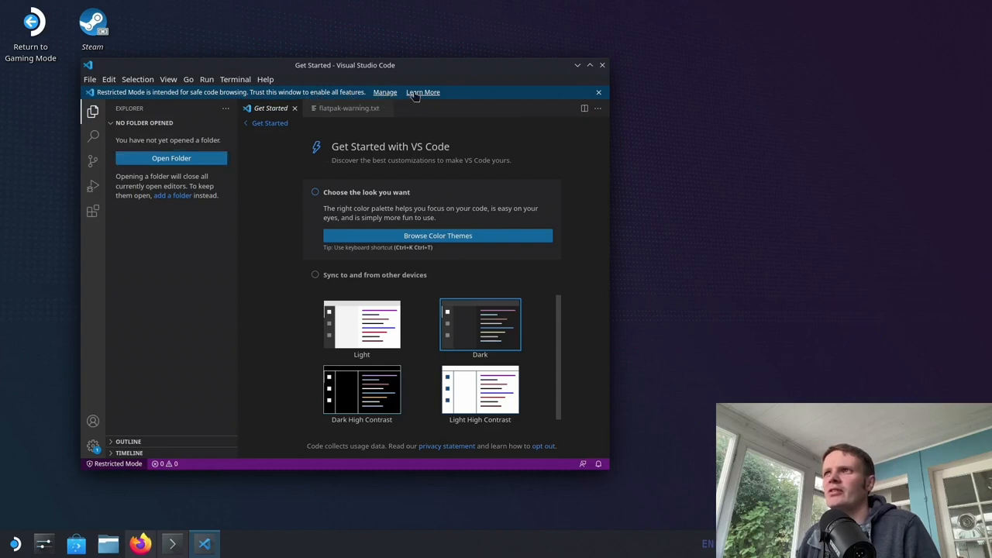
mouse_move(542, 93)
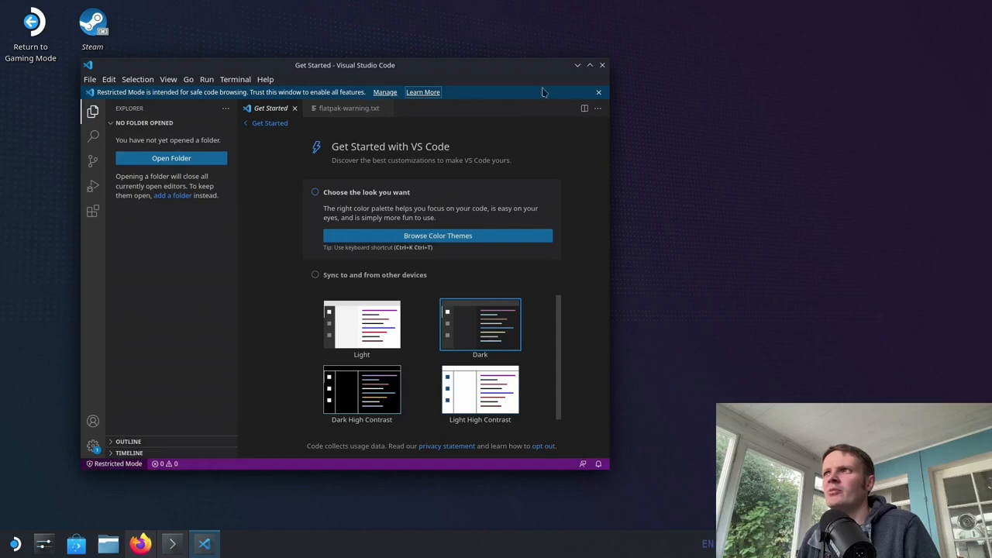
Step: Trust the workspace, read flatpak-warning.txt, and close the workspace trust page
click(601, 64)
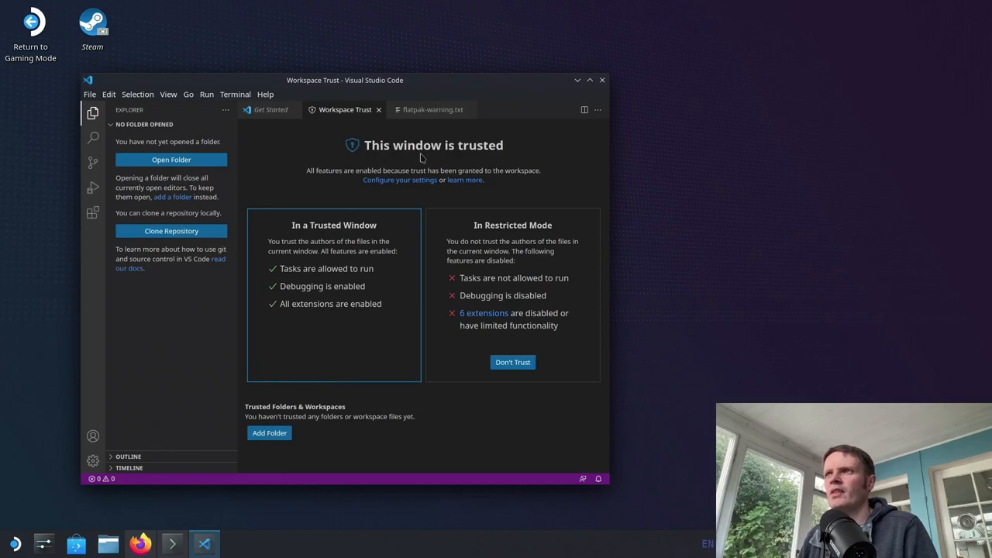
click(430, 110)
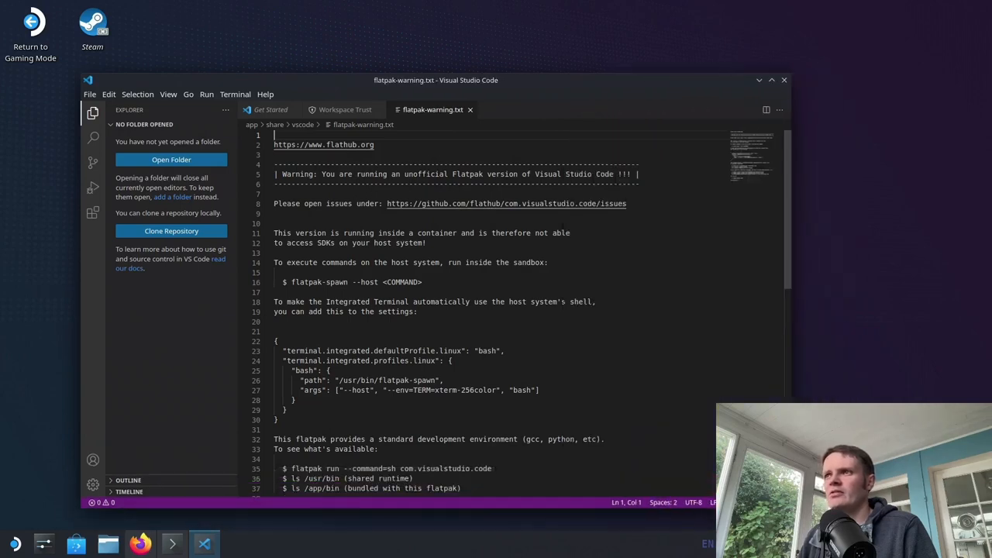
scroll(down, 3)
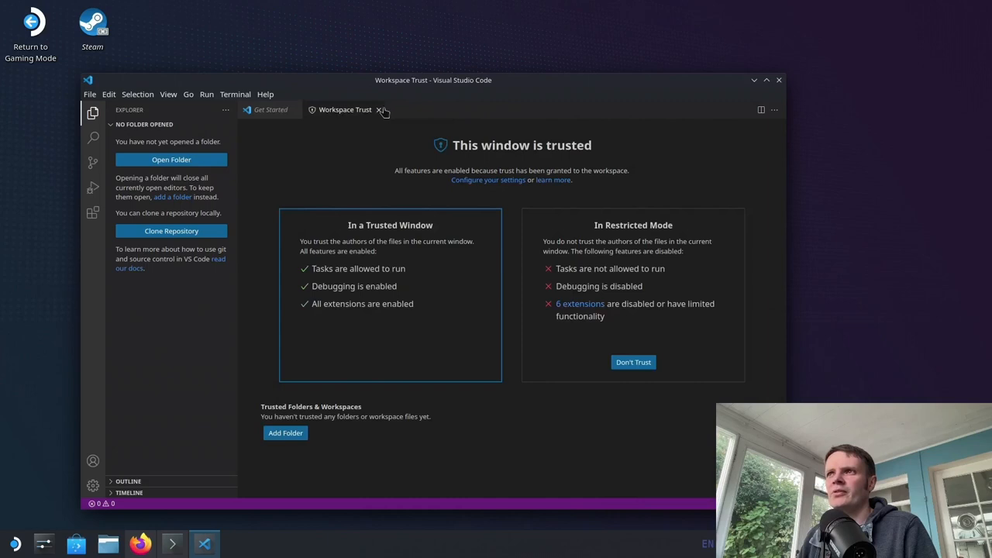
click(384, 109)
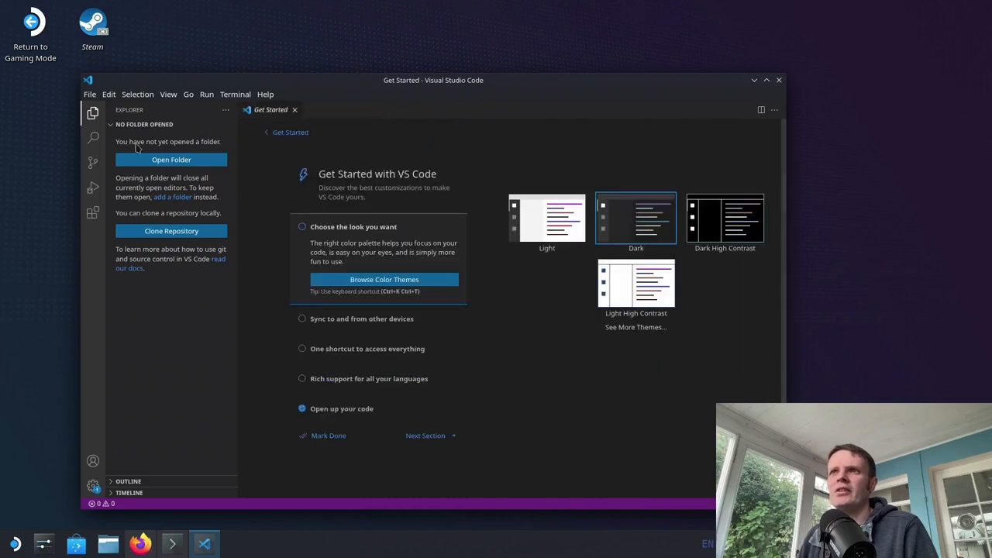
Step: Open the Documents folder and trust its authors
click(171, 160)
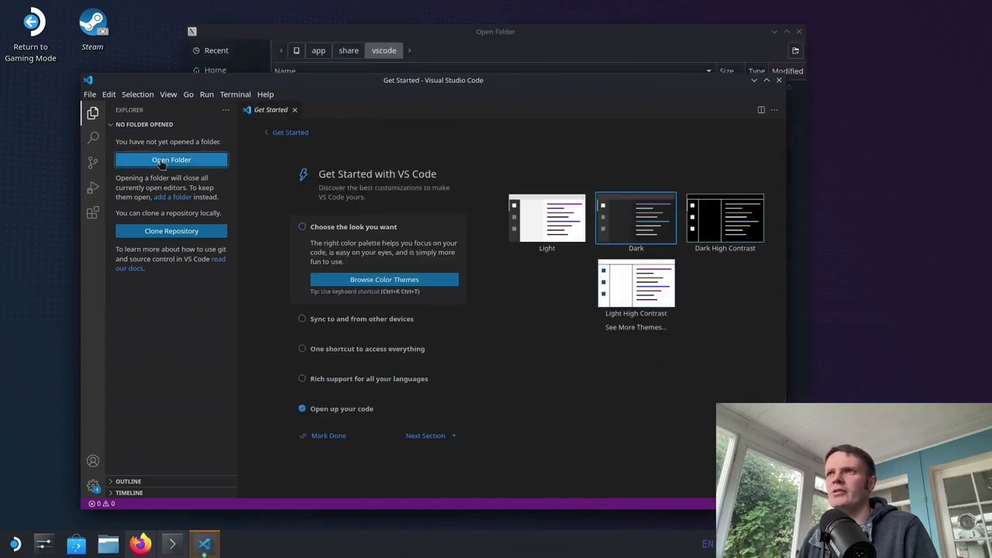
mouse_move(264, 208)
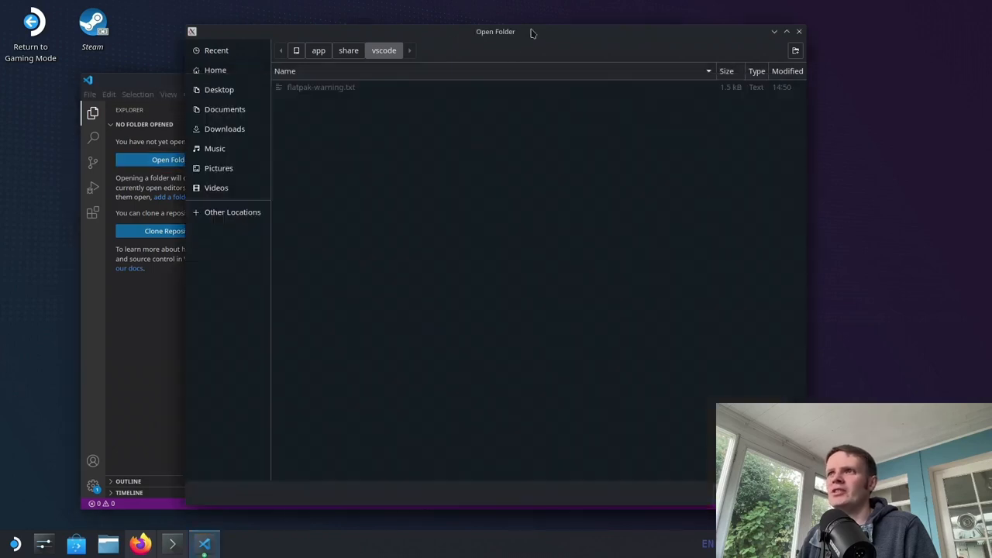
mouse_move(847, 53)
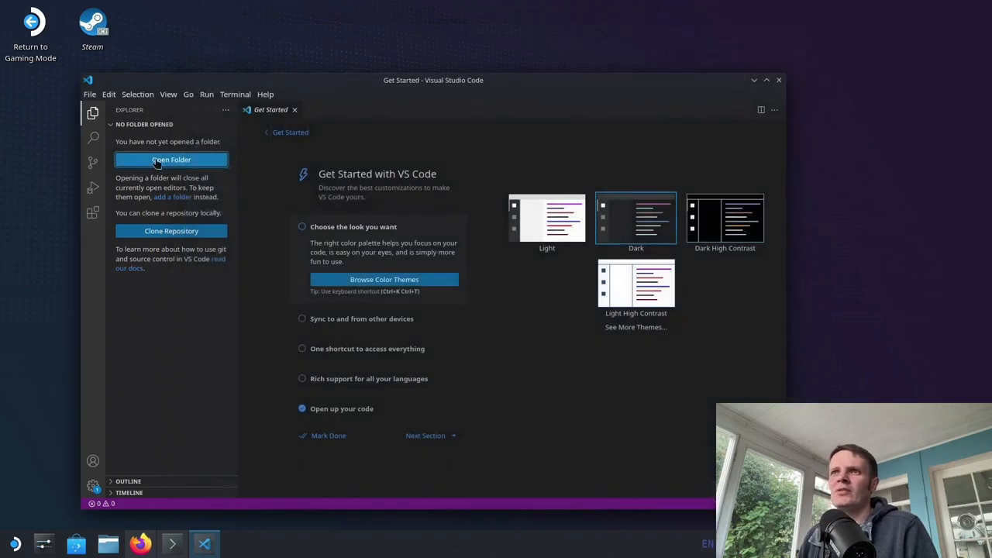
click(171, 159)
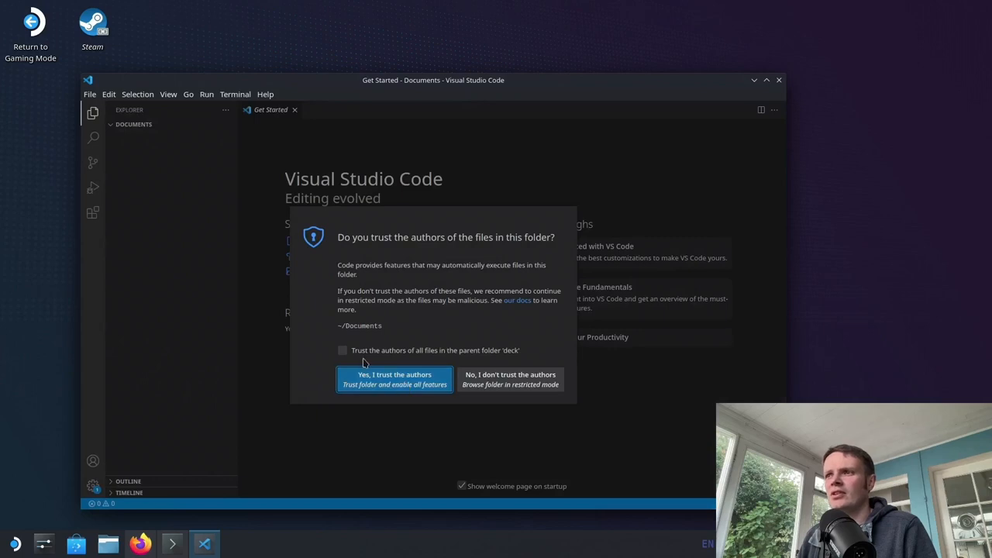
click(394, 379)
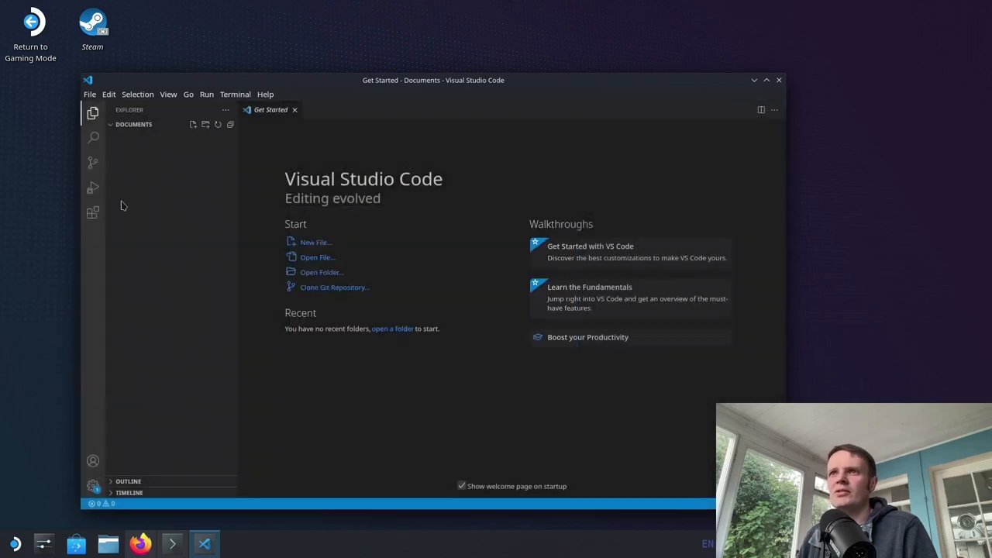
Step: Create a 'dev' folder containing a new file named test.py
click(192, 124)
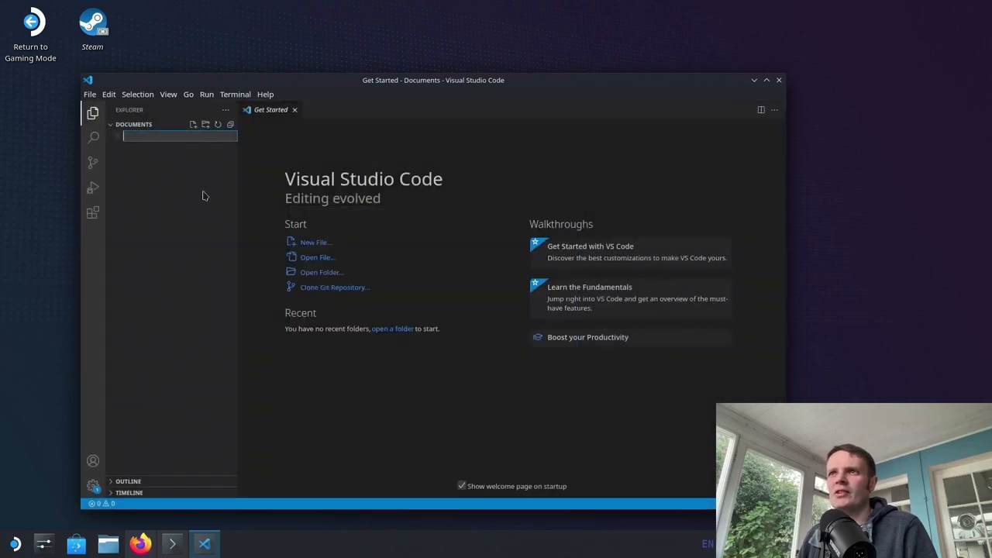
text(dev)
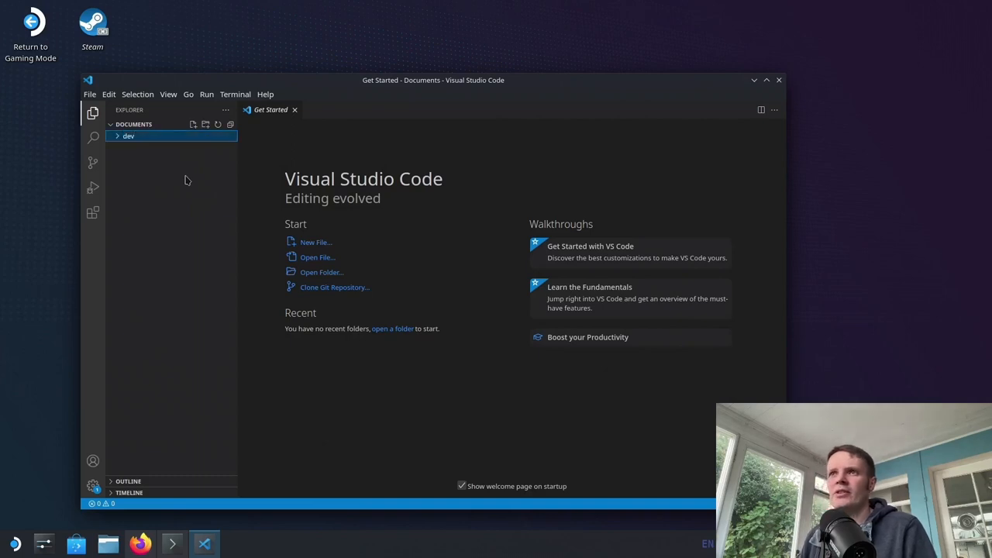
mouse_move(170, 137)
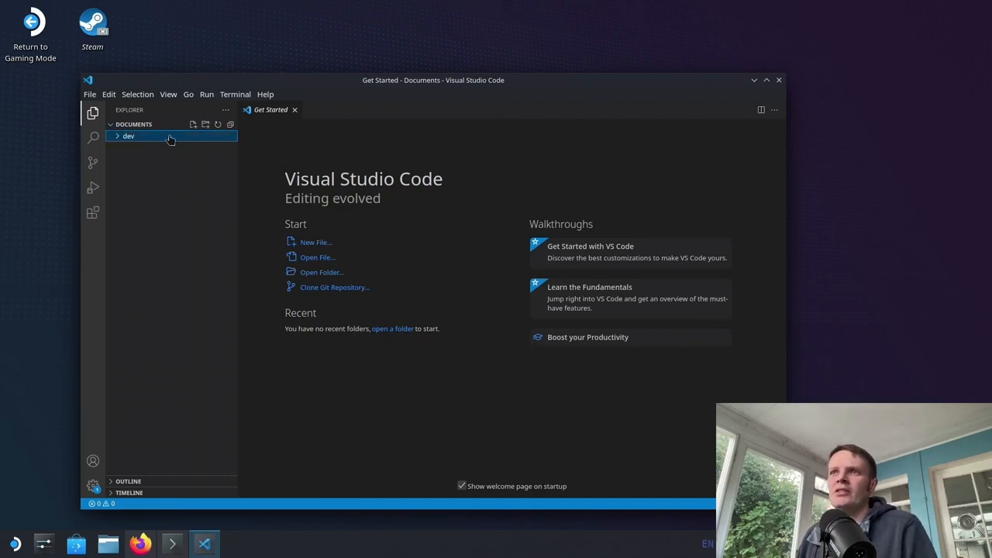
right_click(128, 136)
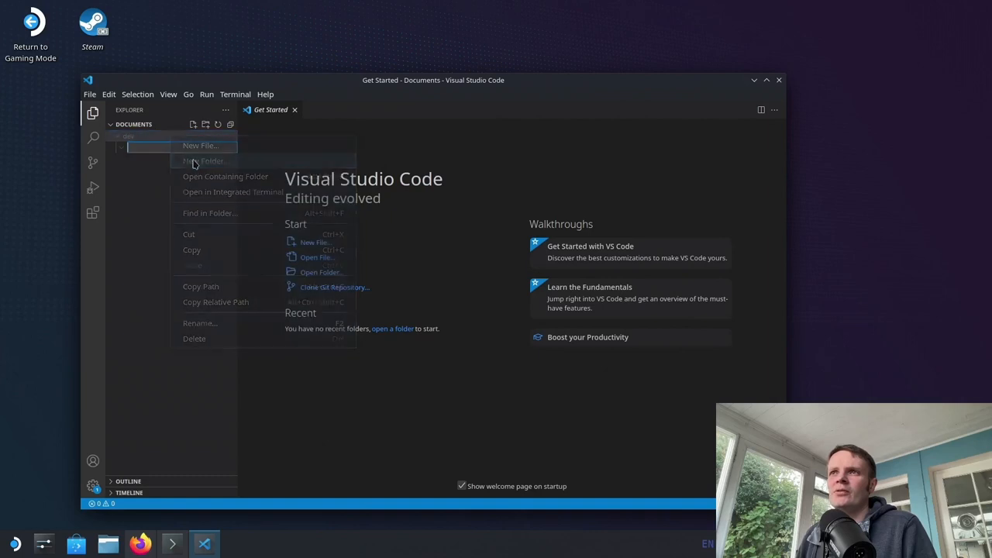
click(200, 146)
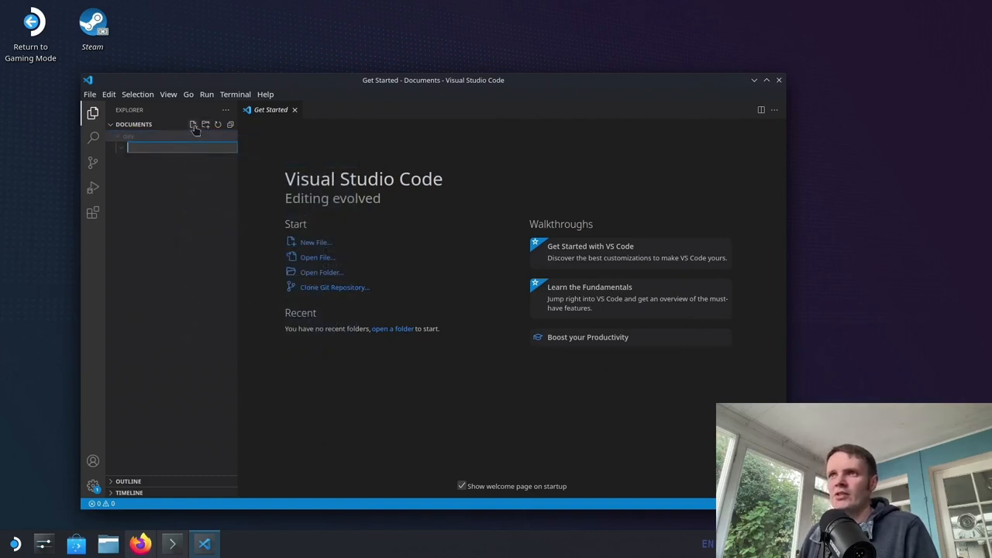
click(193, 125)
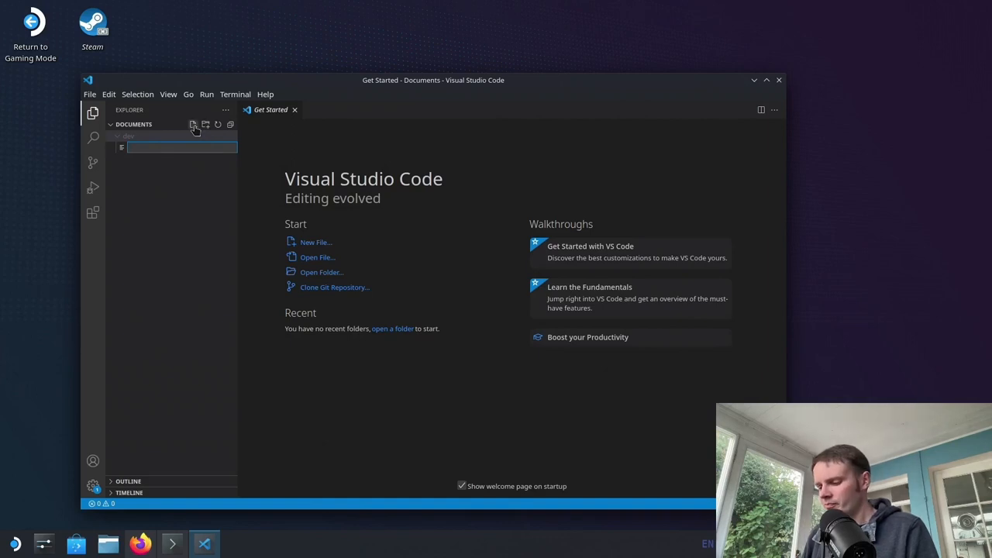
text(test.py)
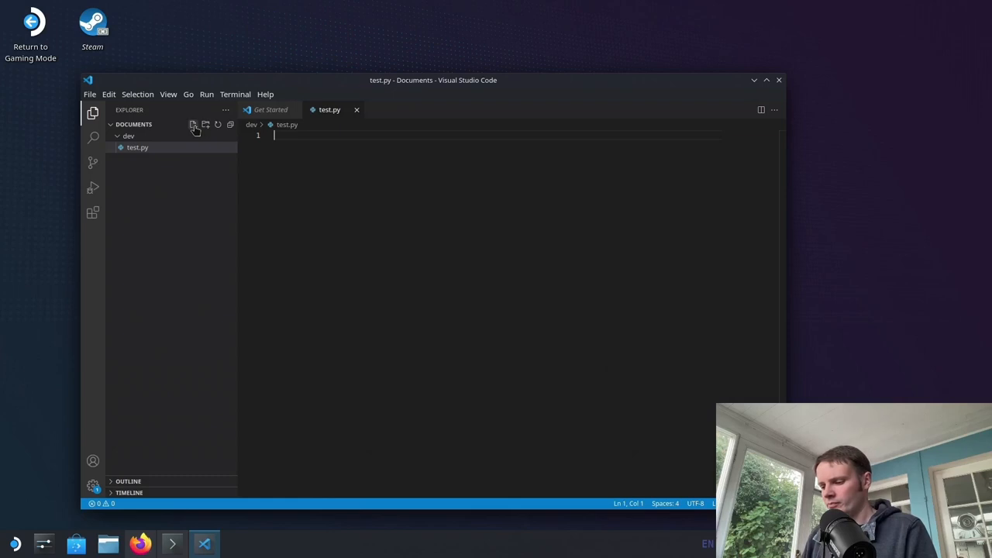
Step: Write print("Hello World!") on line 1 of test.py and save
text(print())
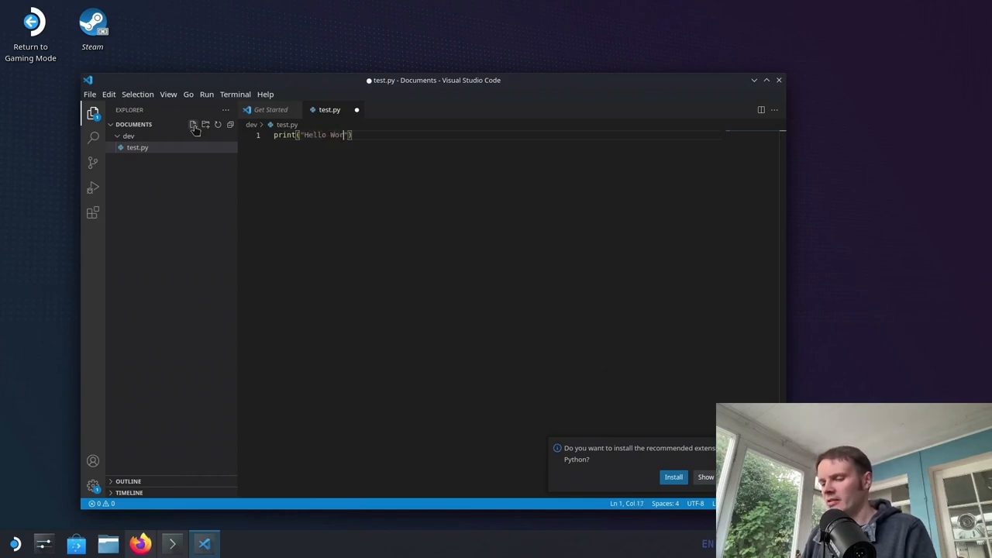
text(ld!)
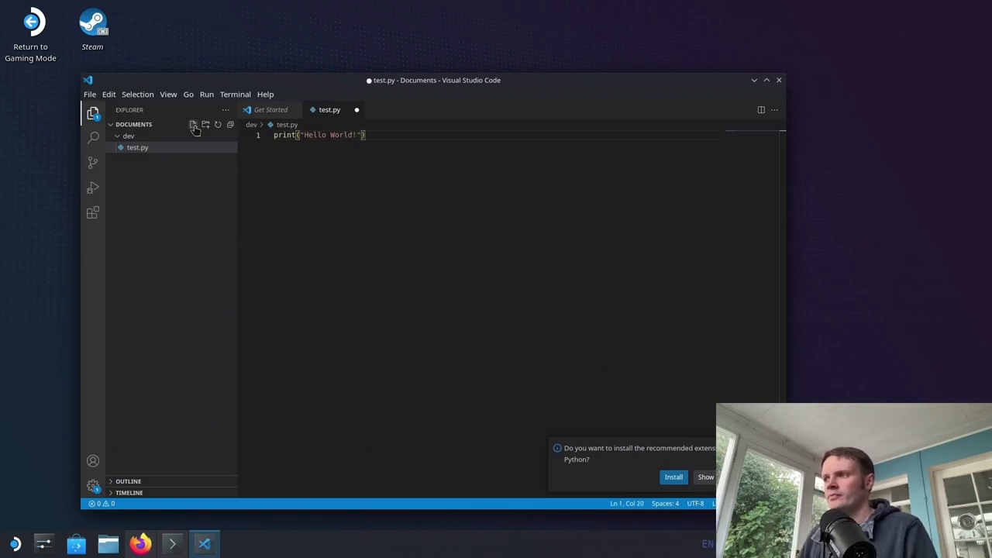
double_click(343, 135)
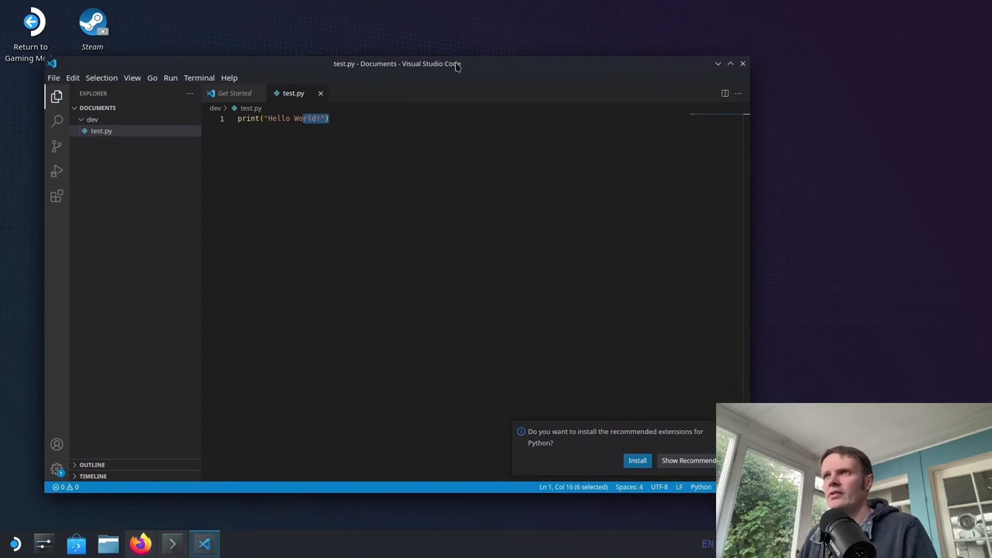
mouse_move(624, 444)
text(ls -l)
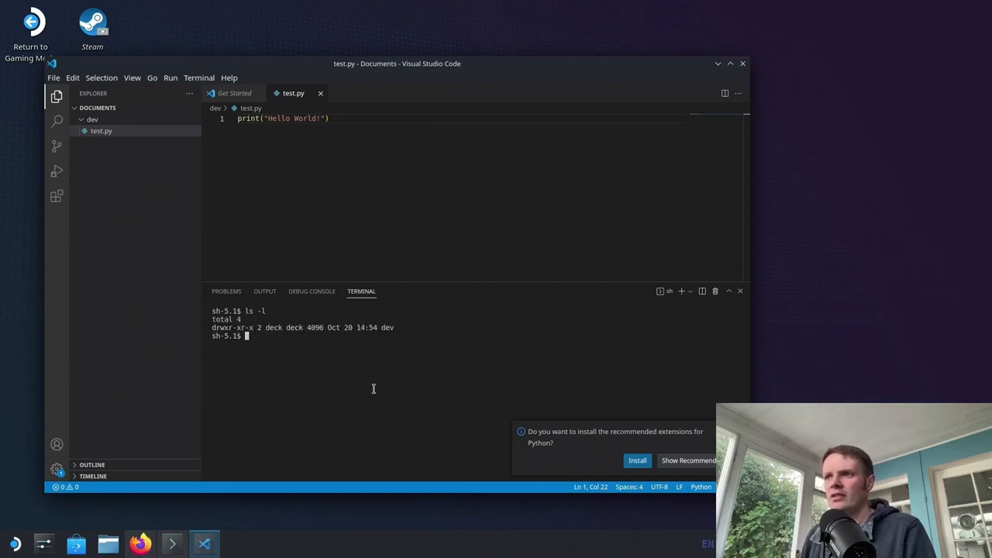
Step: In the integrated terminal, change into dev and run python test.py
text(cd dev)
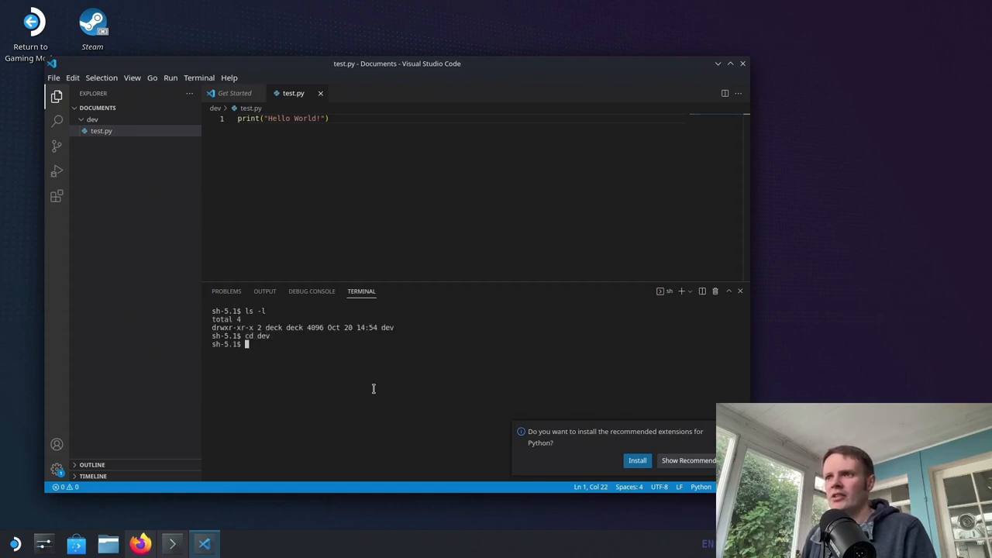
text(python test.py)
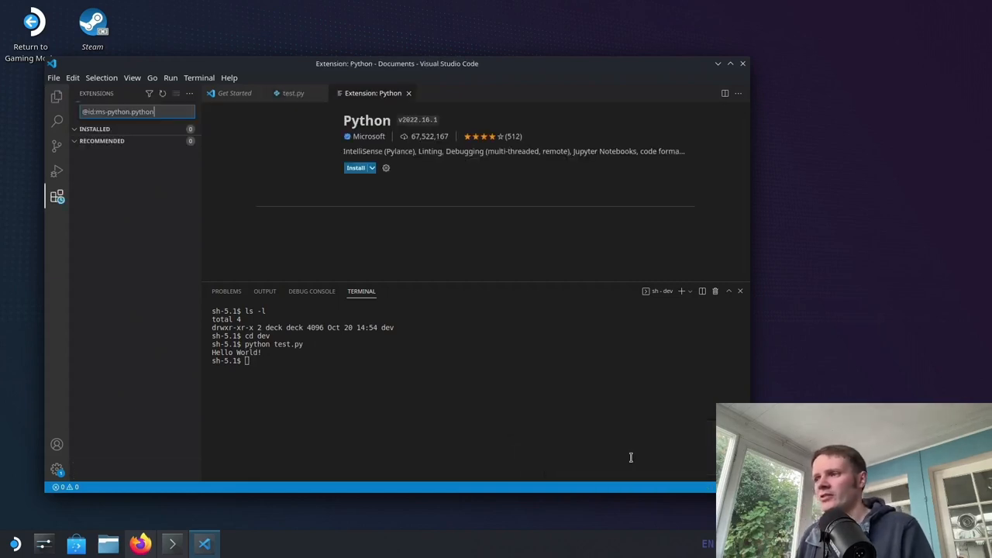
Step: Install the Python extension, close the walkthrough tabs, and quit Visual Studio Code
click(354, 168)
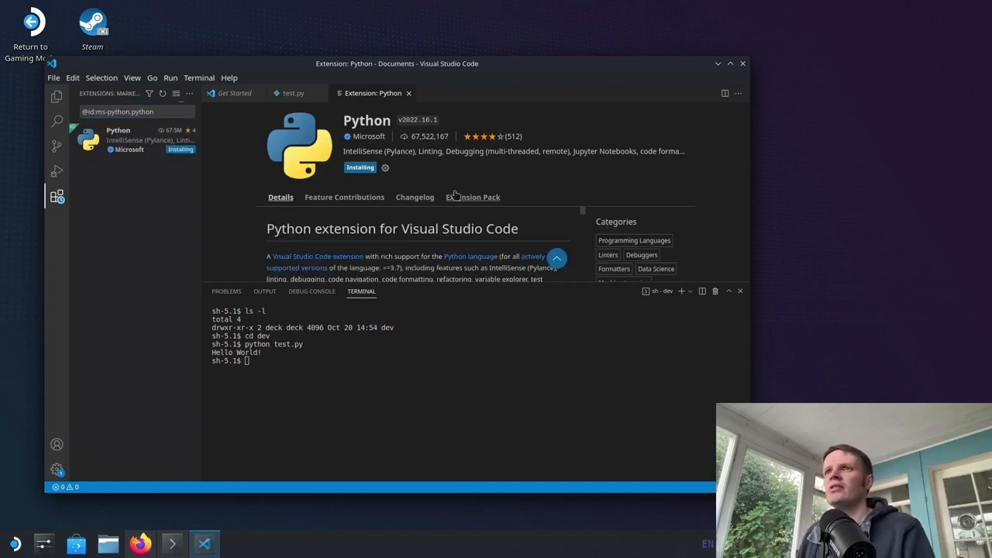
mouse_move(381, 250)
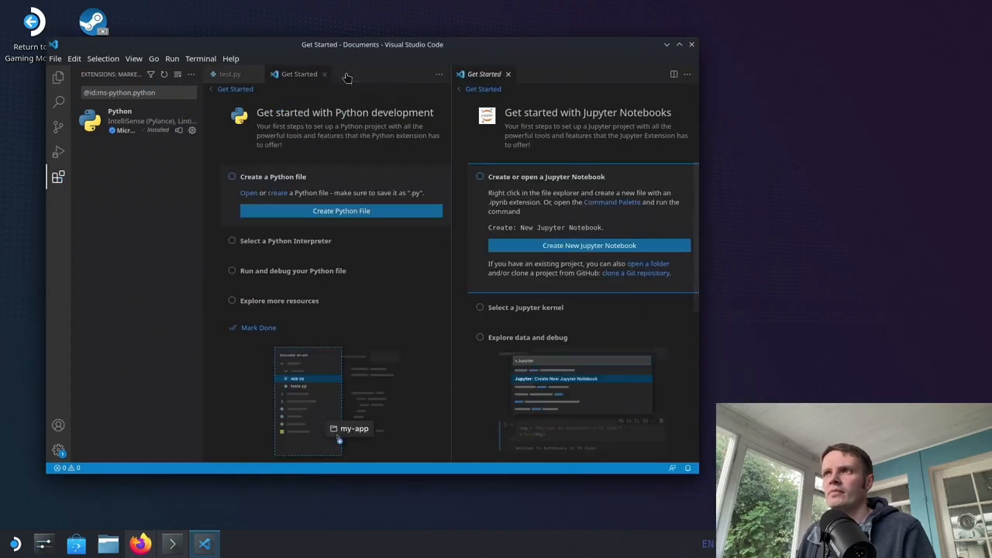
click(518, 74)
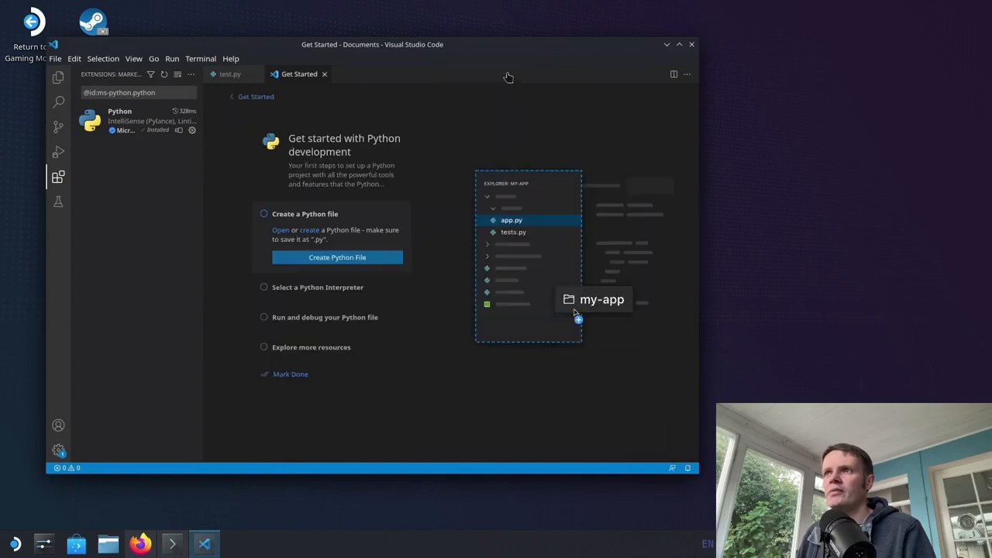
mouse_move(228, 79)
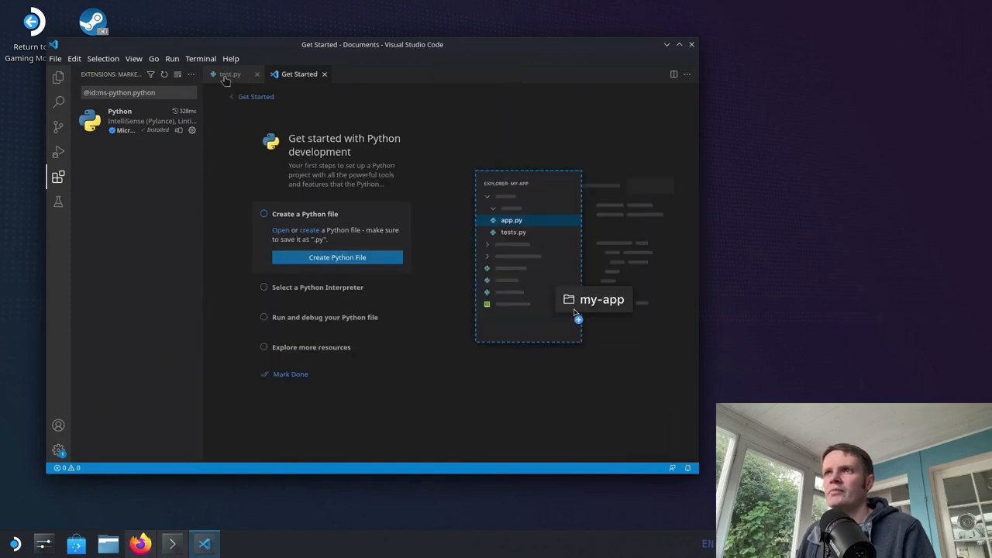
click(226, 73)
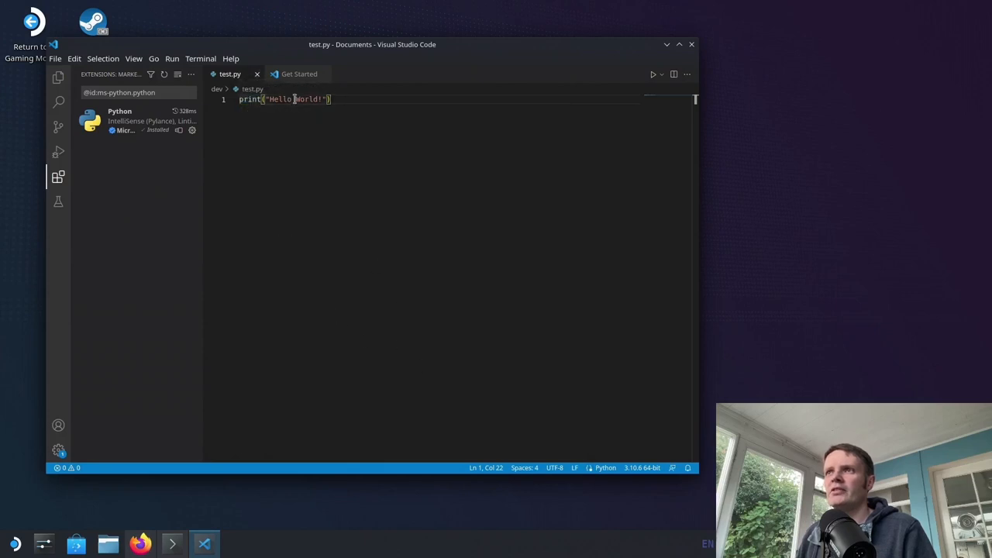
click(297, 73)
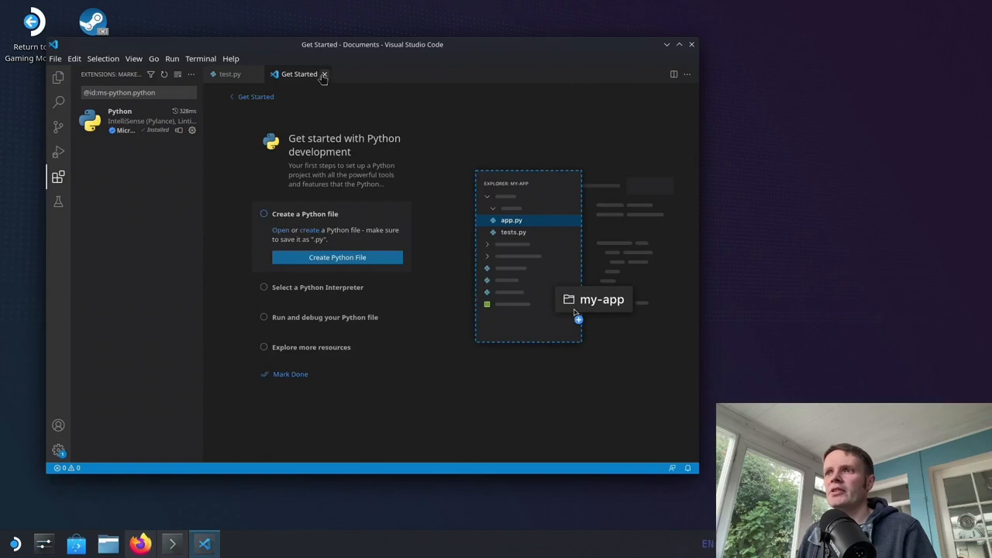
click(322, 74)
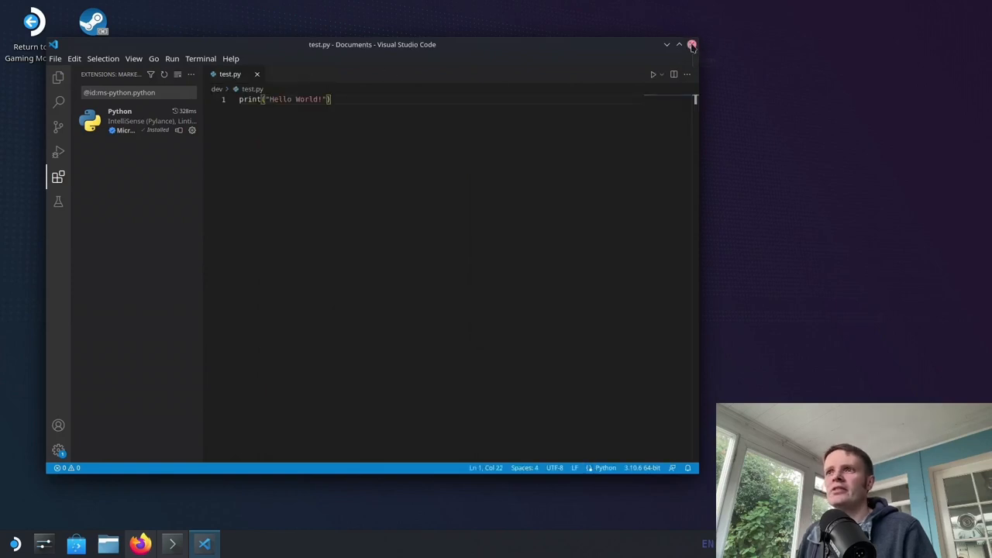
click(692, 45)
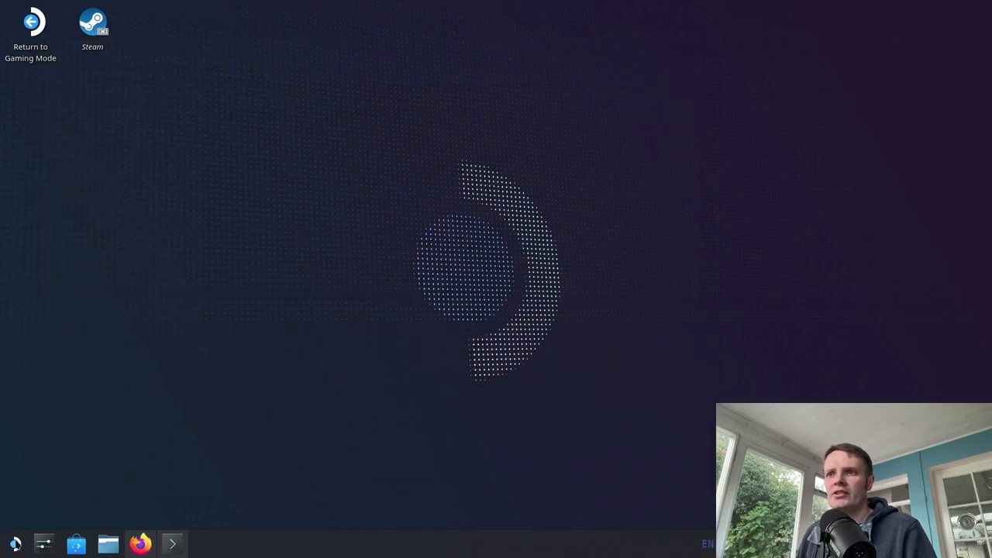
Step: Run brew install pipenv in Konsole and look up docker in Firefox
click(15, 540)
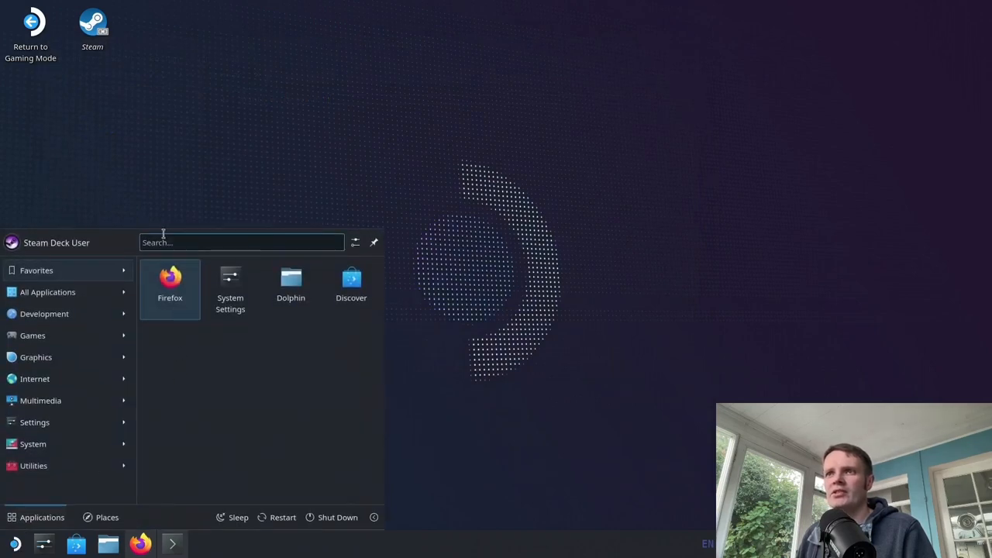
mouse_move(165, 242)
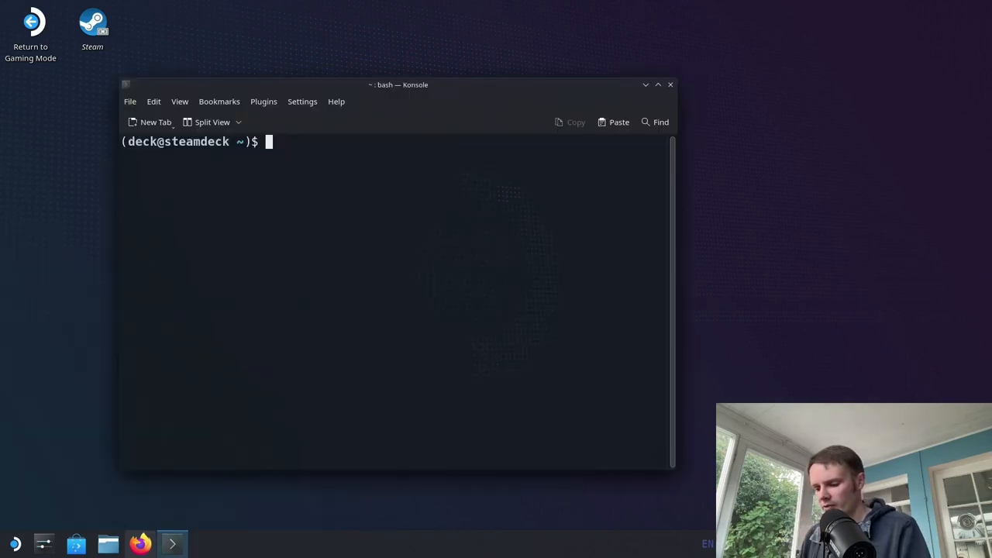
text(brew install)
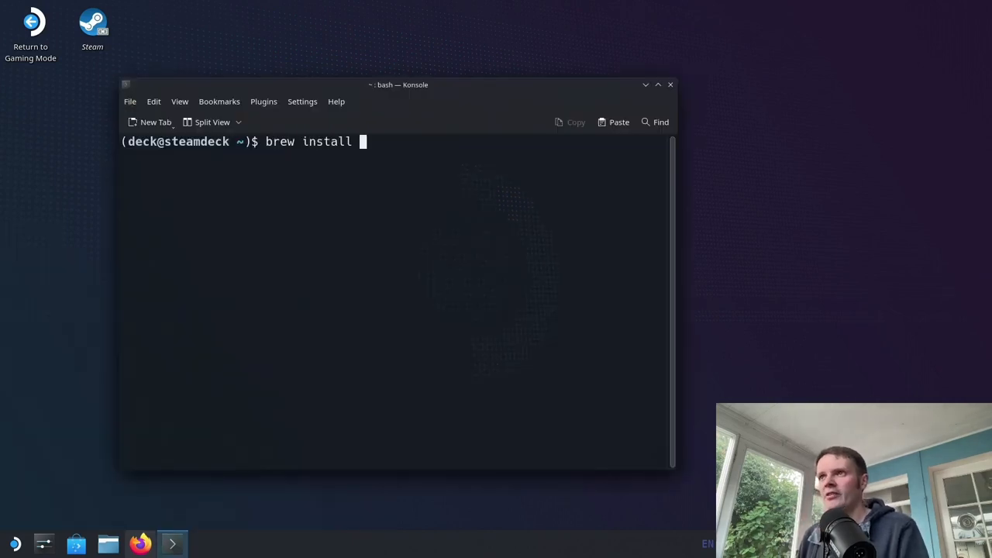
text(pipenv)
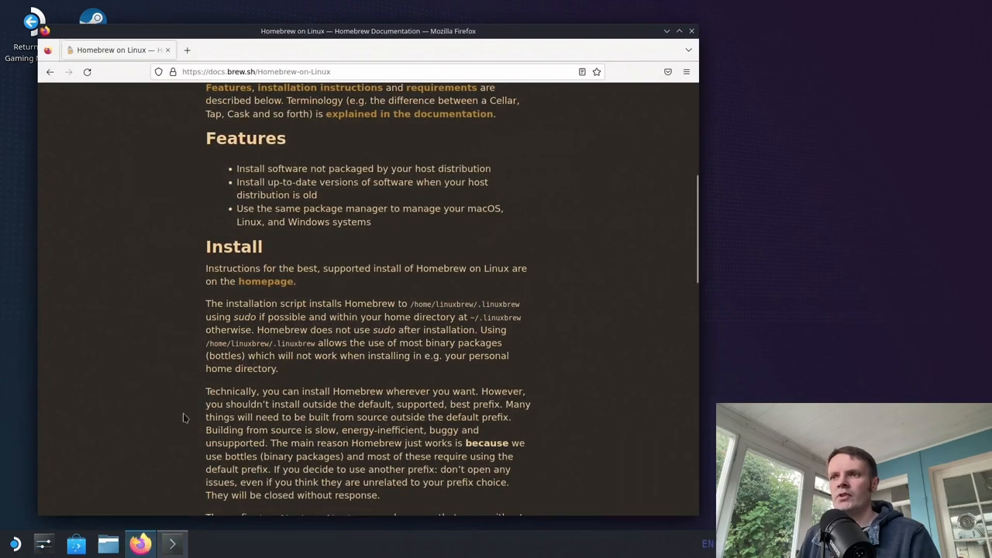
click(256, 71)
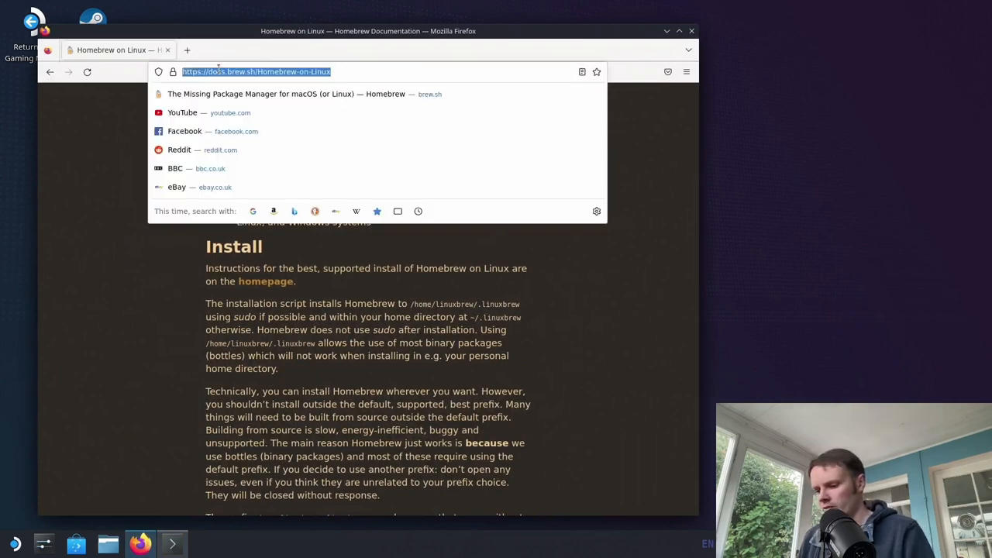
text(docker)
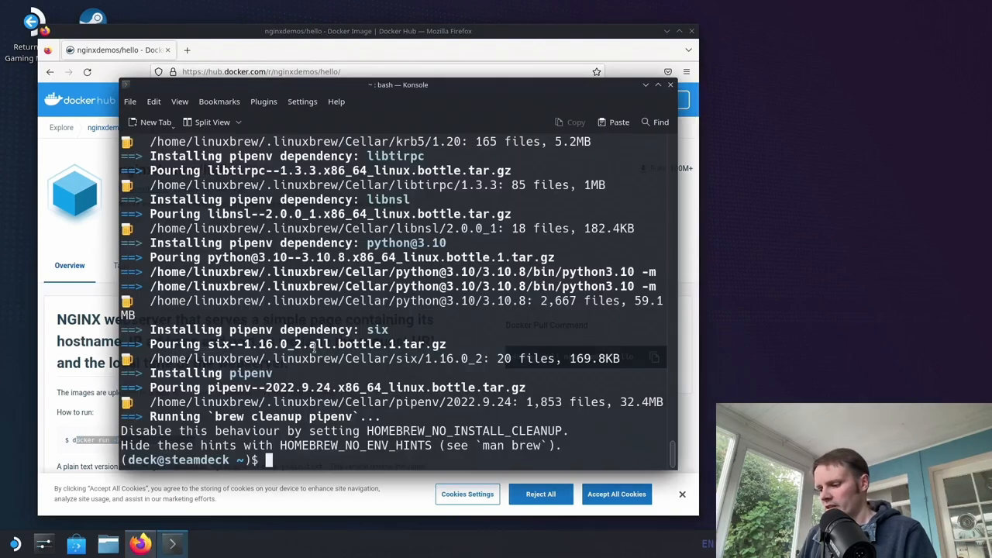
Step: Check pipenv, cd into Documents/dev listing files, and run pipenv install requests
text(pipenv)
text(c)
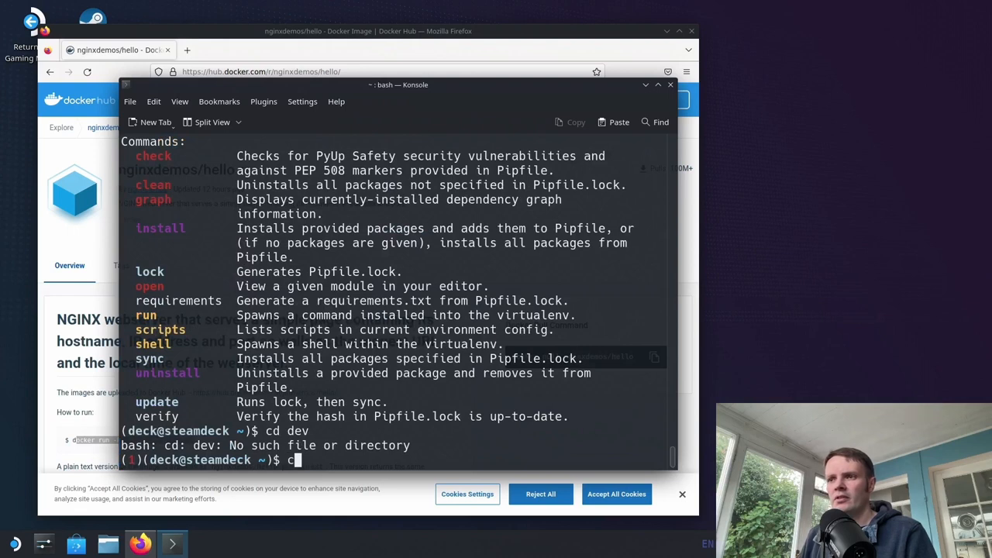
text(ls -l)
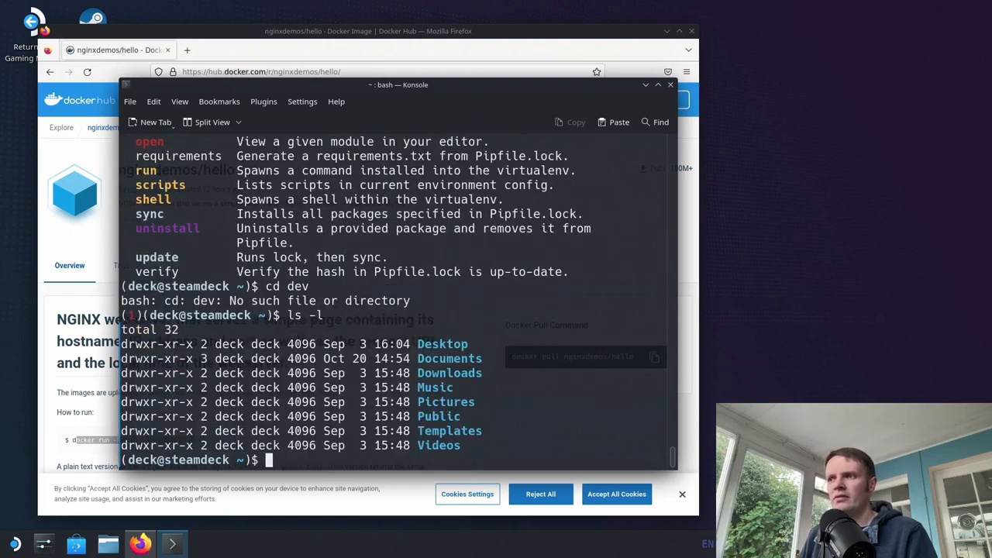
text(cd)
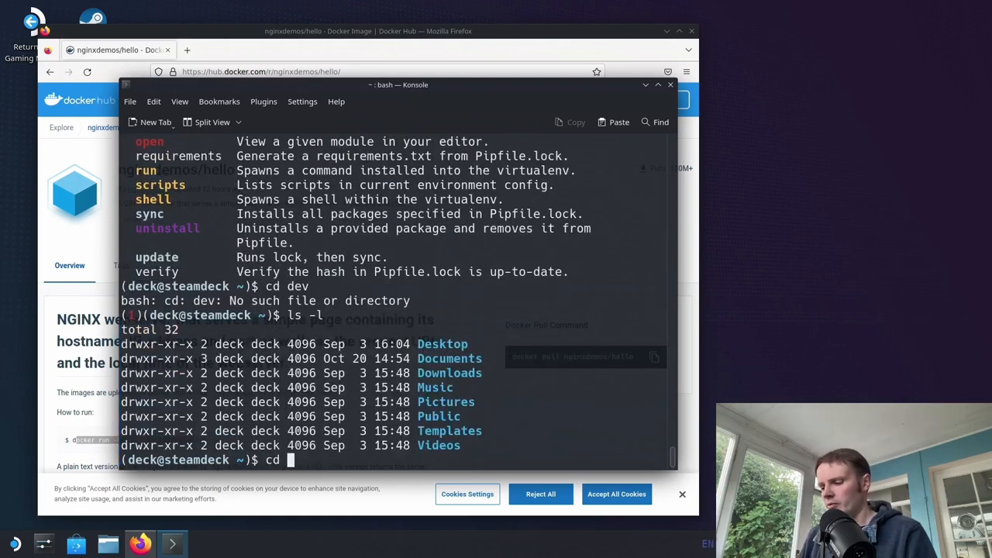
text(Documents/dev/)
text(ls -l)
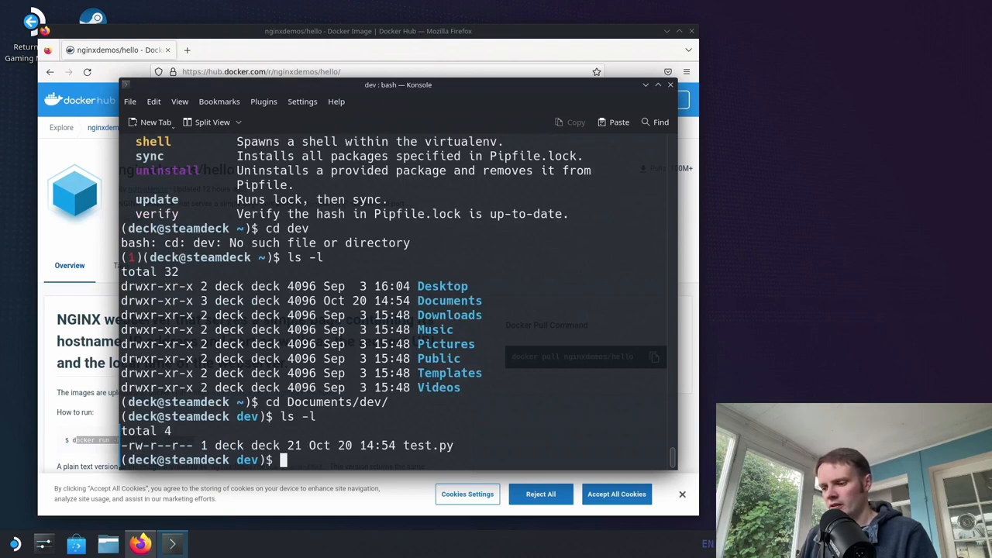
text(pipenv install requests)
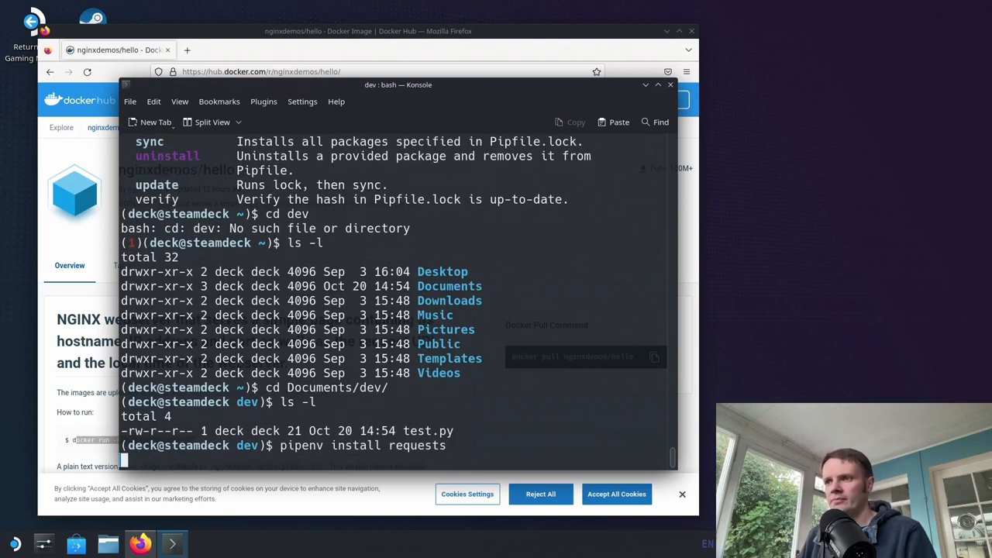
Step: Check the Python version and run test.py with pipenv run
text(p)
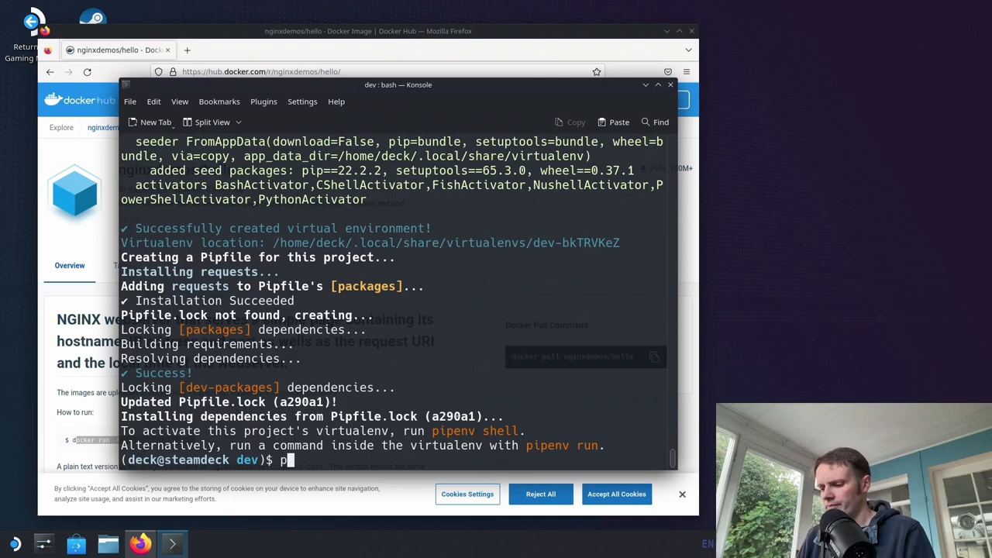
text(ython -V)
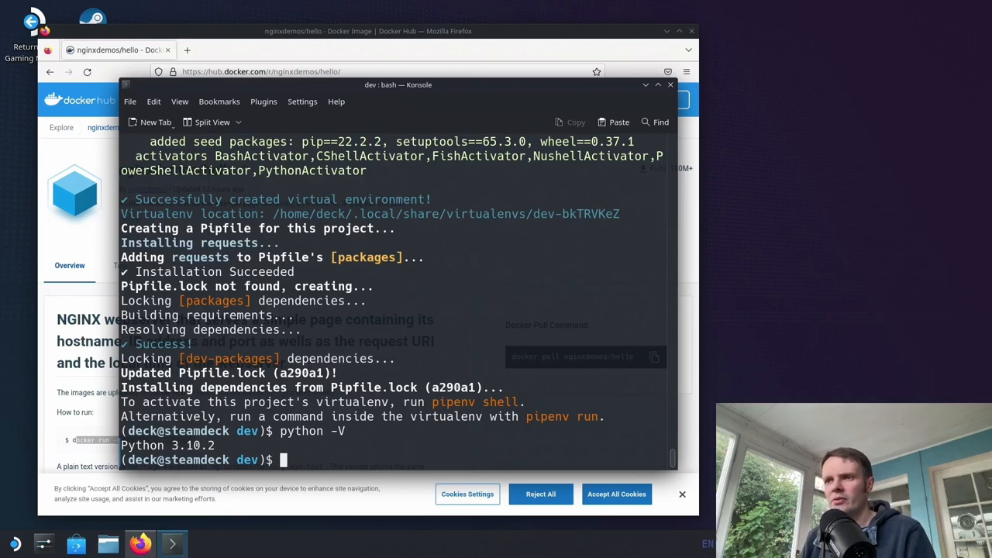
text(pi)
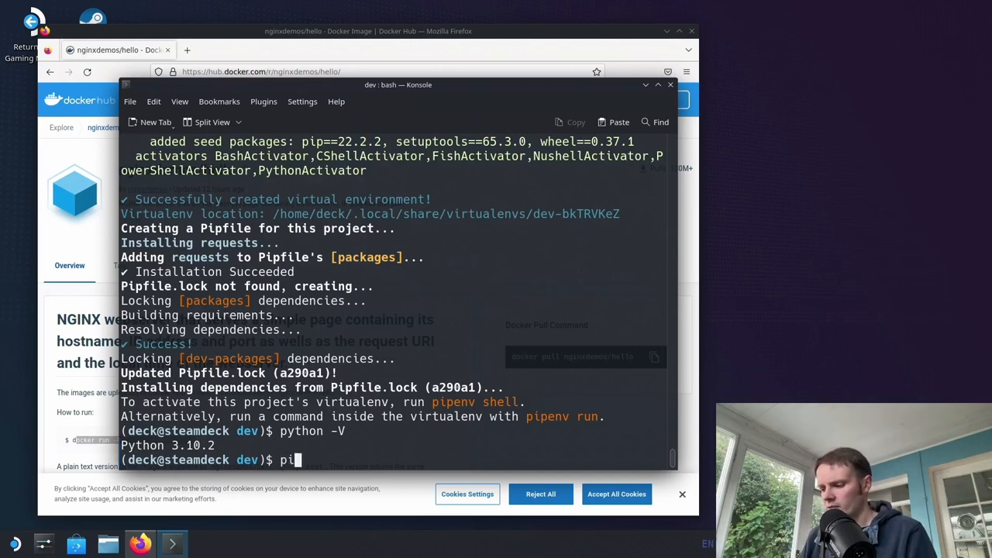
text(ipenv run python test.py)
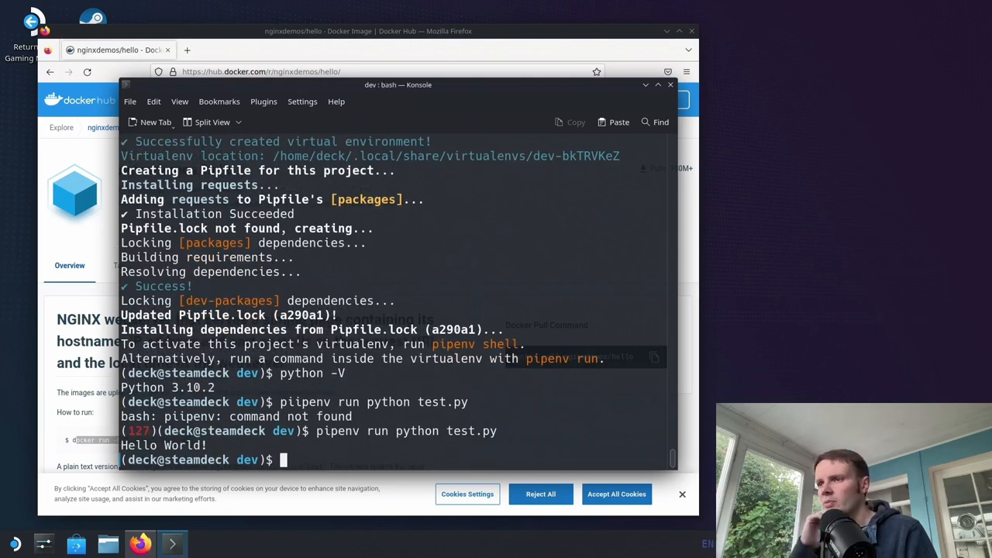
Step: Print the contents of Pipfile and Pipfile.lock
text(cat P)
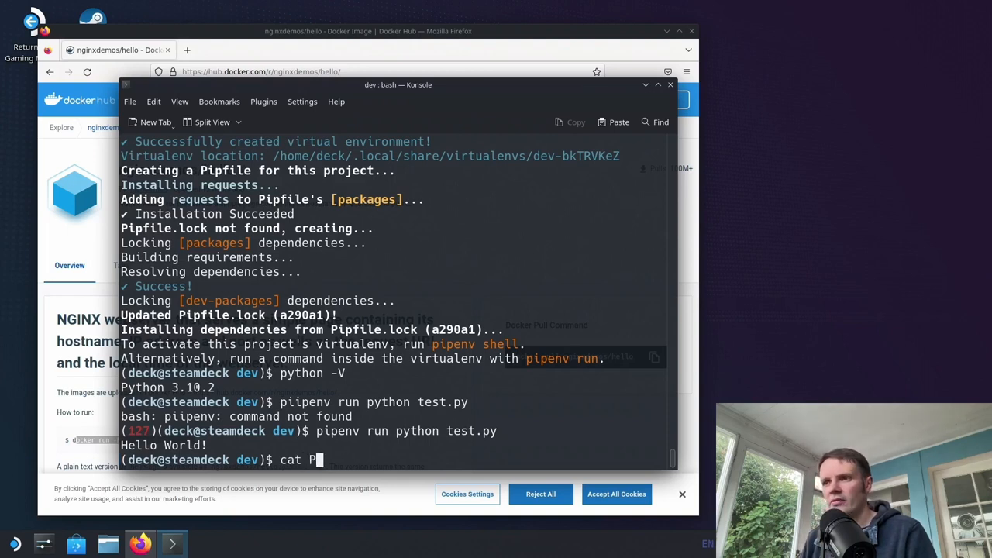
key(Return)
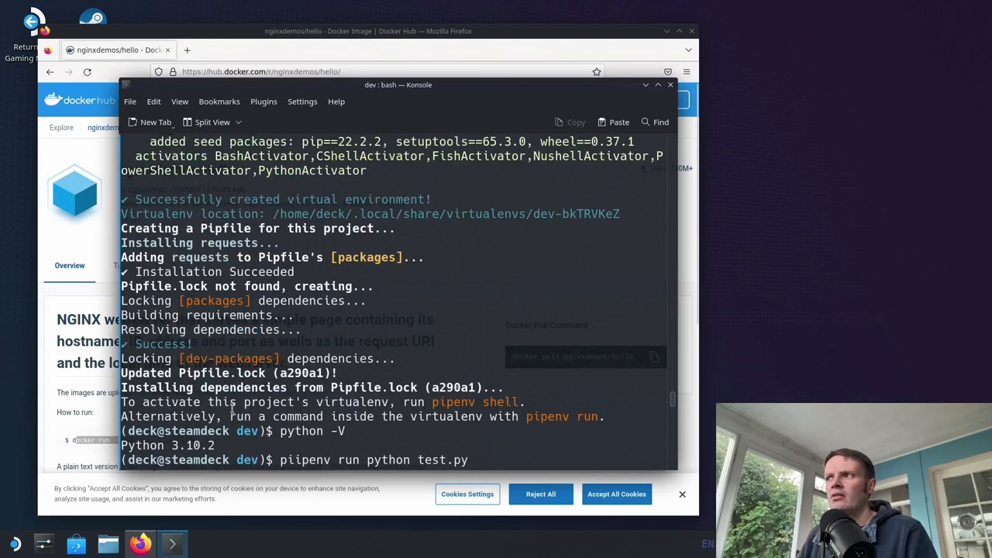
key(Return)
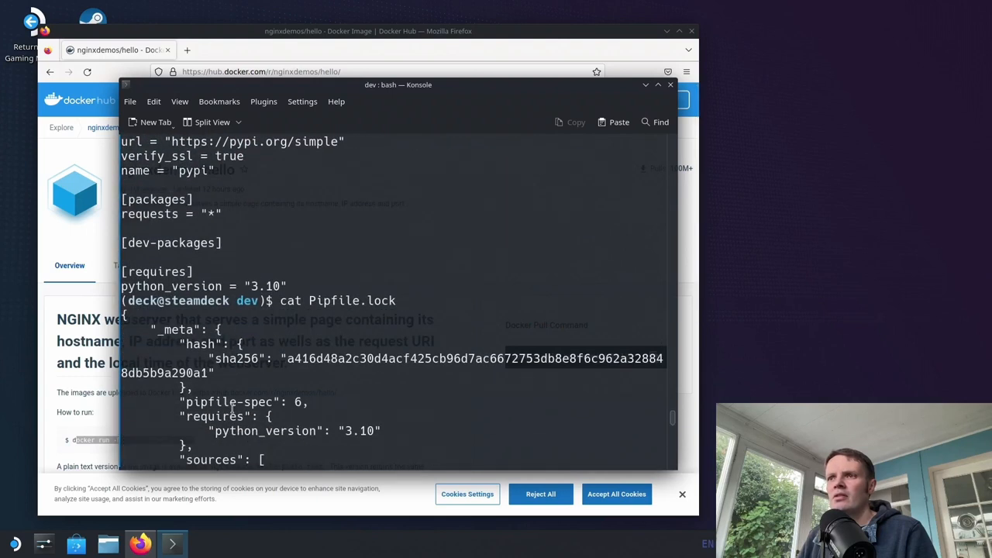
scroll(down, 3)
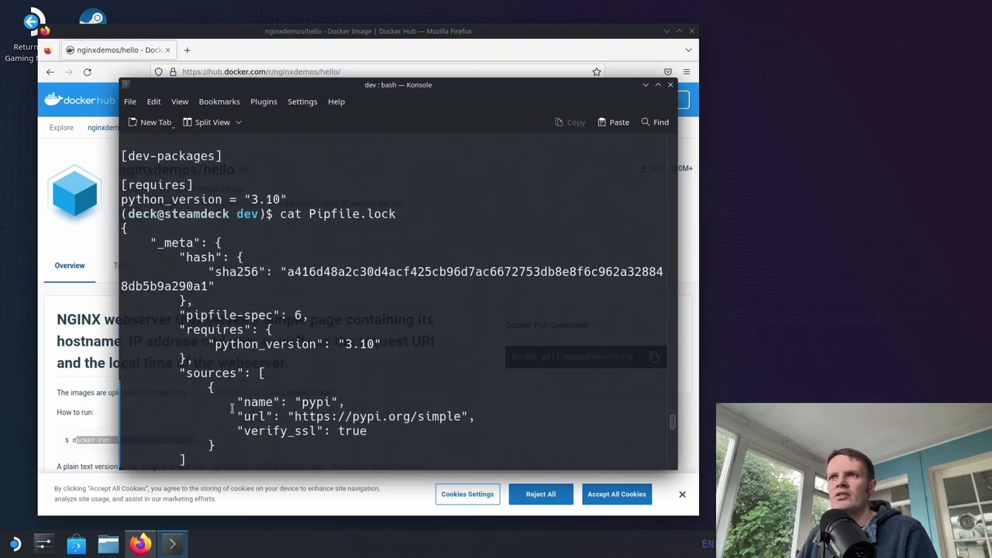
scroll(down, 3)
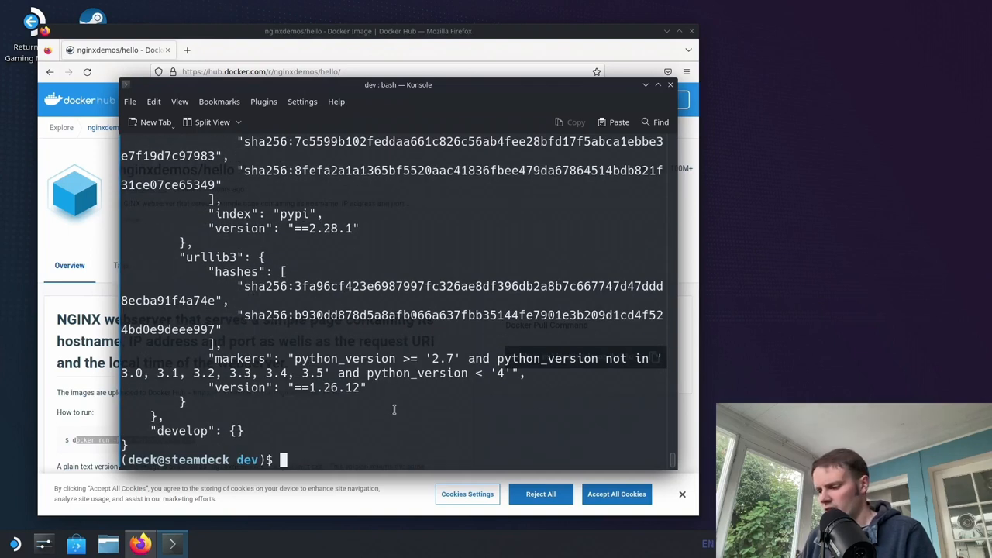
Step: Show the project's virtual environment path with pipenv --venv
text(pipenv --venv)
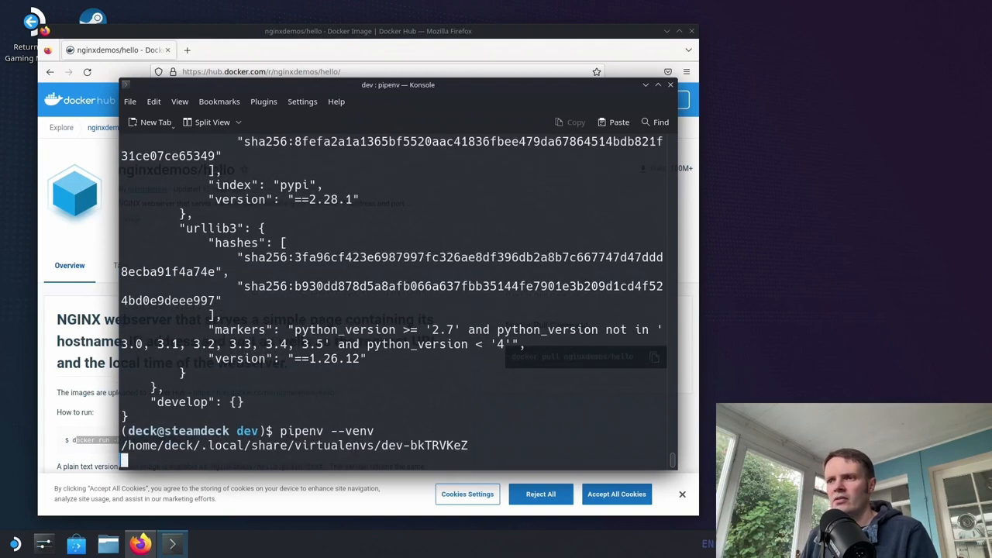
key(Return)
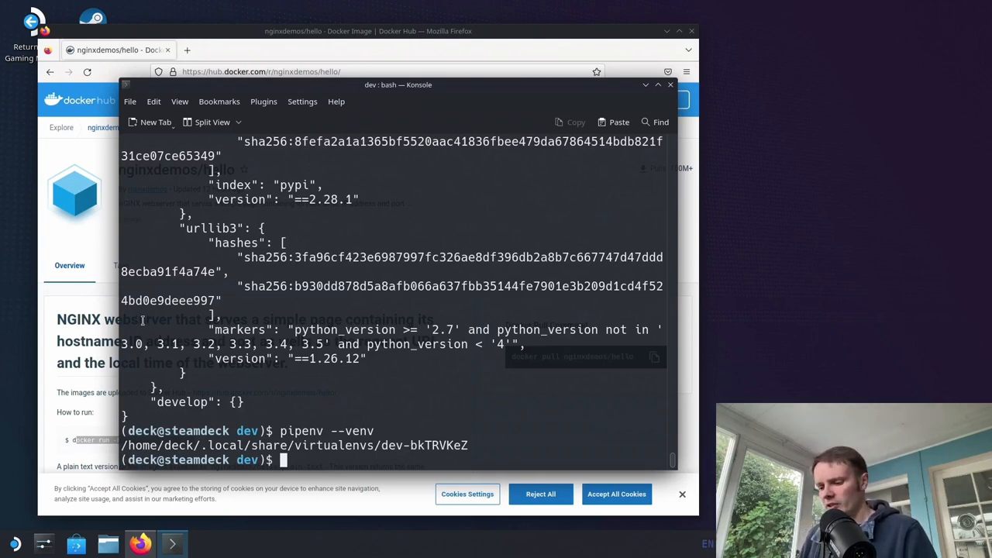
text(kon)
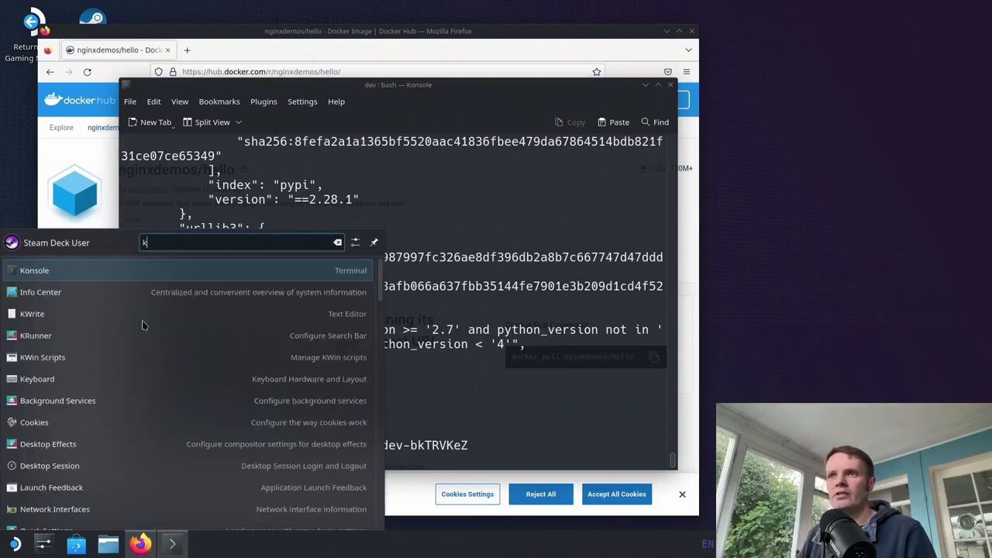
Step: Reopen Visual Studio Code and rewrite test.py to import requests and print a response
text(visu)
text(import)
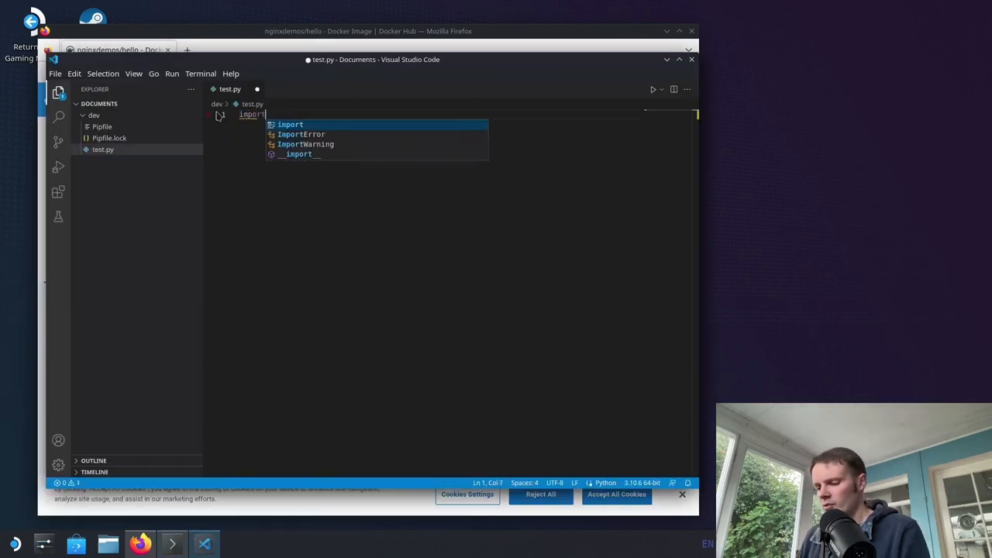
text(requests)
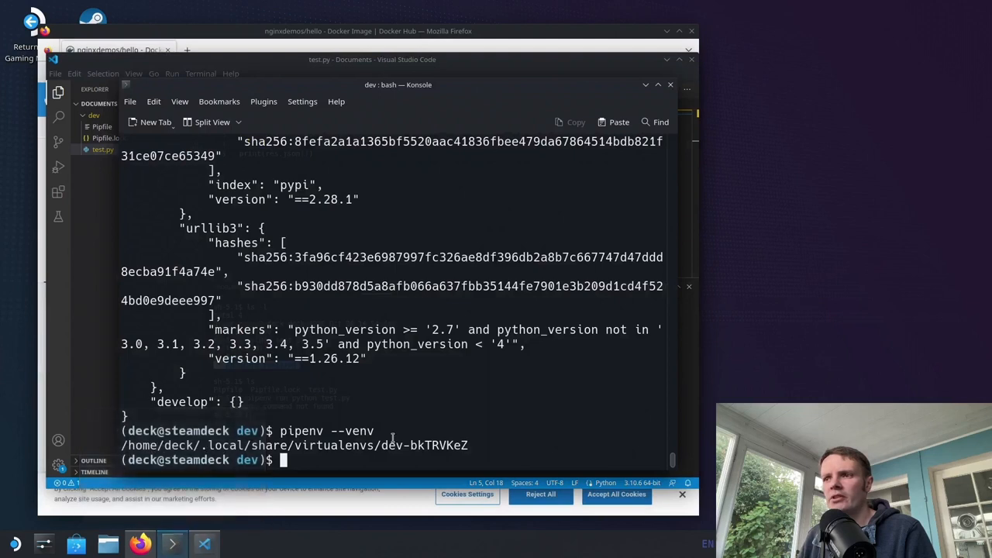
Step: List the dev folder with 'ls -l', then run test.py through pipenv to print the status code
text(ls -l)
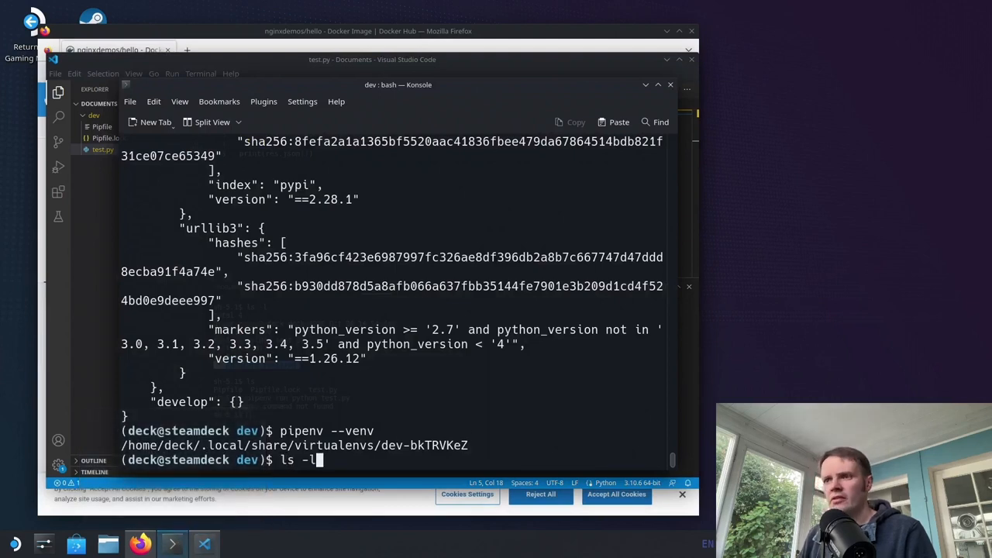
key(Return)
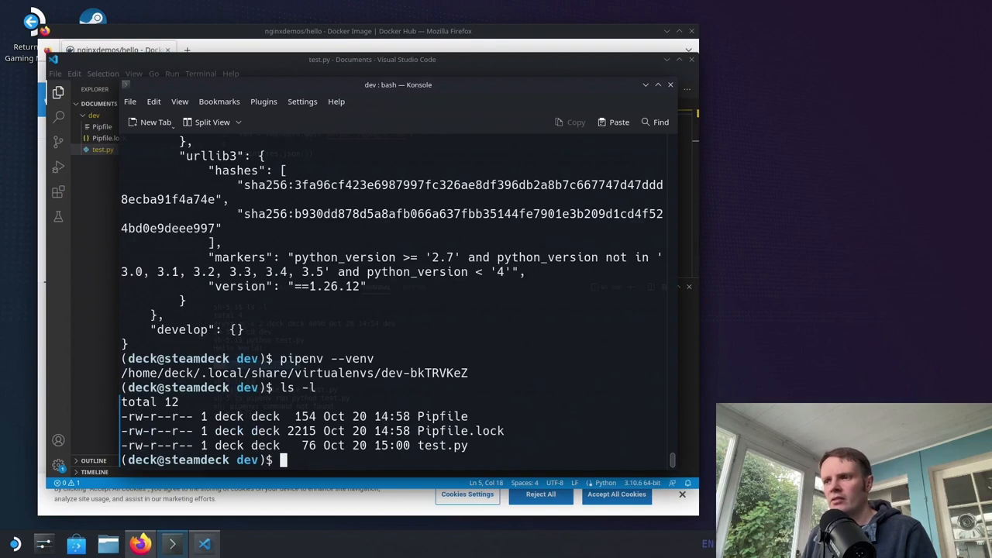
text(pipenv)
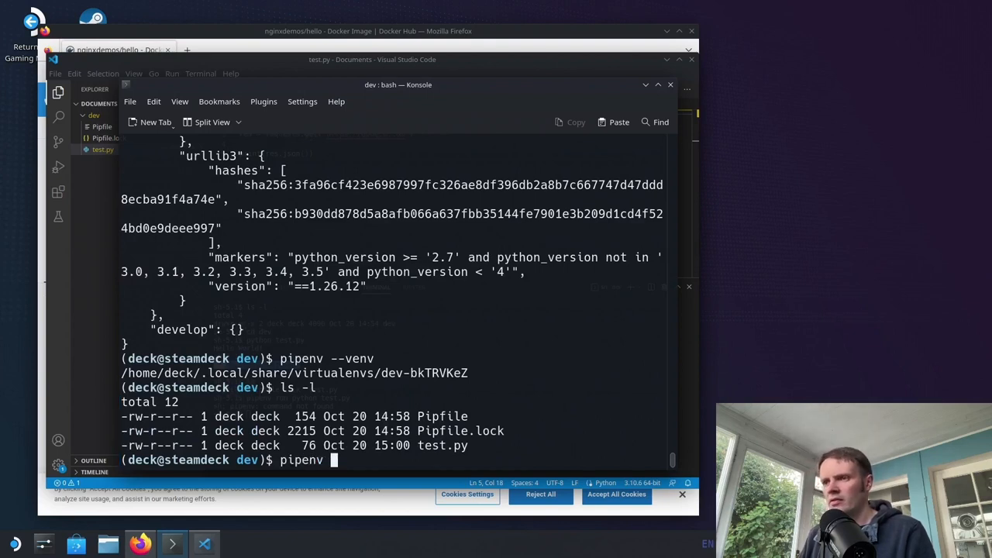
text(run python test.py)
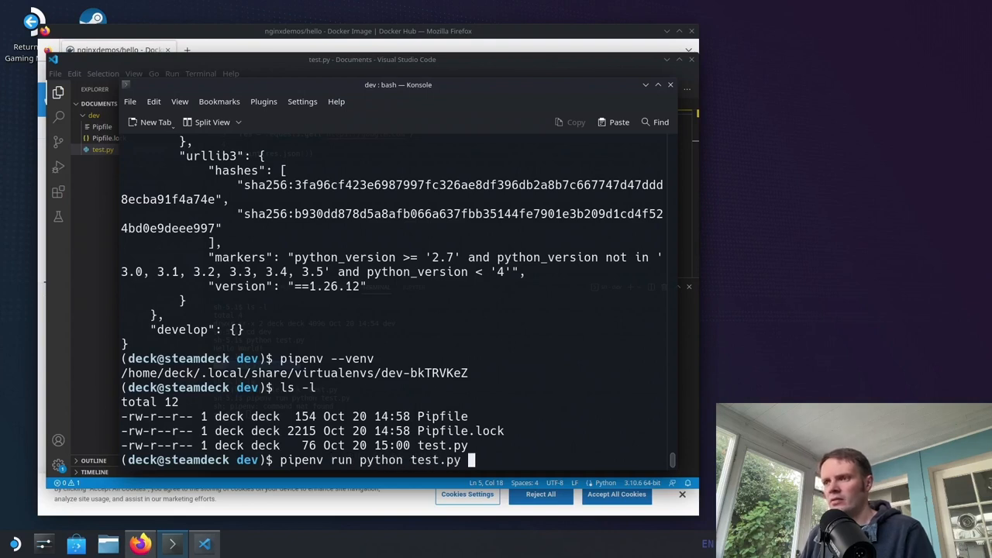
key(Return)
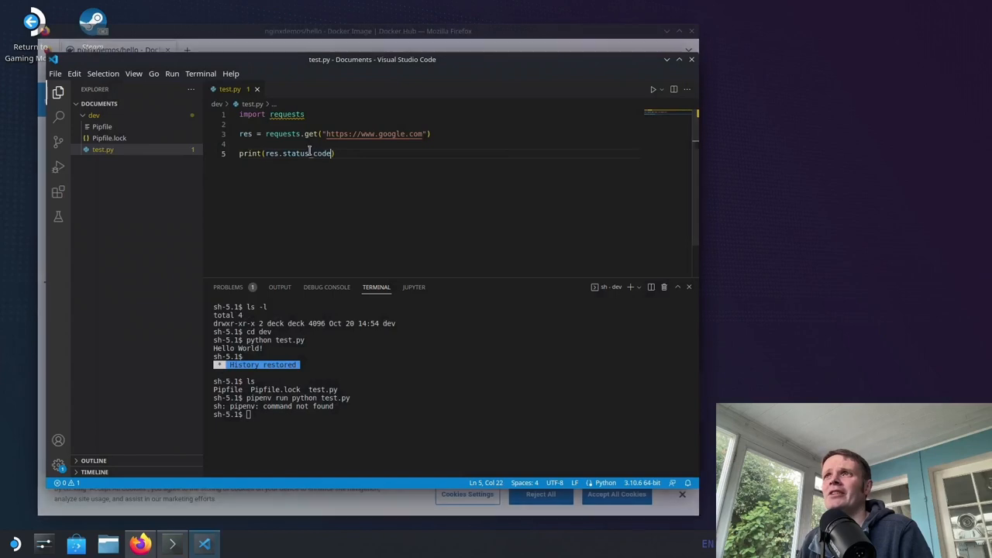
Step: Replace res.status_code with res.headers in test.py using autocomplete
double_click(307, 153)
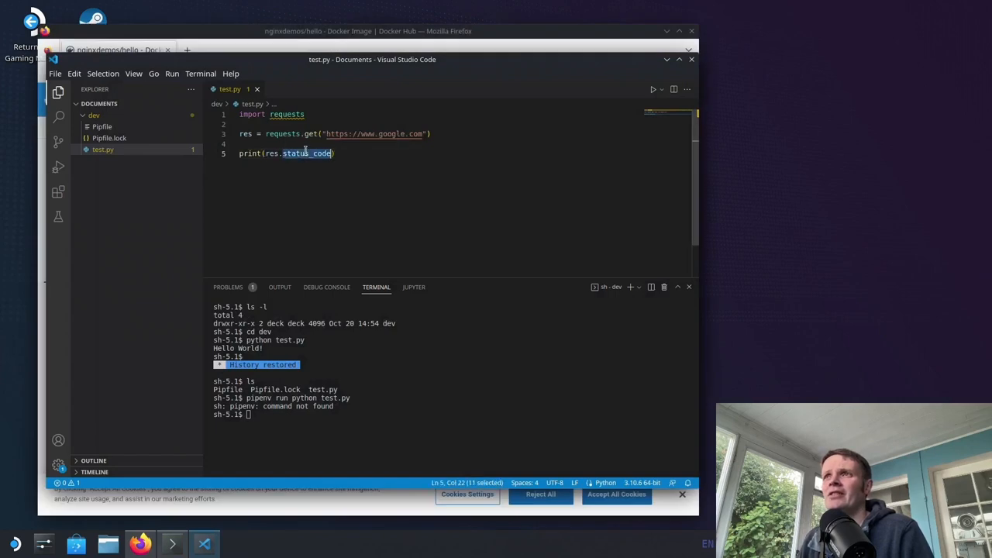
text(h)
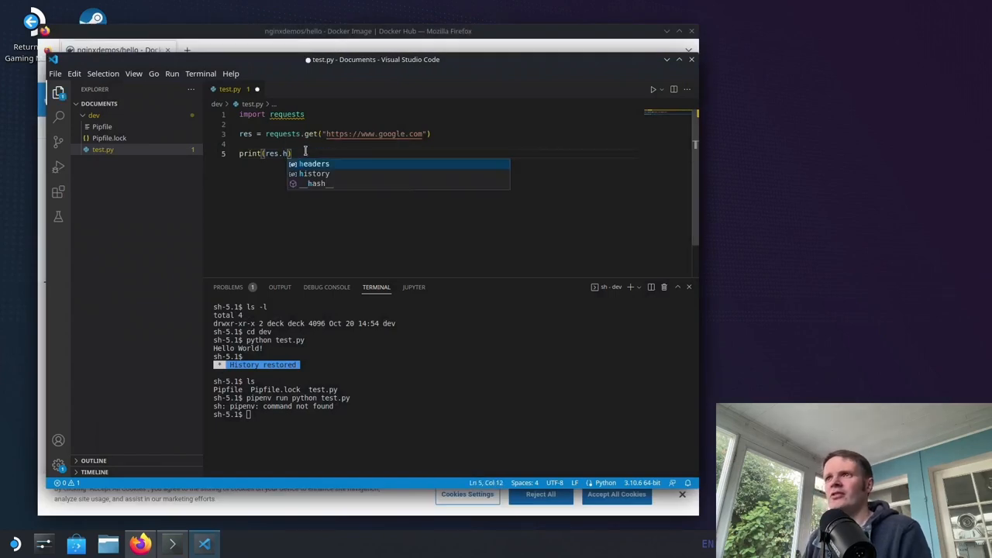
key(Tab)
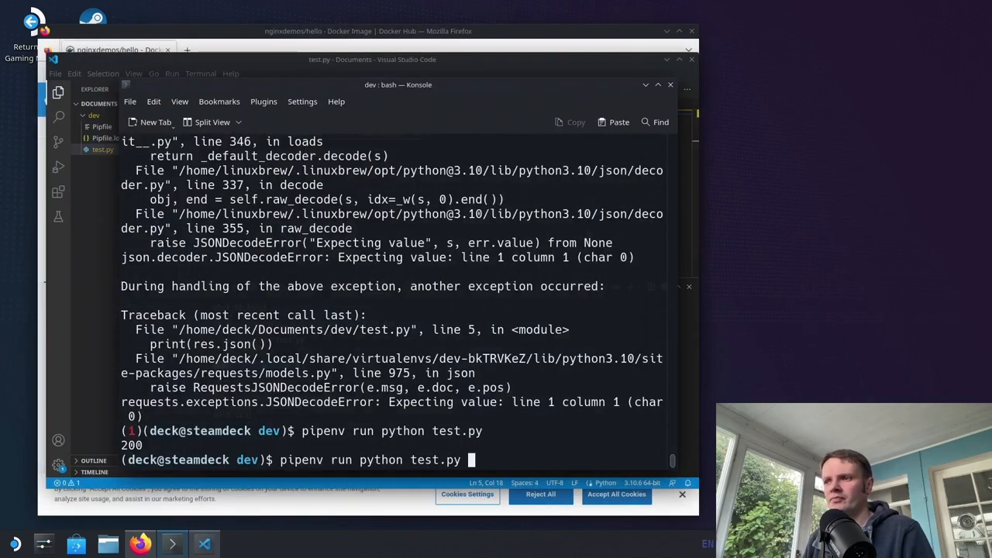
Step: Rerun 'pipenv run python test.py' to print google.com's response headers dictionary
key(Return)
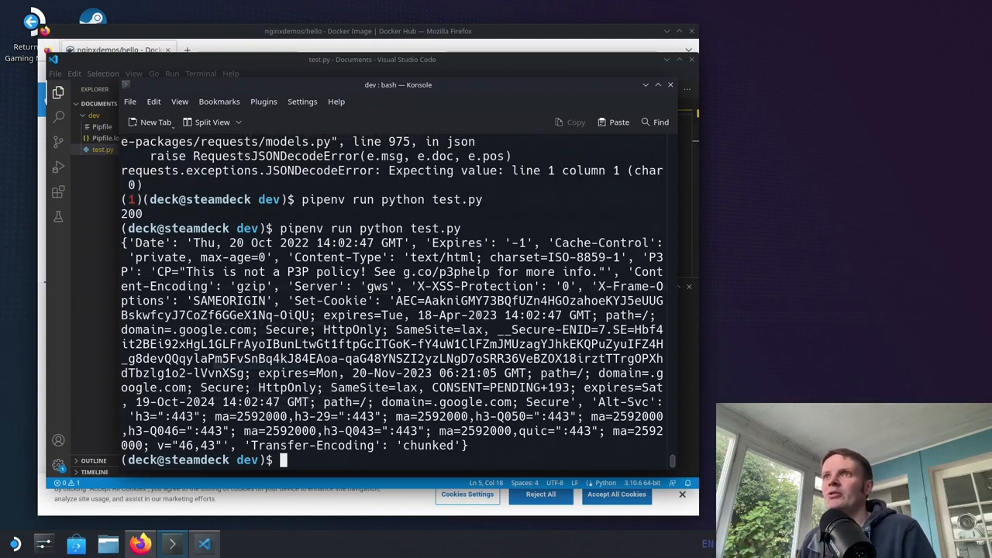
mouse_move(670, 84)
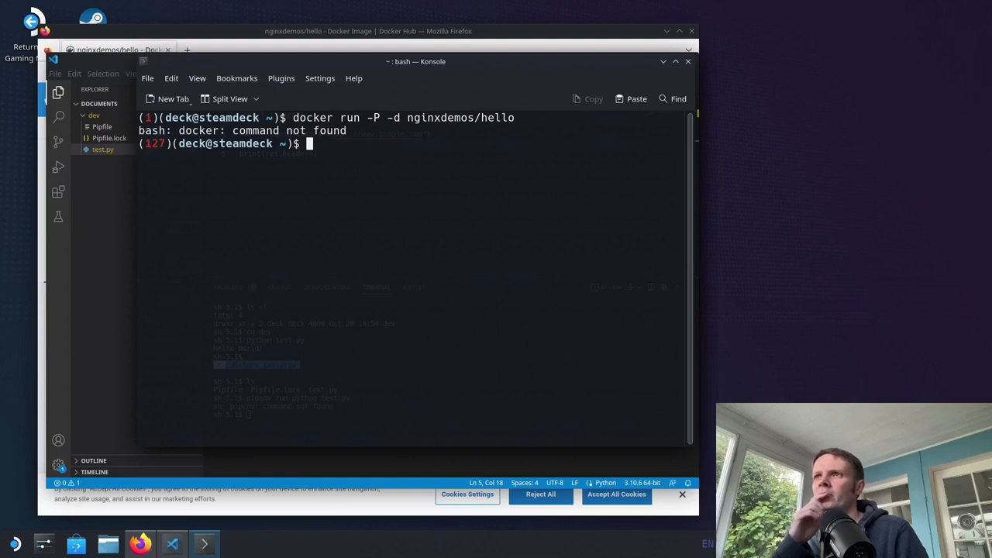
Step: Try 'brew install docker' in a new Konsole session, which fails as command not found
text(brew install docker)
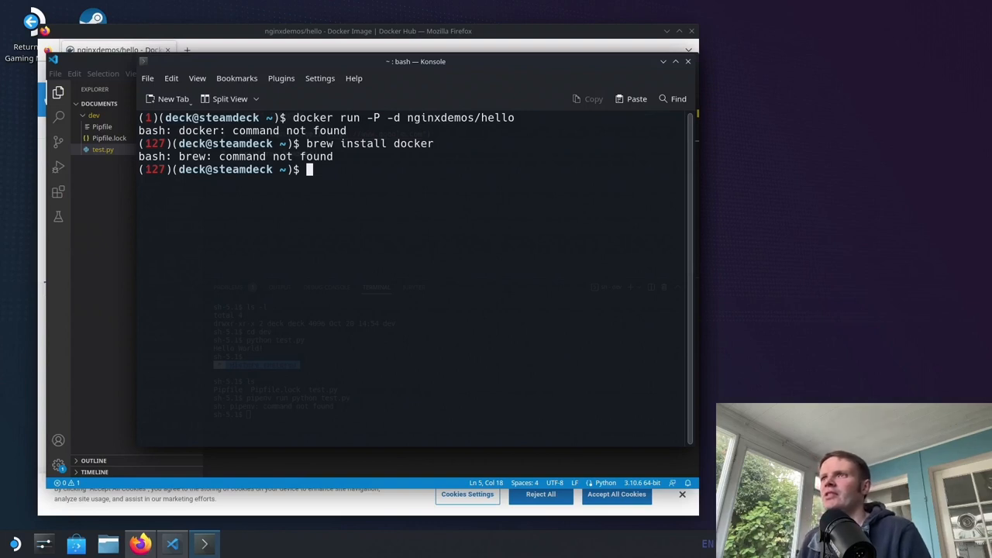
mouse_move(447, 65)
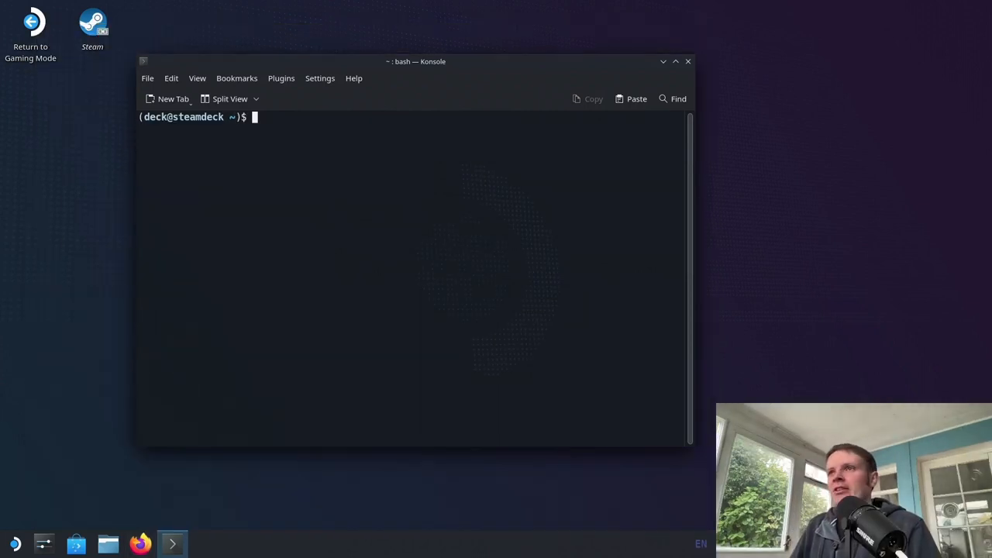
mouse_move(352, 274)
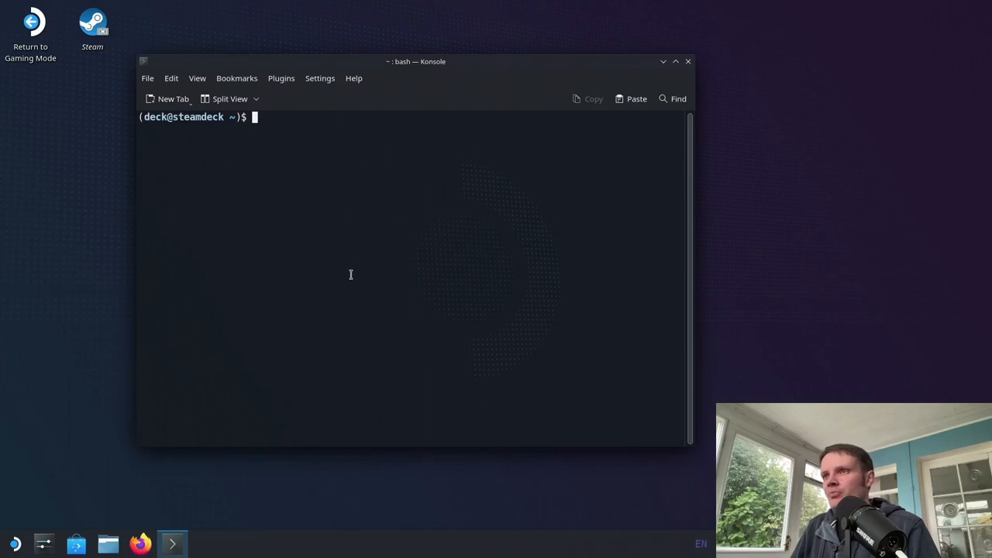
Step: Show .bashrc with 'cat .bashrc' and try brew, which is reported not found
text(cat)
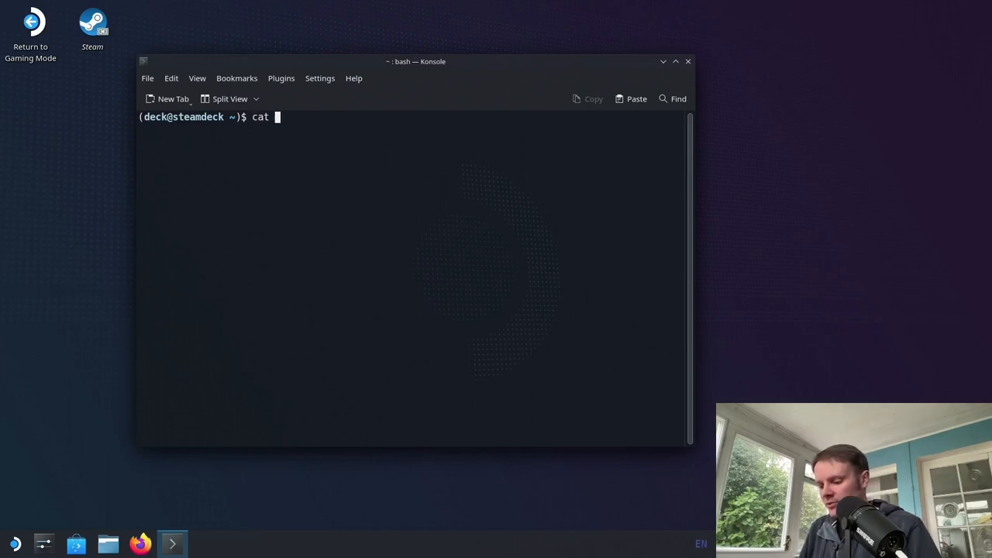
text(.bashrc)
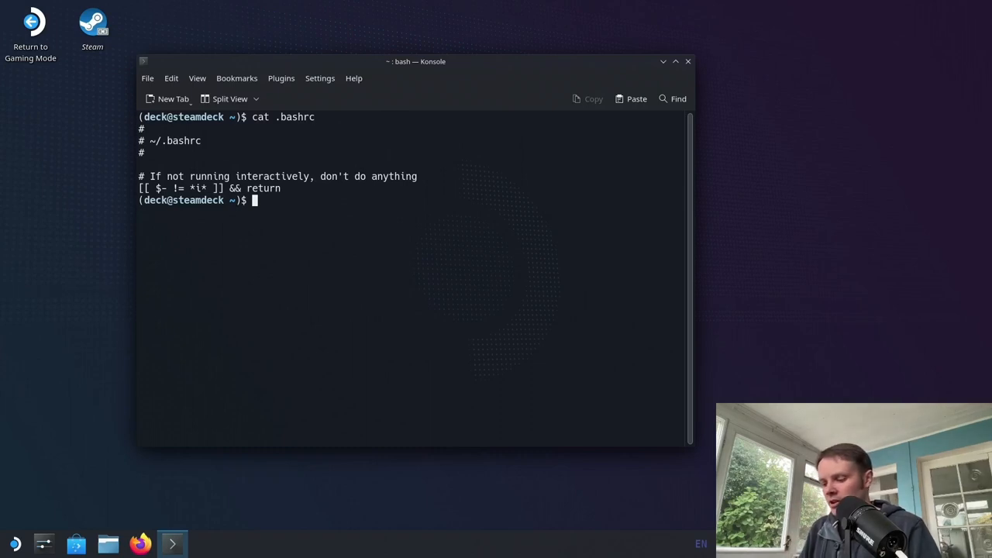
text(brew)
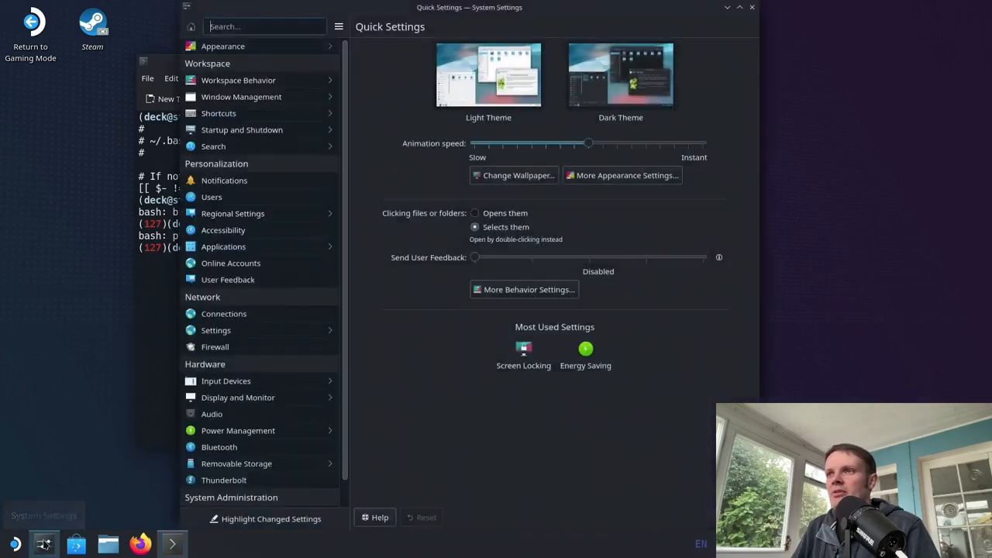
mouse_move(283, 349)
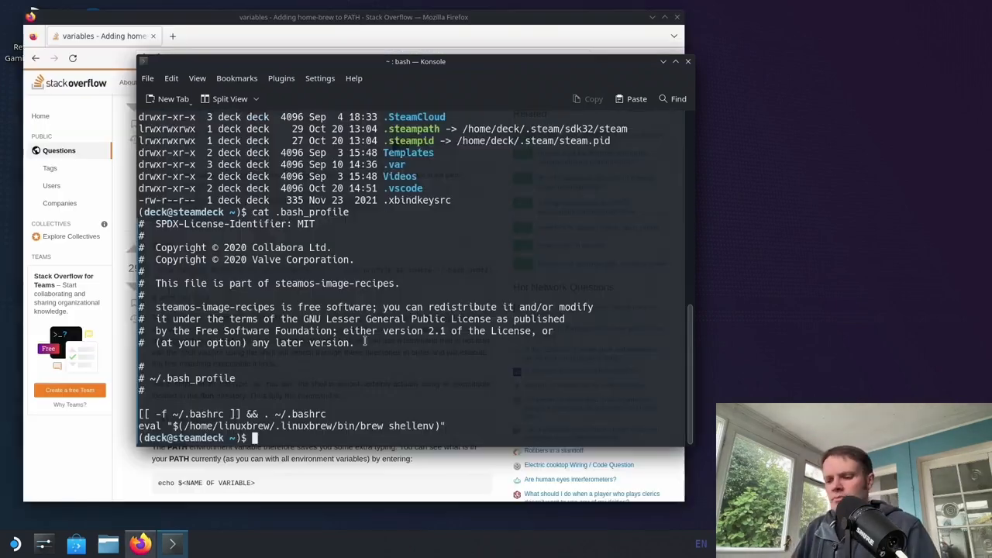
Step: Source ~/.bash_profile to reload Homebrew's environment in this shell
text(source)
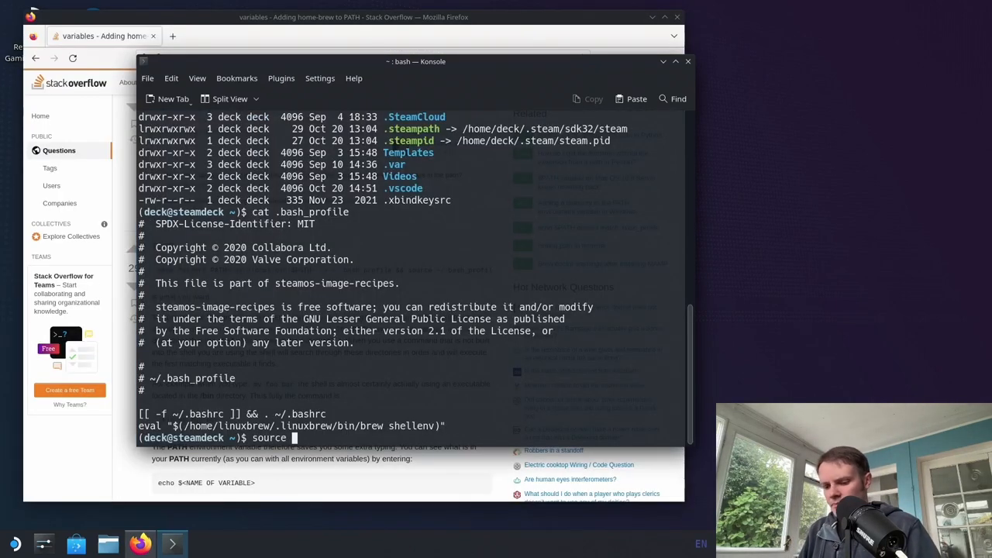
text(~/)
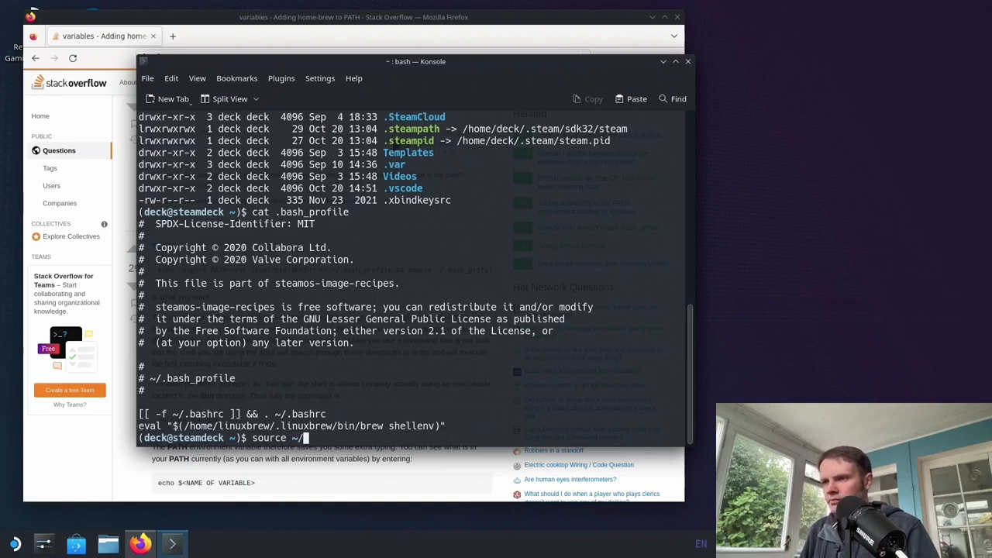
text(bash)
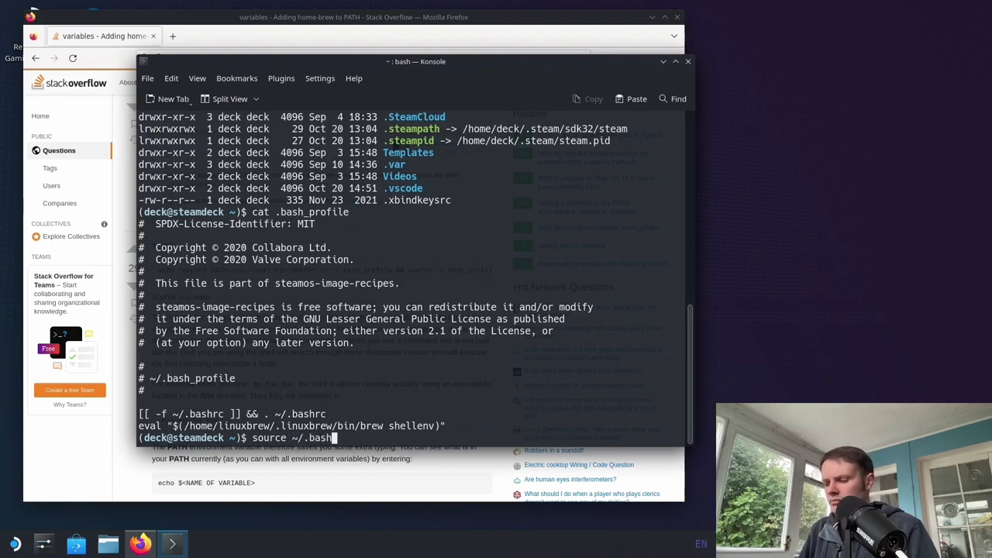
key(Return)
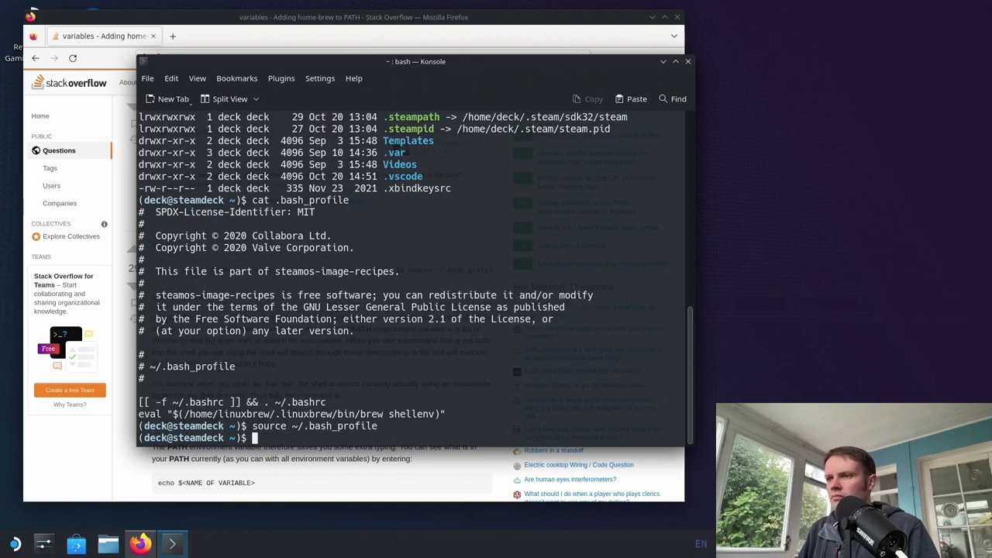
Step: Confirm brew and pipenv now run and print their usage help
text(brew)
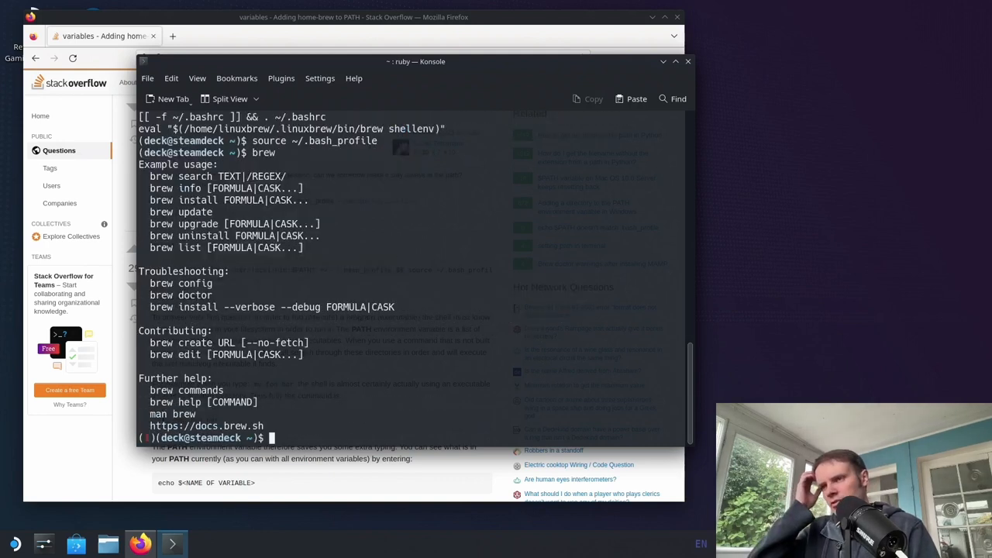
text(pipenv)
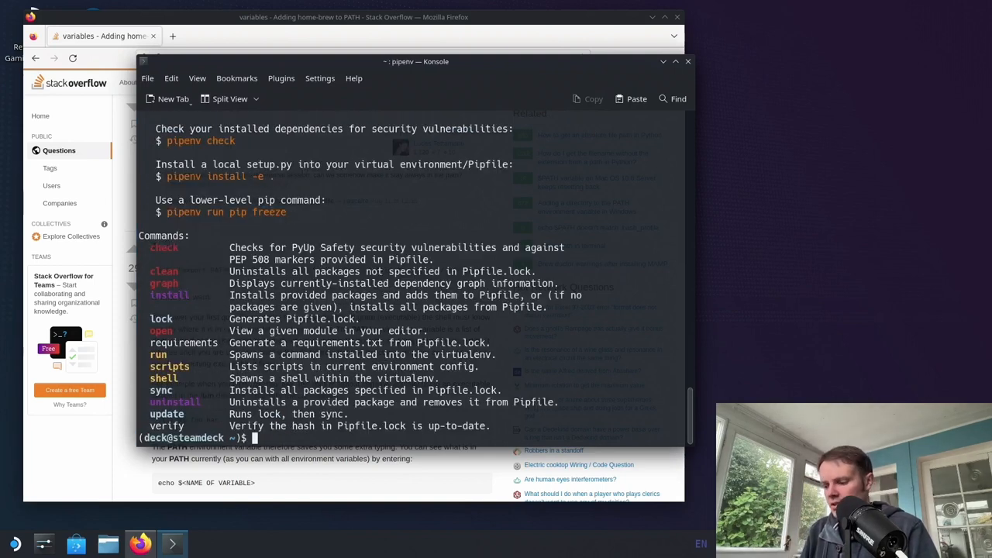
text(py)
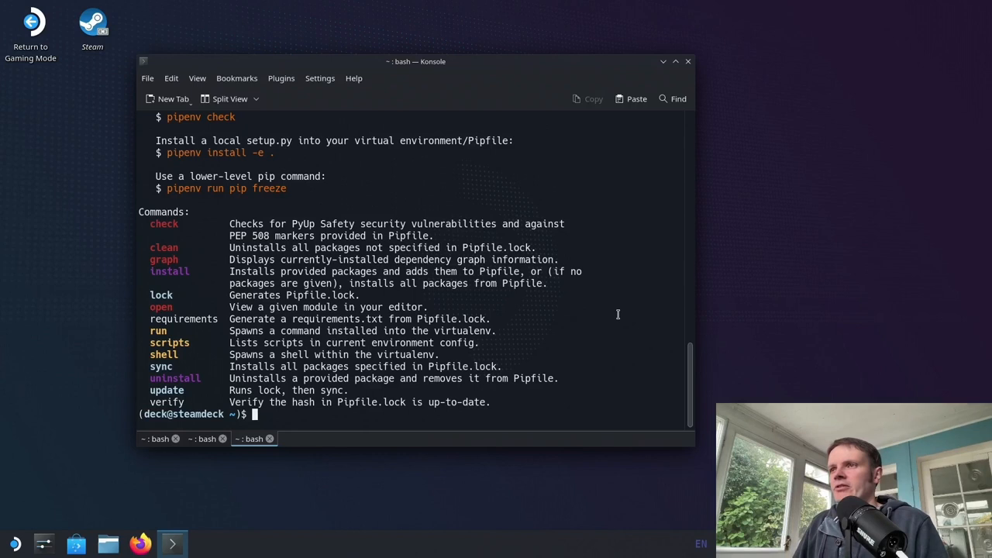
mouse_move(590, 308)
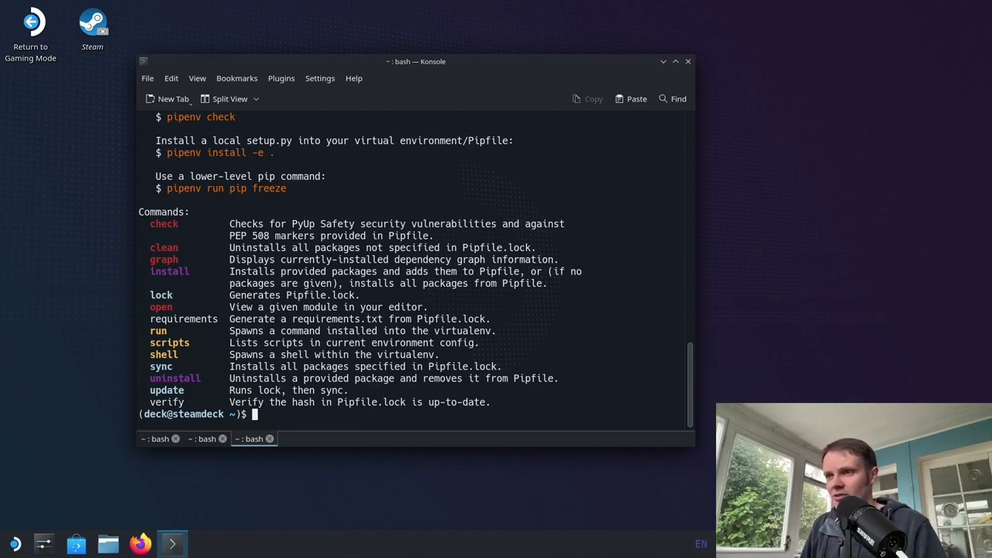
Step: Open .bashrc in nano, exit back to the prompt, and close the Konsole window
text(nano)
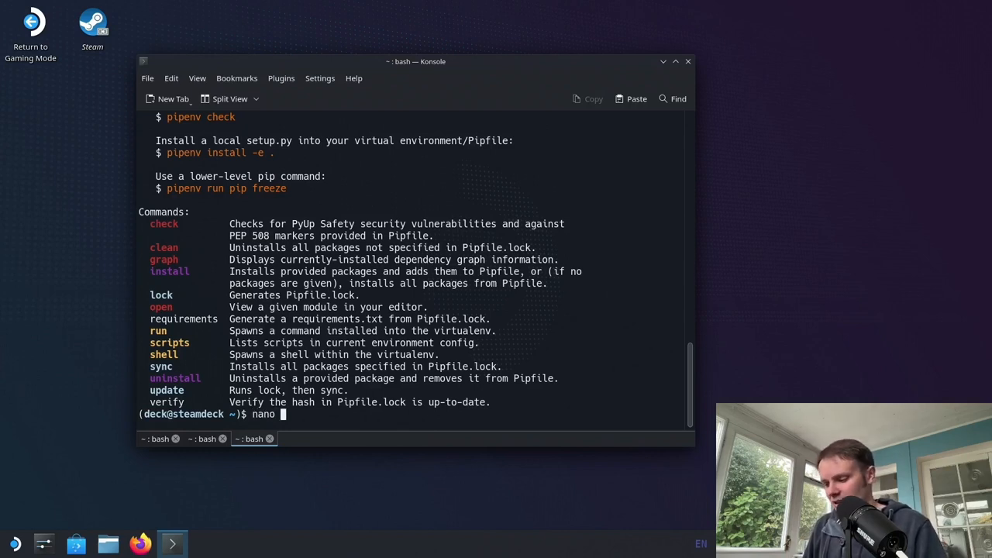
text(.bashrc)
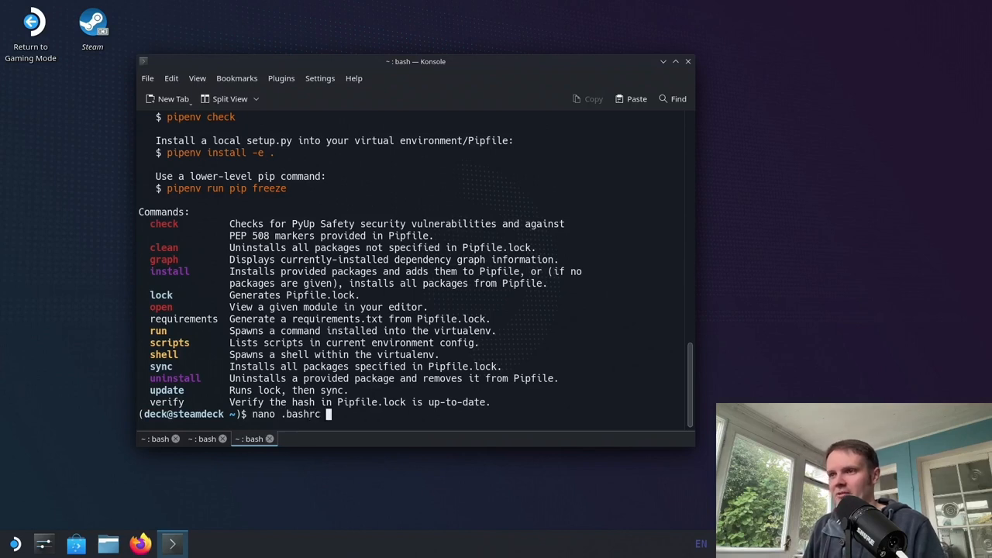
key(Return)
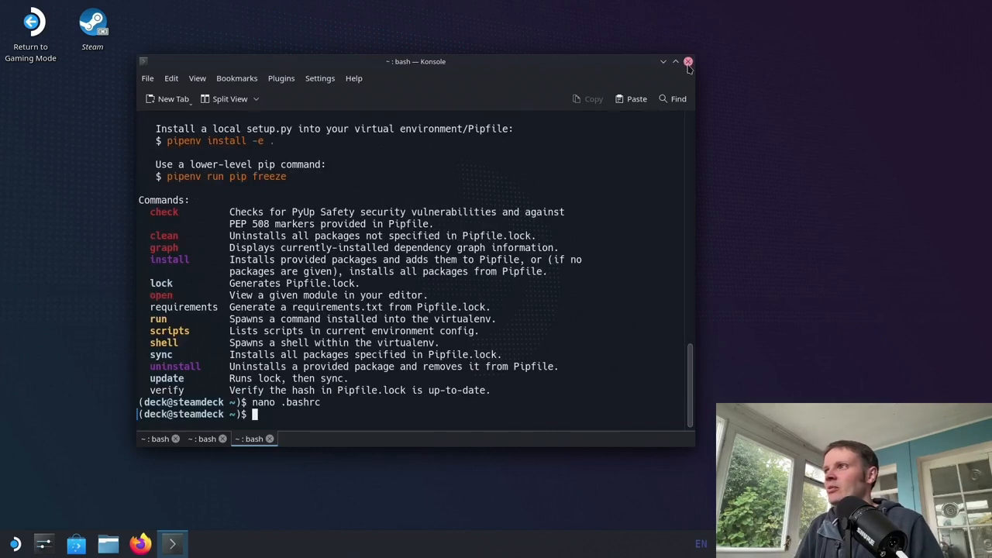
click(686, 62)
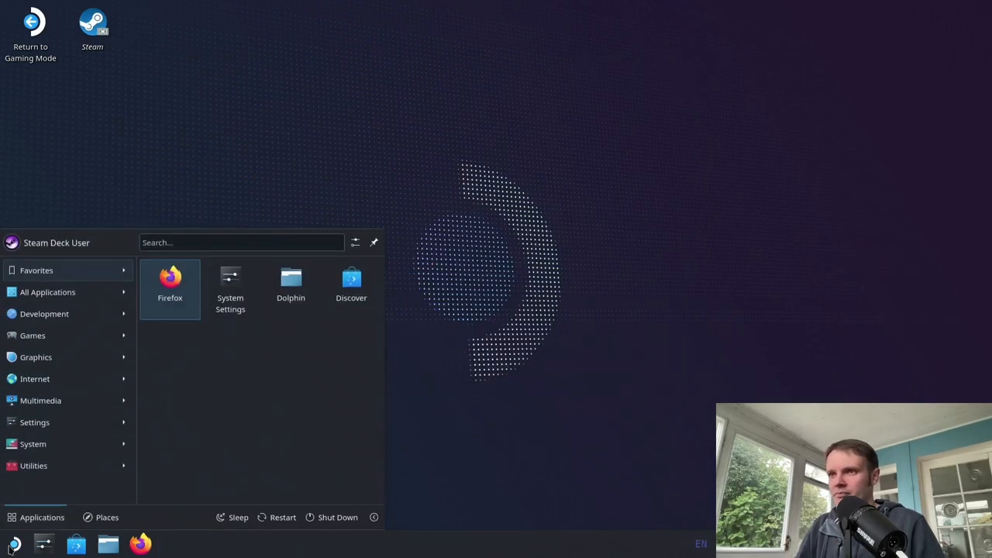
Step: Relaunch Konsole from the launcher and check that brew and pipenv answer with usage help
text(kond)
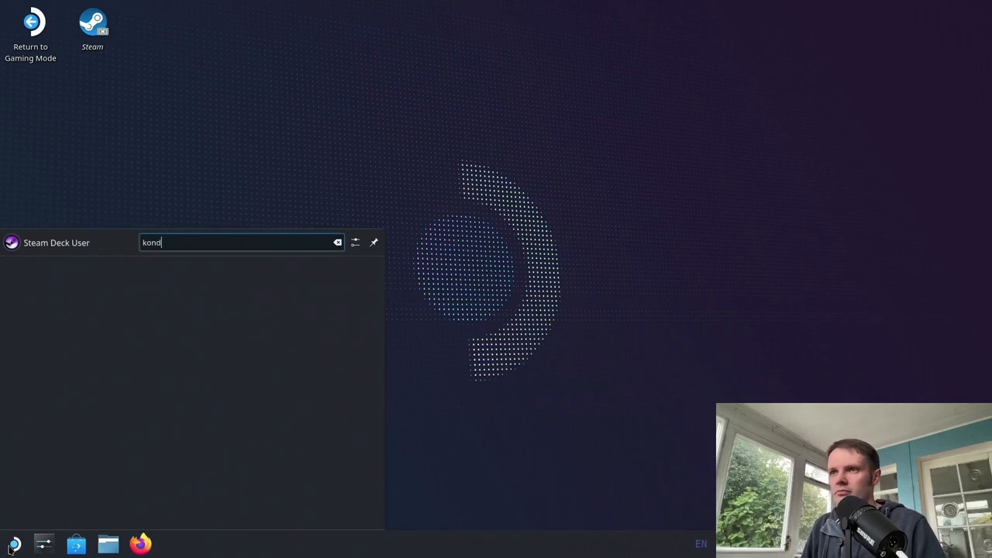
key(Return)
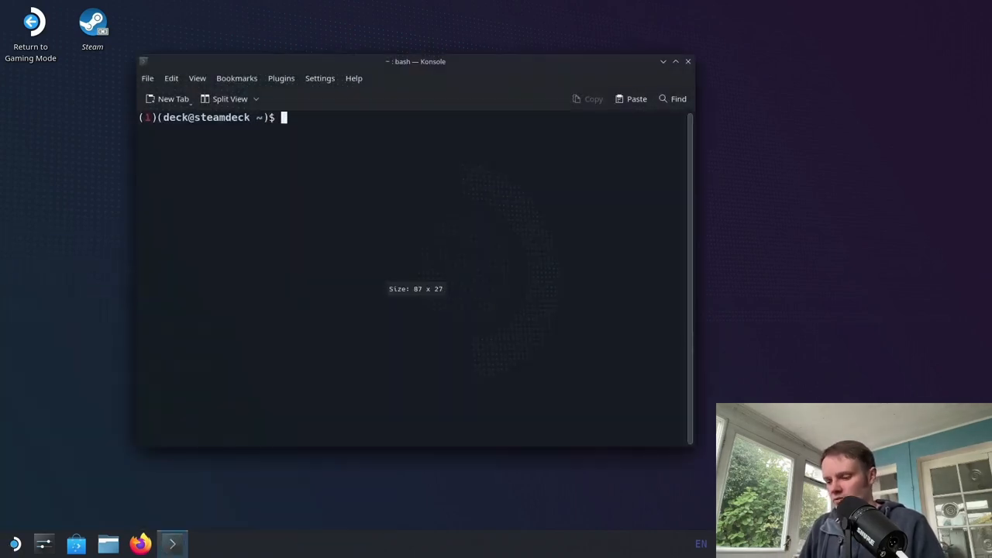
text(brew)
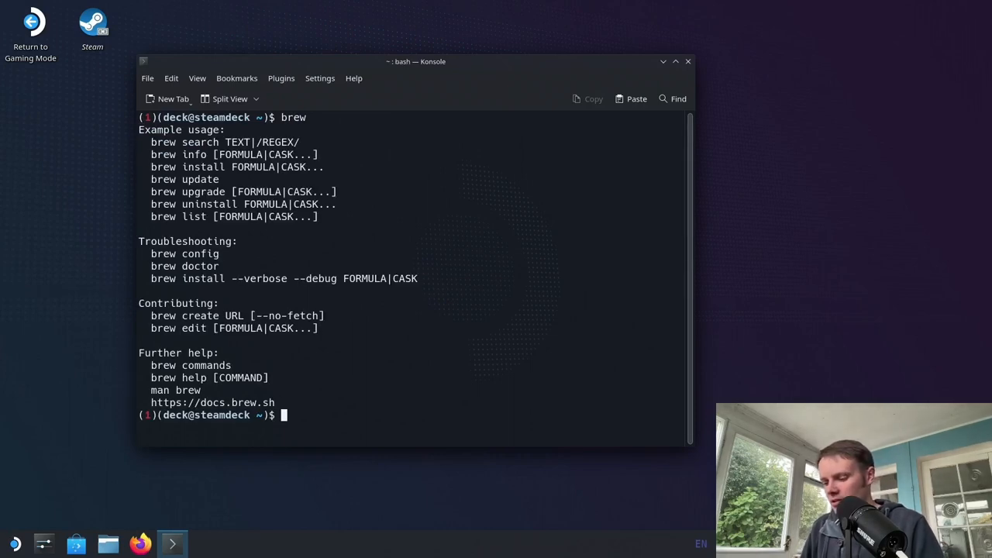
text(pipenv)
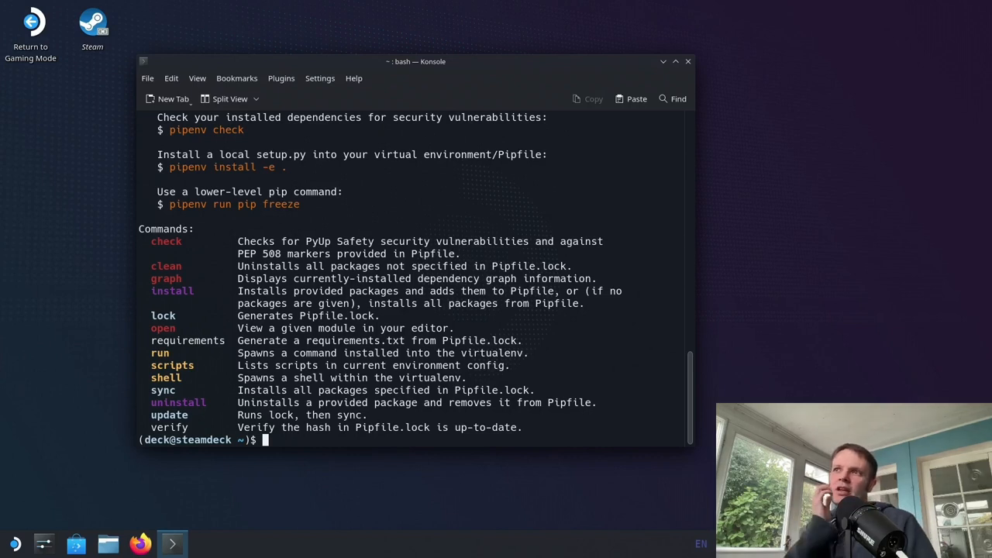
Step: Search the application launcher for VS Code and Docker
click(10, 545)
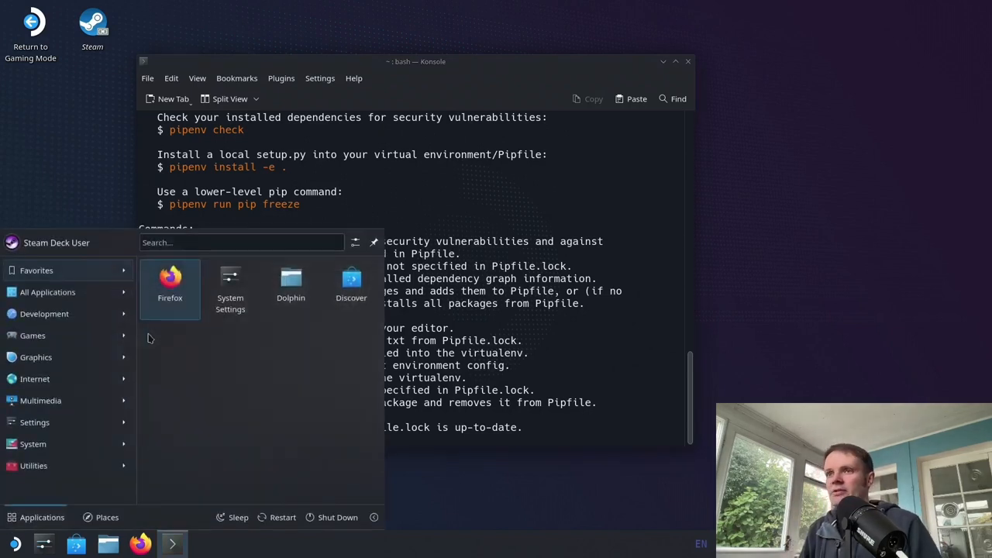
text(vsc)
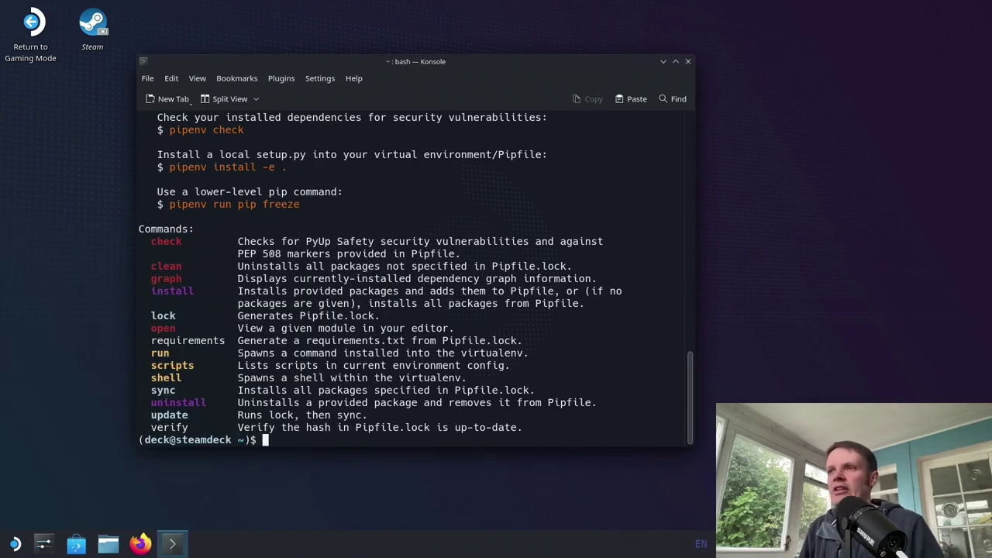
text(docker.com/_/hello-world)
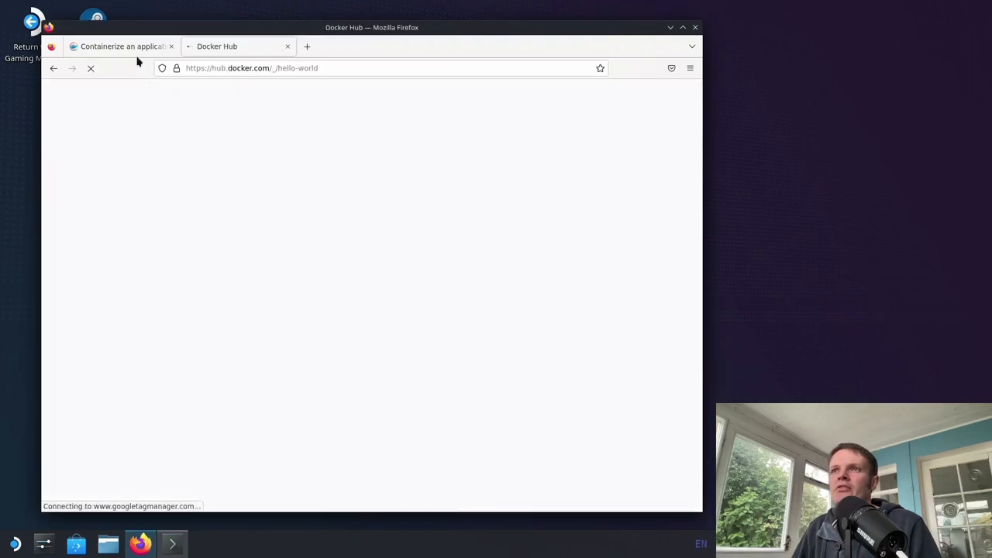
Step: Close the 'Containerize an application' tab and bring Konsole back to the front
click(171, 46)
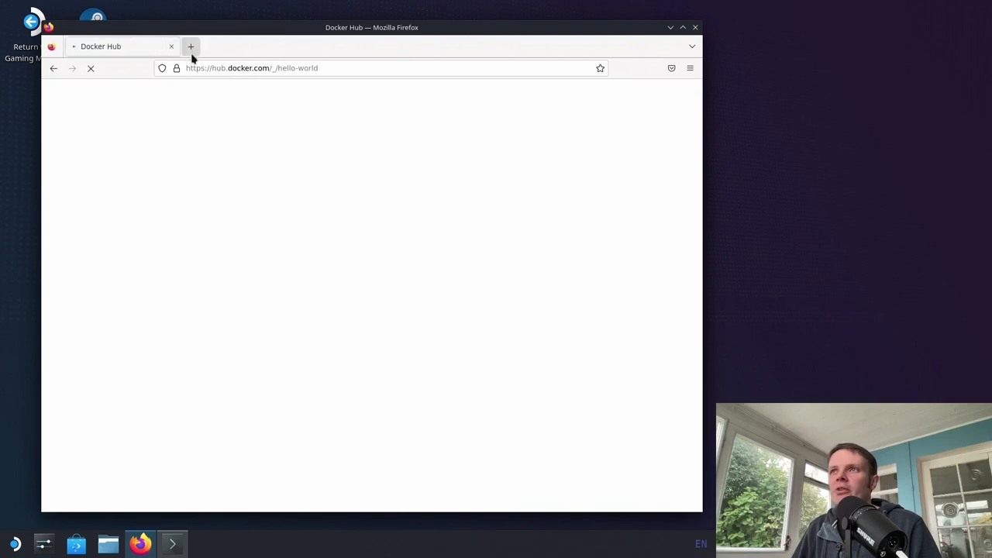
click(172, 544)
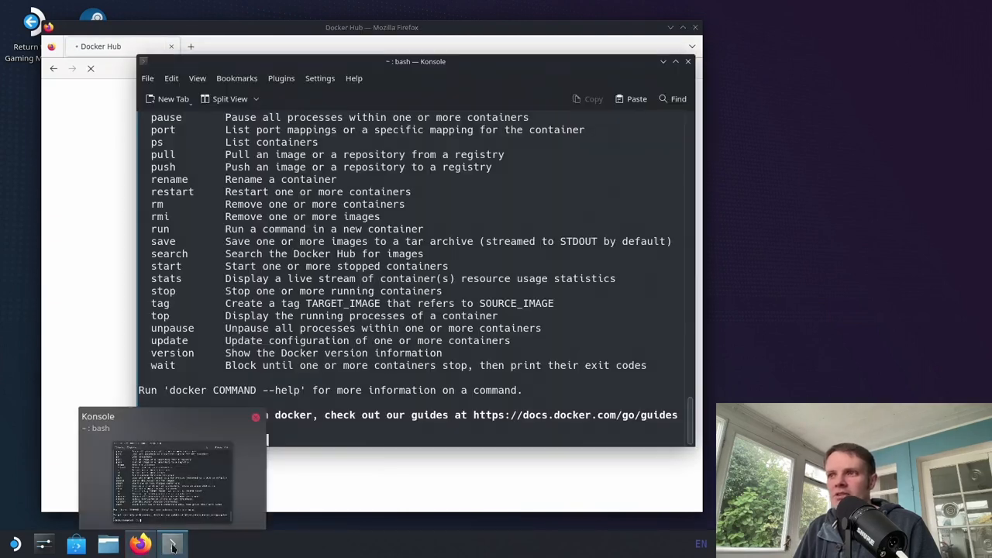
Step: Run 'docker run hello-world', which can't reach the daemon, then 'brew search docker'
text(docker run)
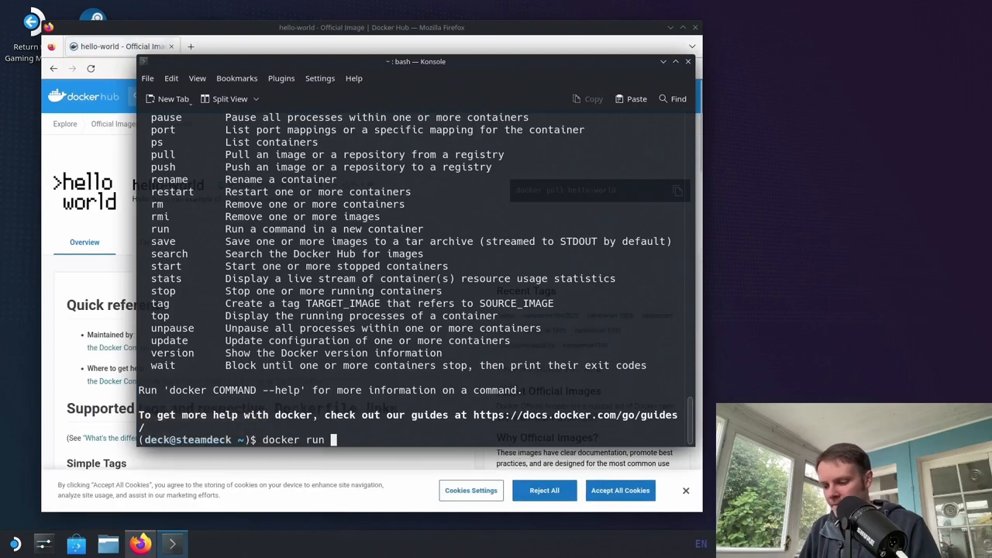
text(hello-world)
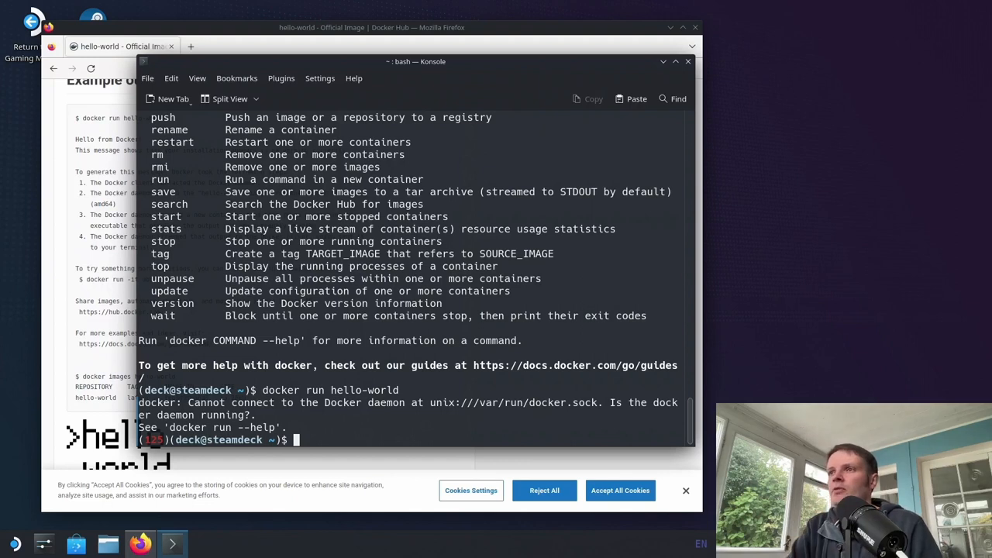
text(b)
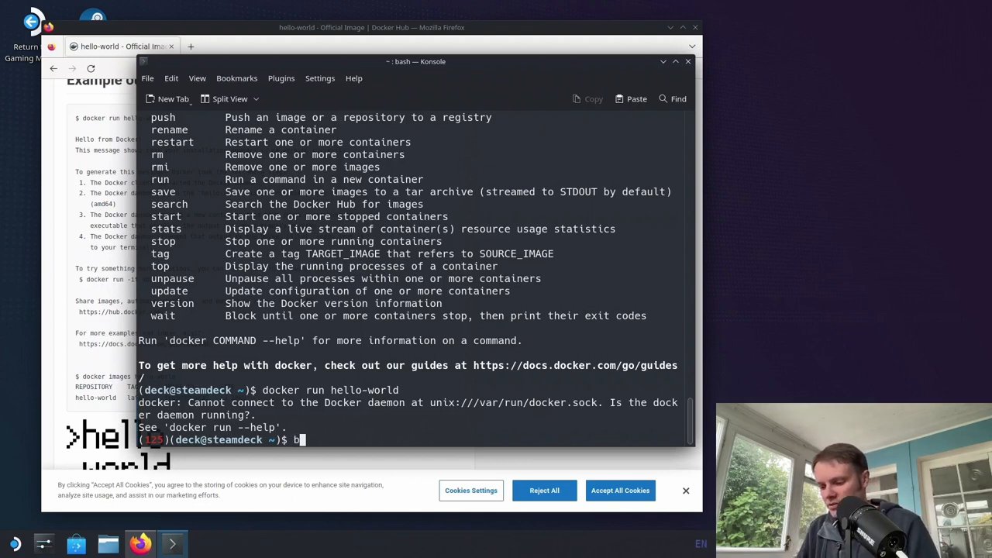
text(rew search docker)
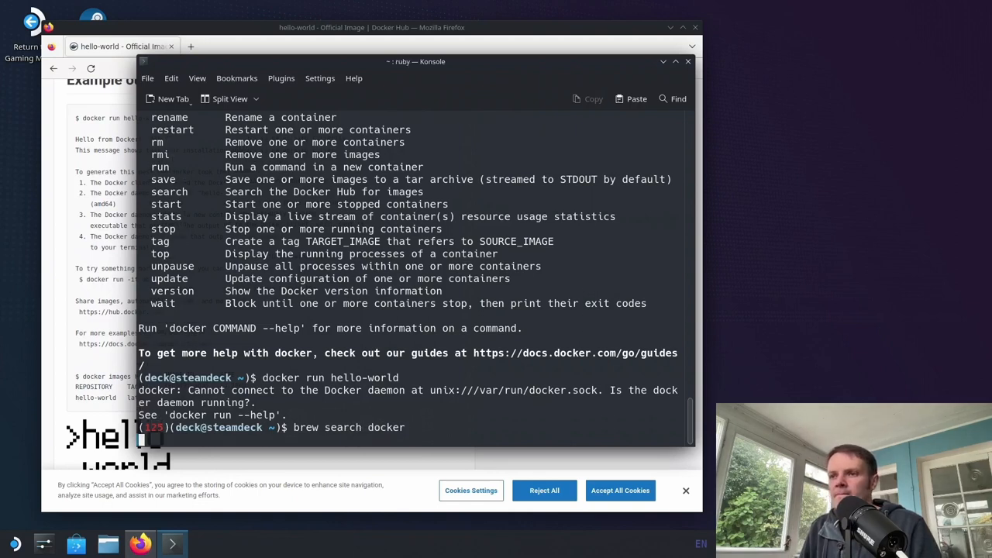
key(Return)
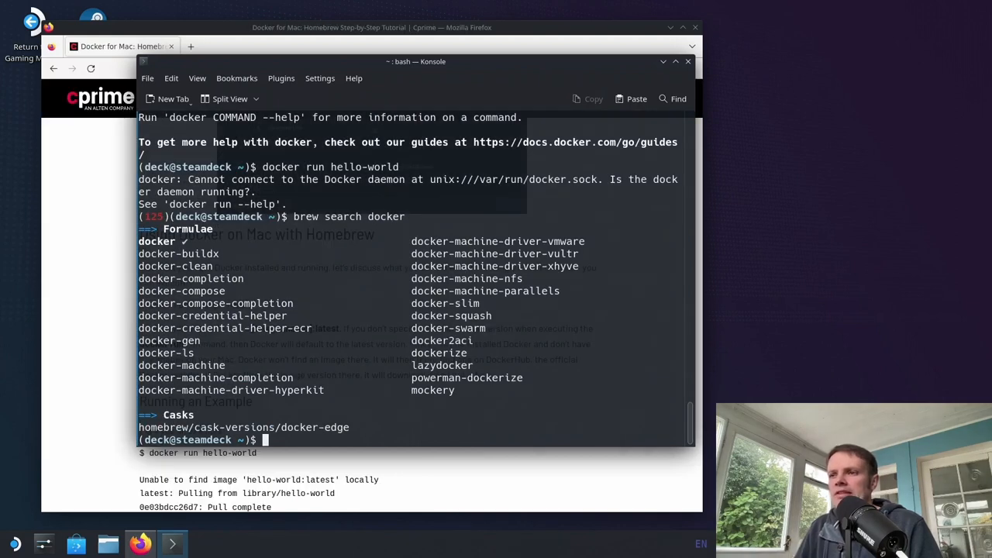
mouse_move(335, 303)
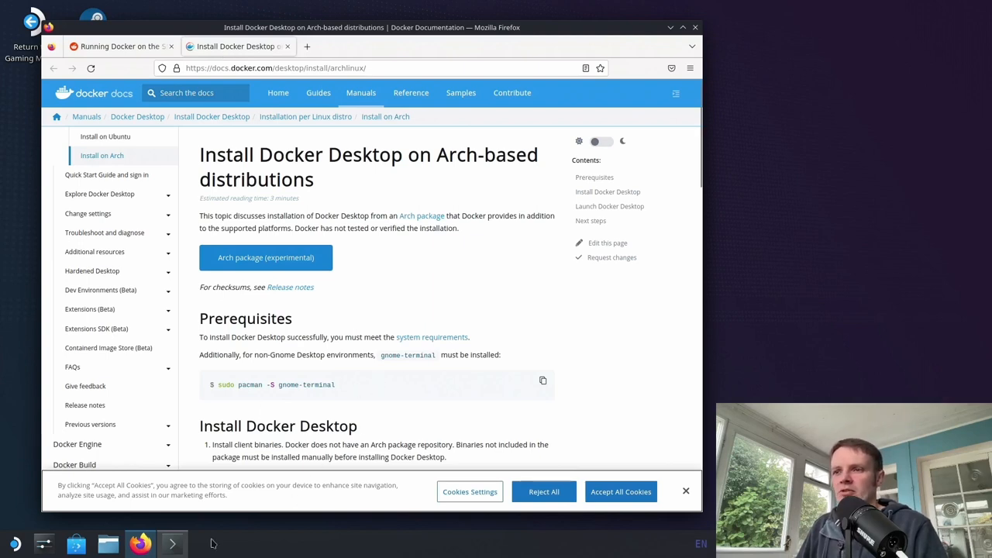
Step: Leave the Docker Desktop Arch-based install guide in Firefox and return to Konsole
click(174, 543)
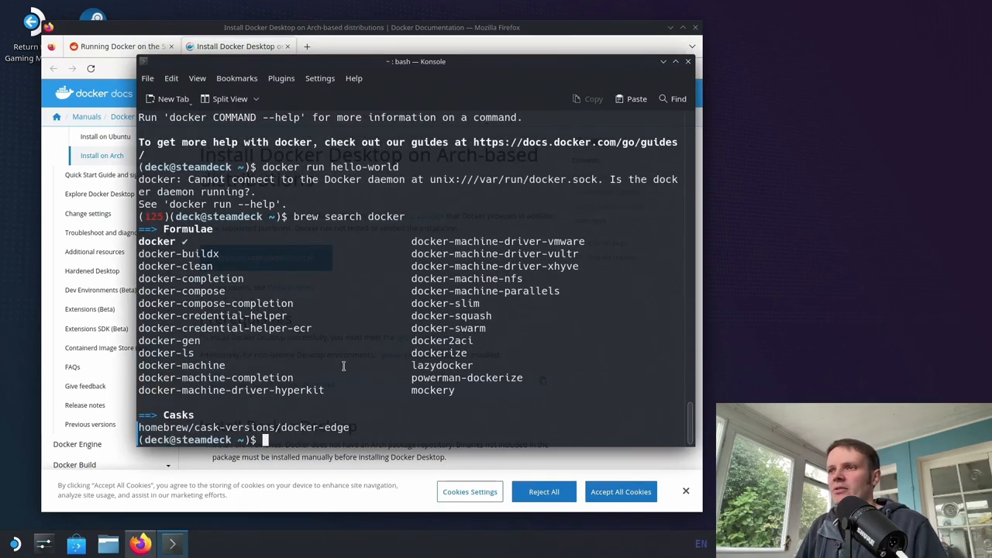
mouse_move(404, 422)
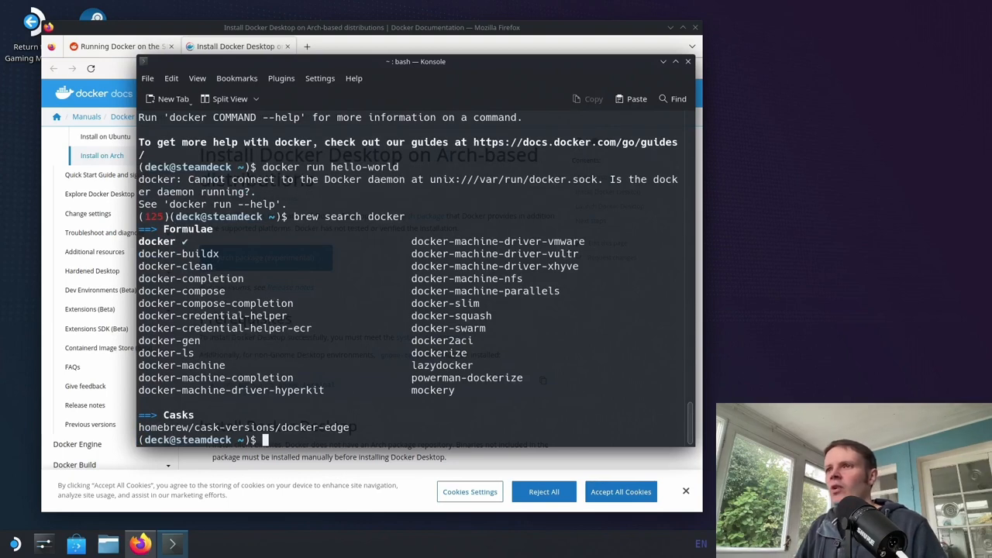
mouse_move(358, 333)
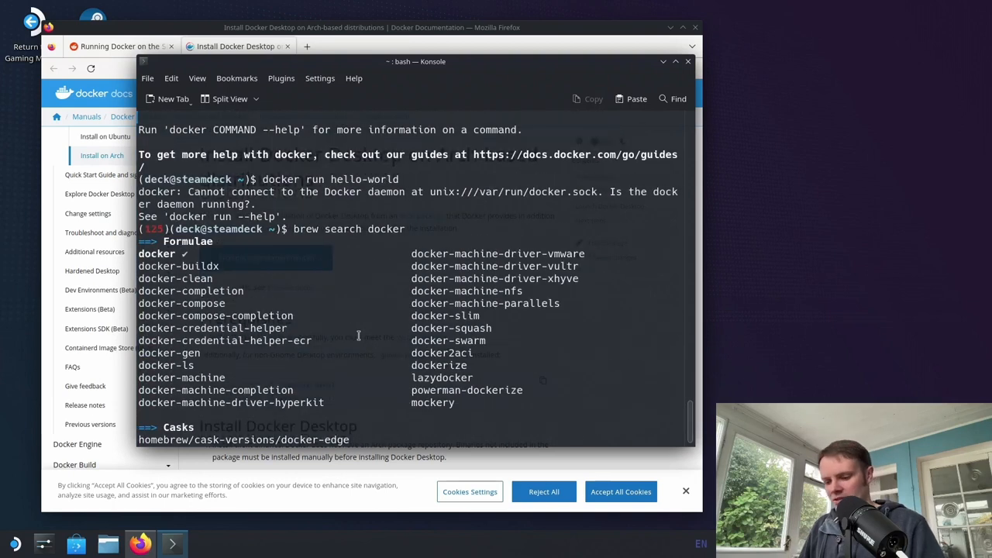
Step: Run docker --version to confirm Docker 20.10.20 is installed
text(docker --version)
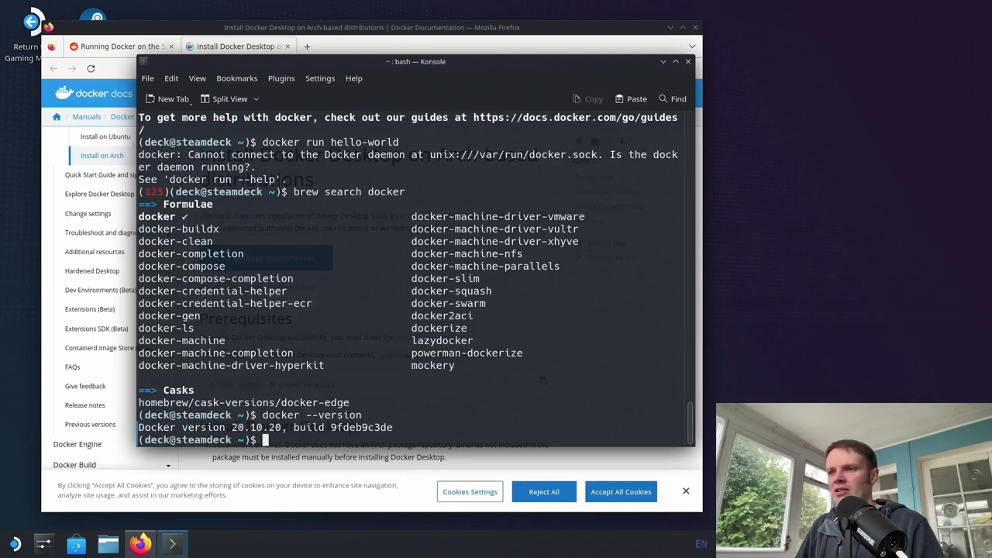
mouse_move(381, 336)
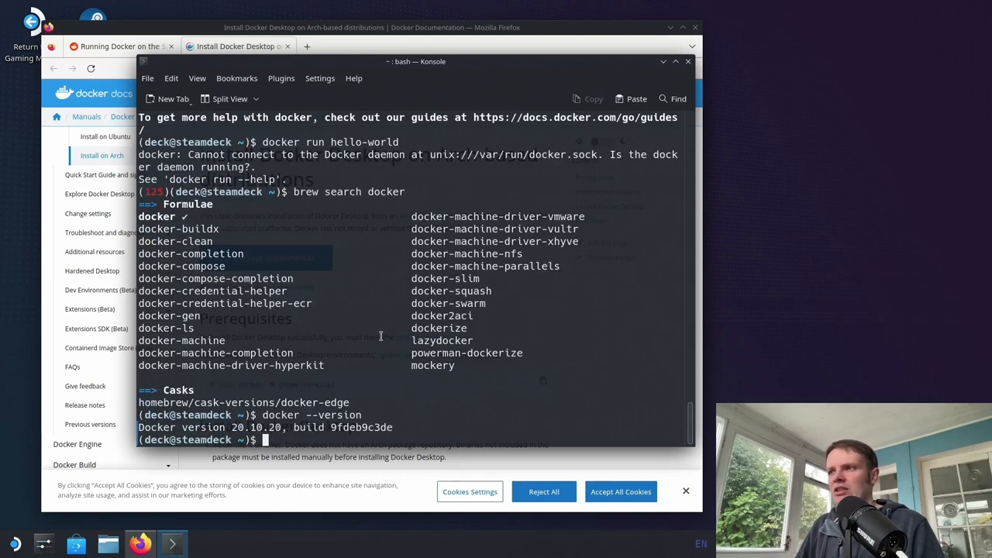
scroll(up, 3)
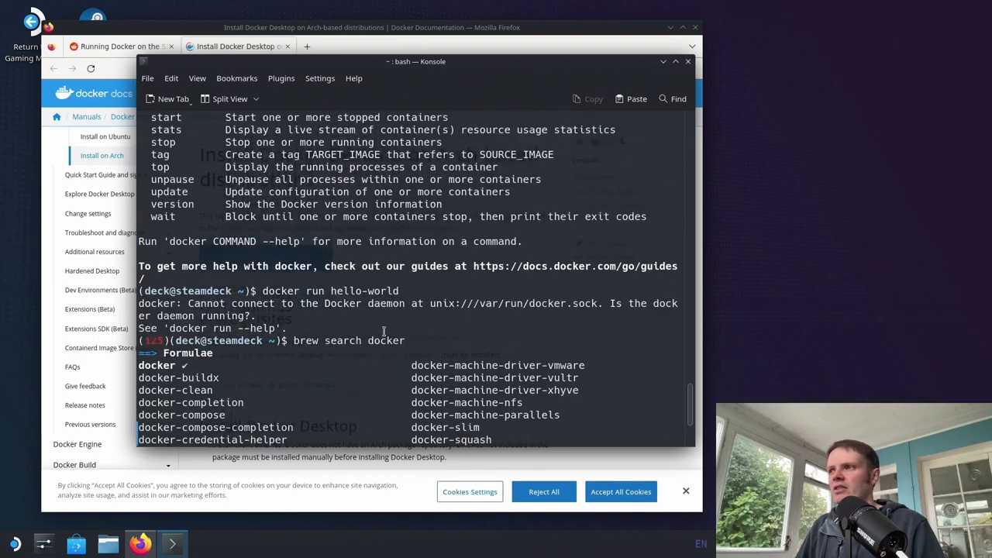
click(117, 45)
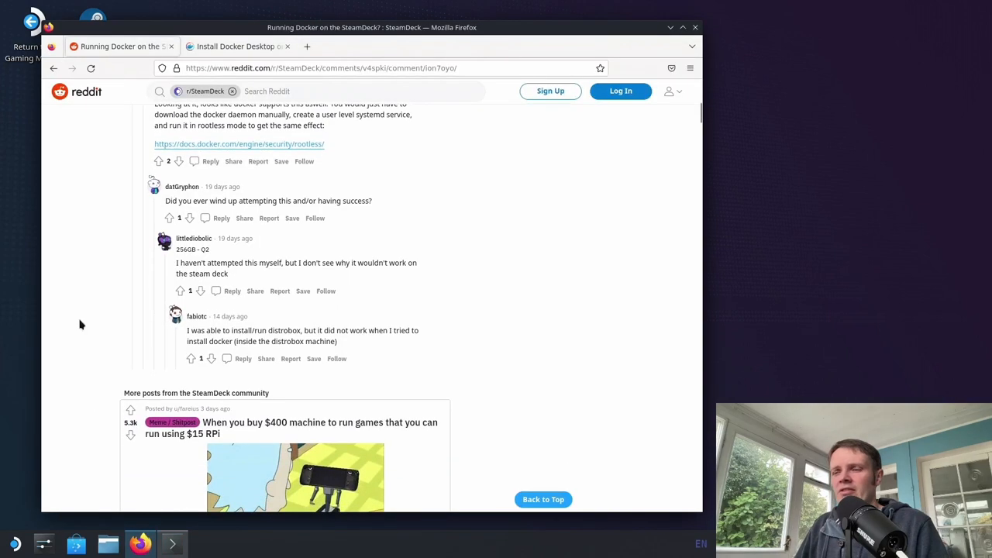
Step: Reopen the Arch-based Docker Desktop install guide, dismiss cookies, and read the systemctl start/stop section
scroll(up, 3)
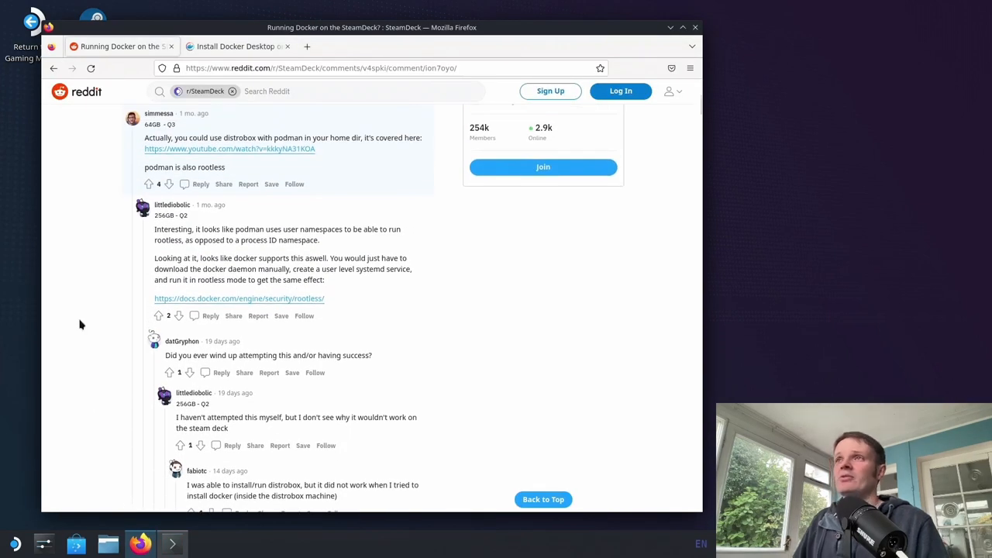
click(235, 45)
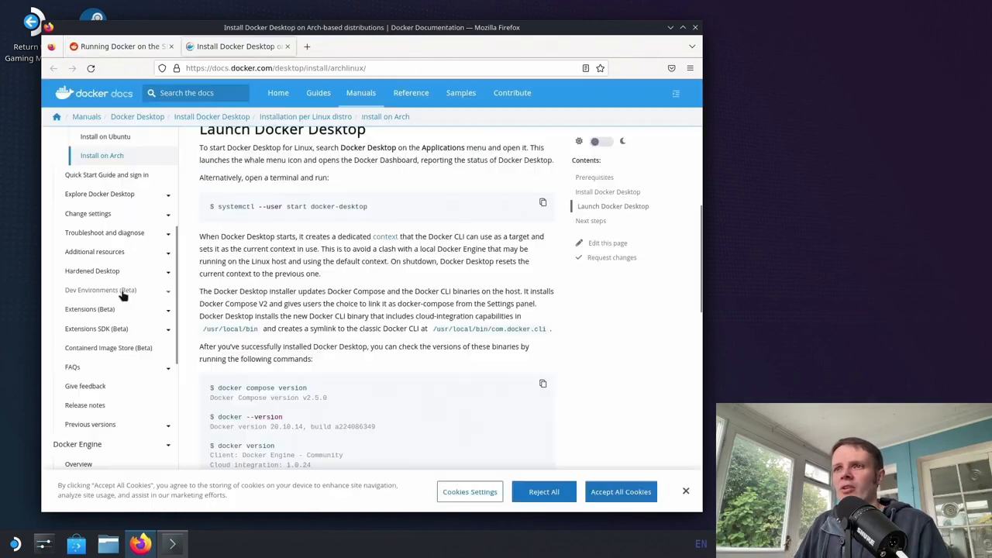
mouse_move(444, 289)
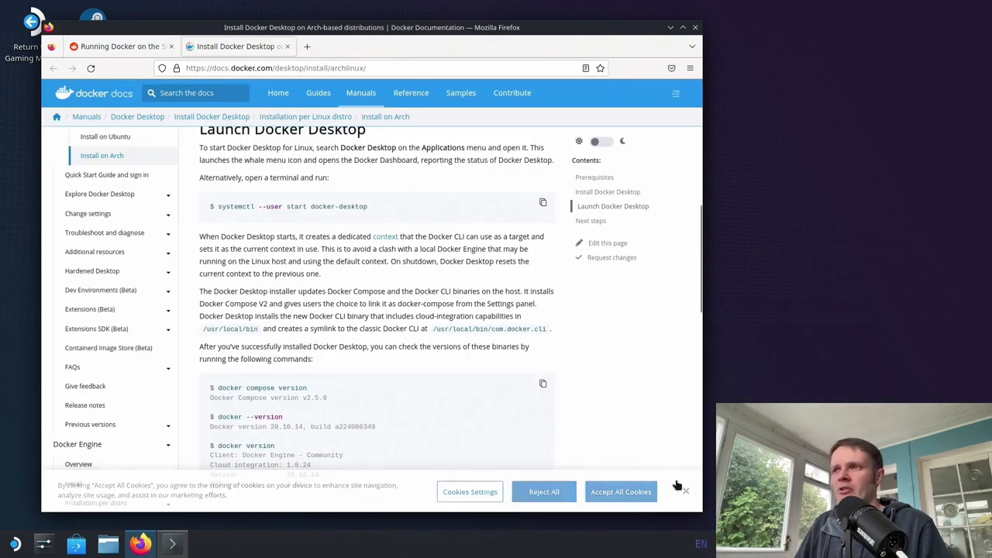
click(621, 491)
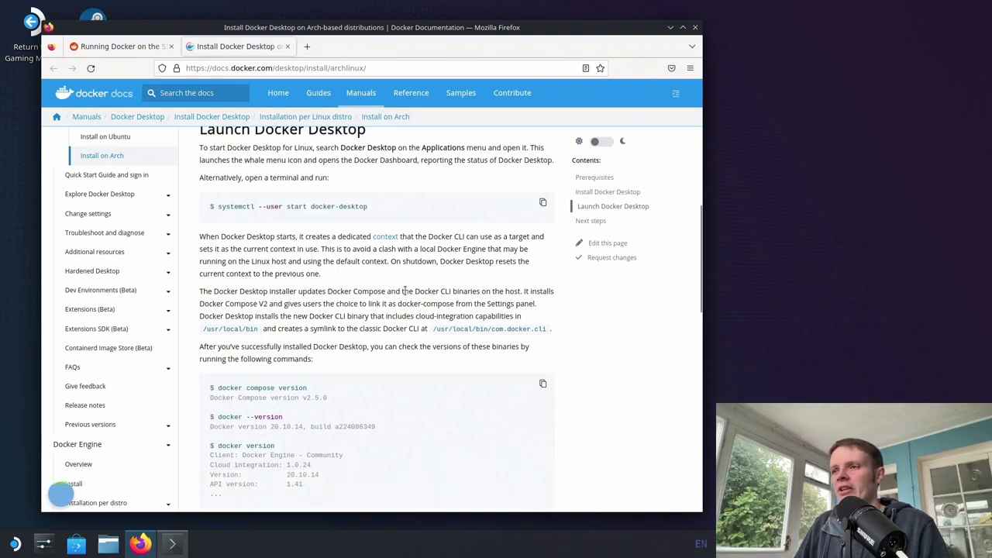
scroll(down, 3)
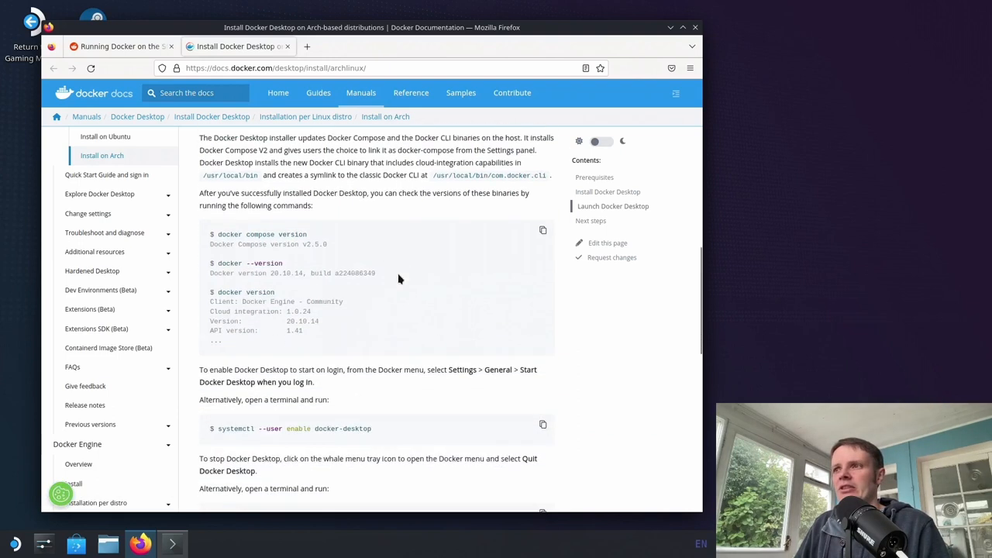
scroll(down, 3)
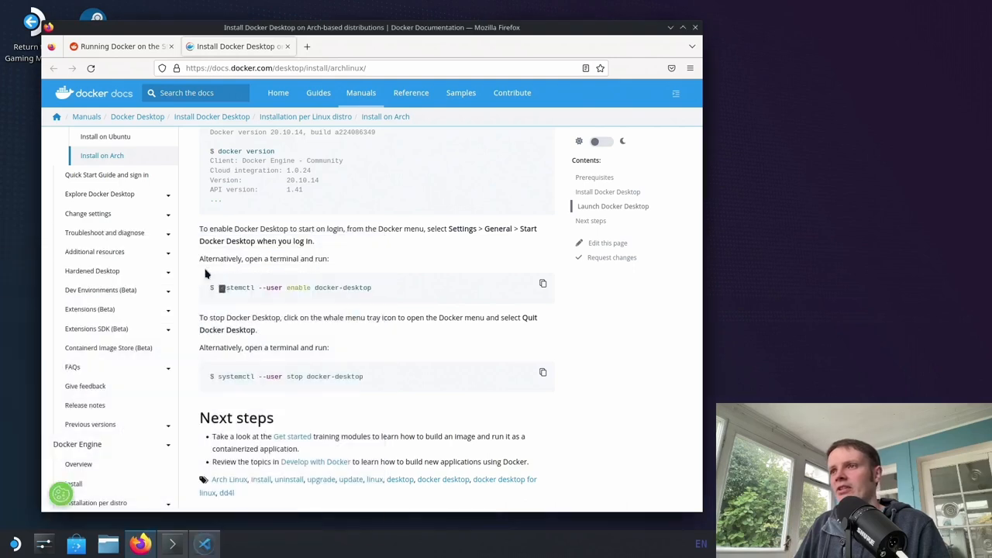
click(203, 544)
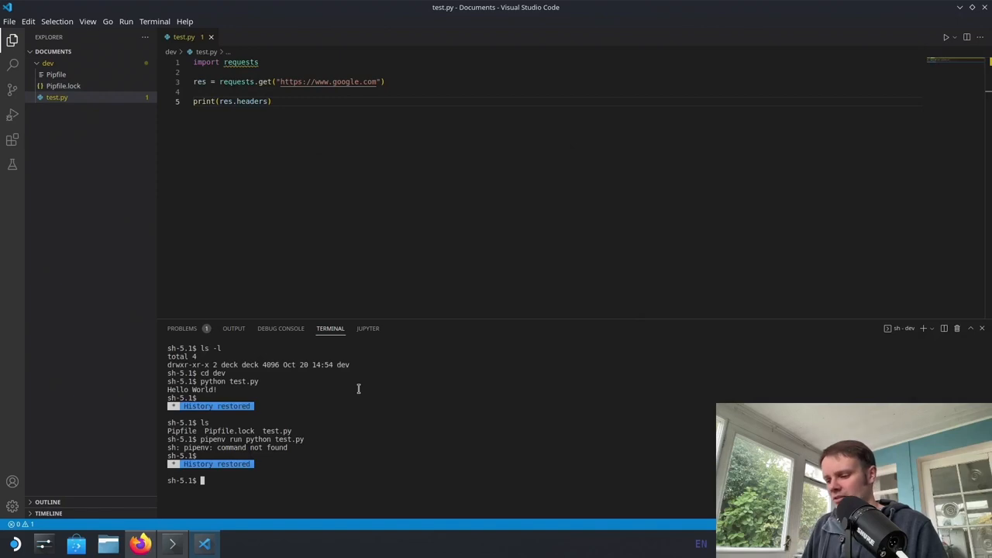
Step: Try brew and pipenv in VS Code's sh terminal, both reported as command not found
text(brew)
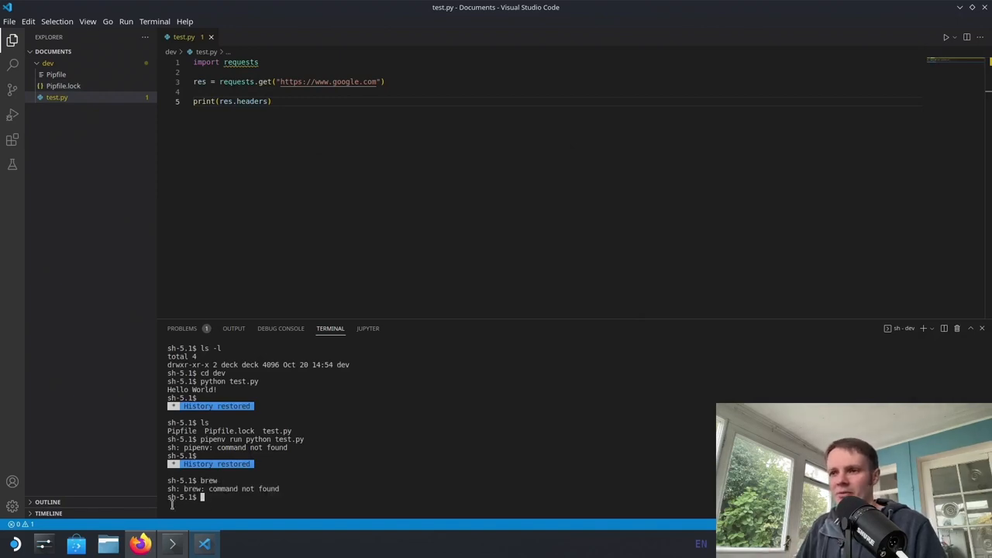
mouse_move(221, 348)
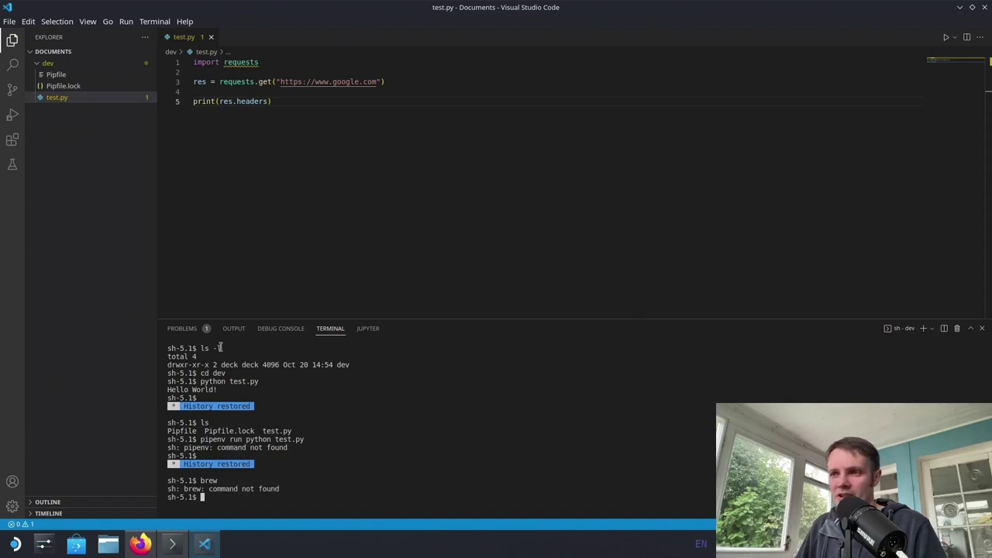
mouse_move(425, 474)
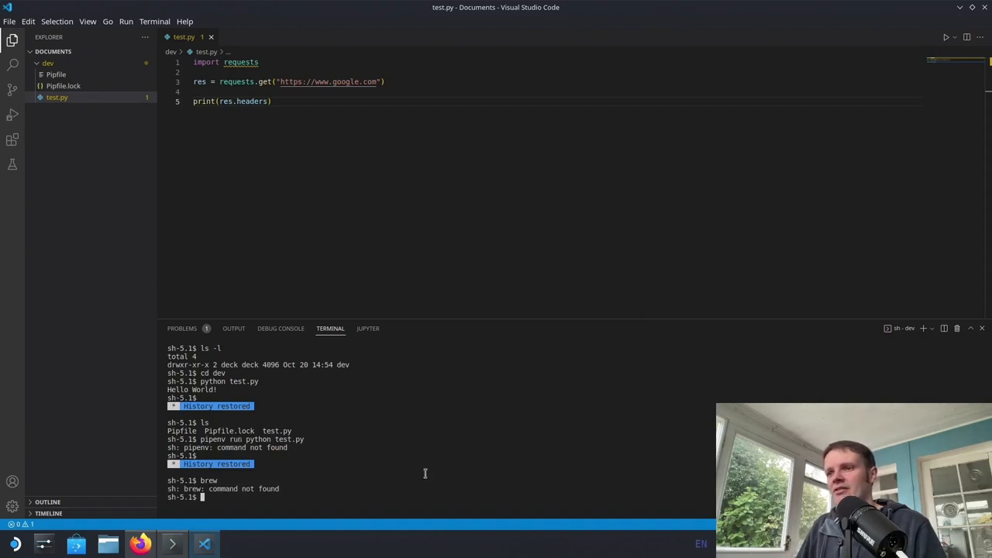
mouse_move(393, 430)
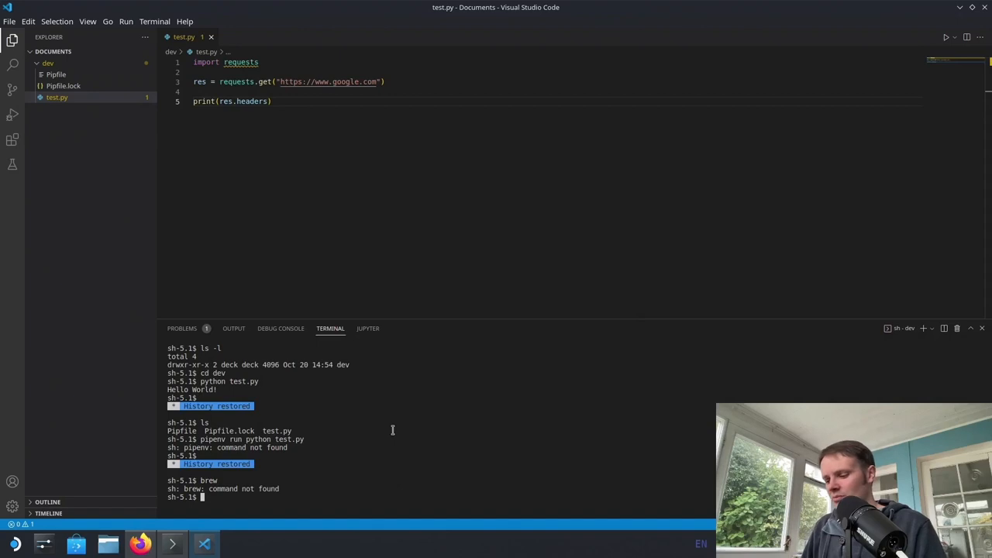
text(pipenv)
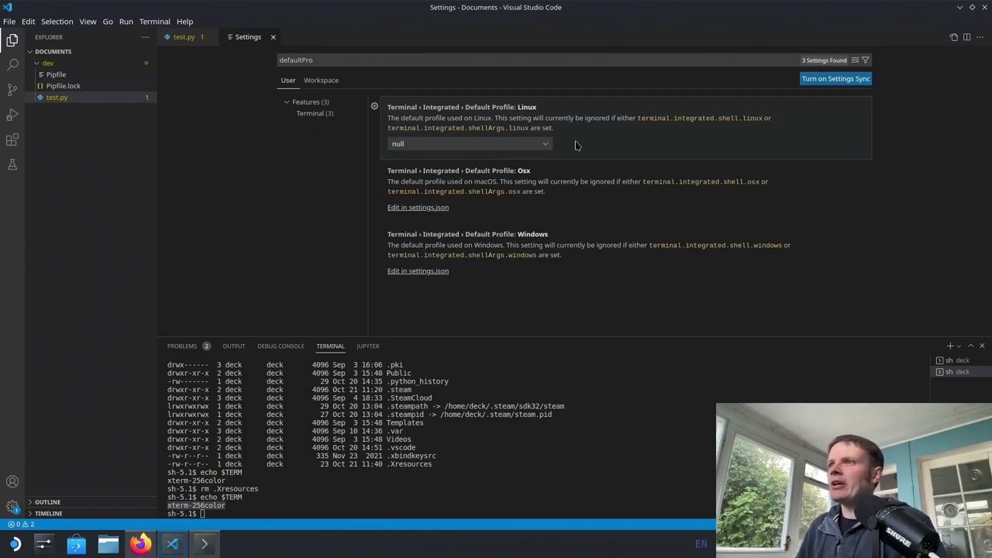
mouse_move(369, 20)
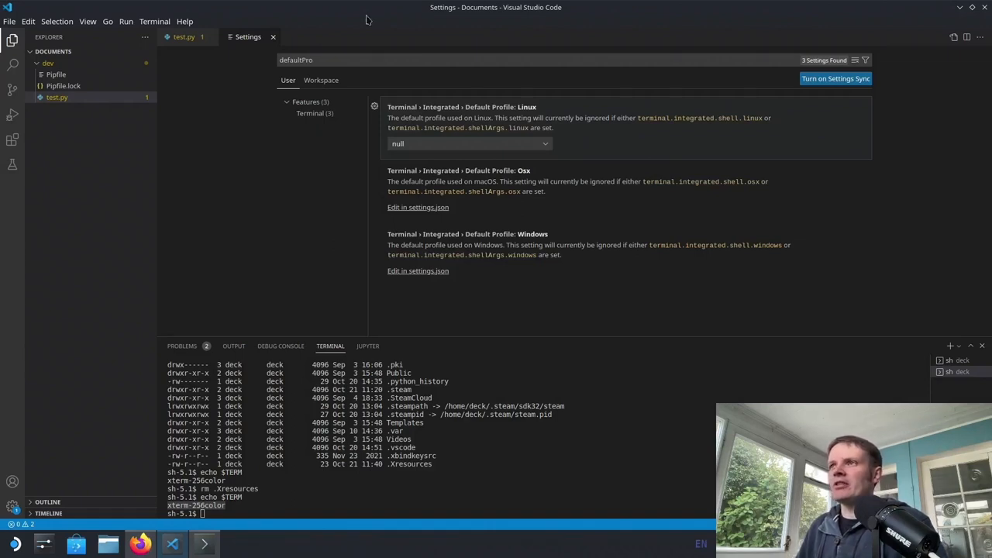
mouse_move(454, 113)
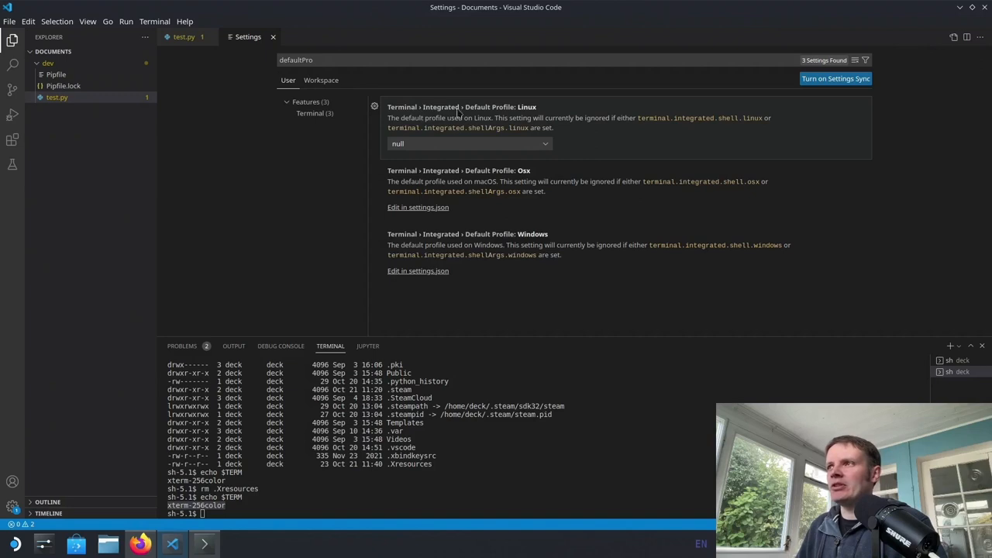
mouse_move(514, 117)
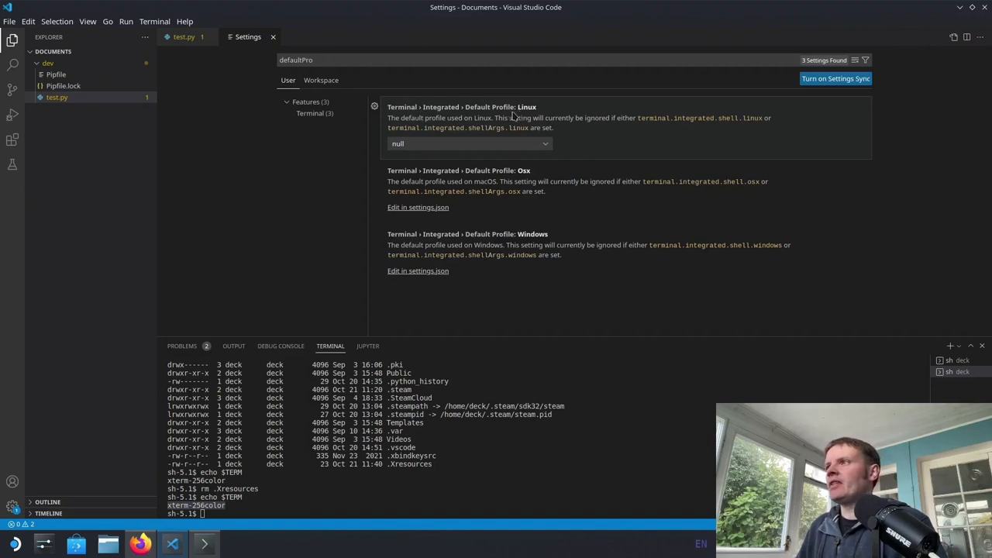
mouse_move(666, 141)
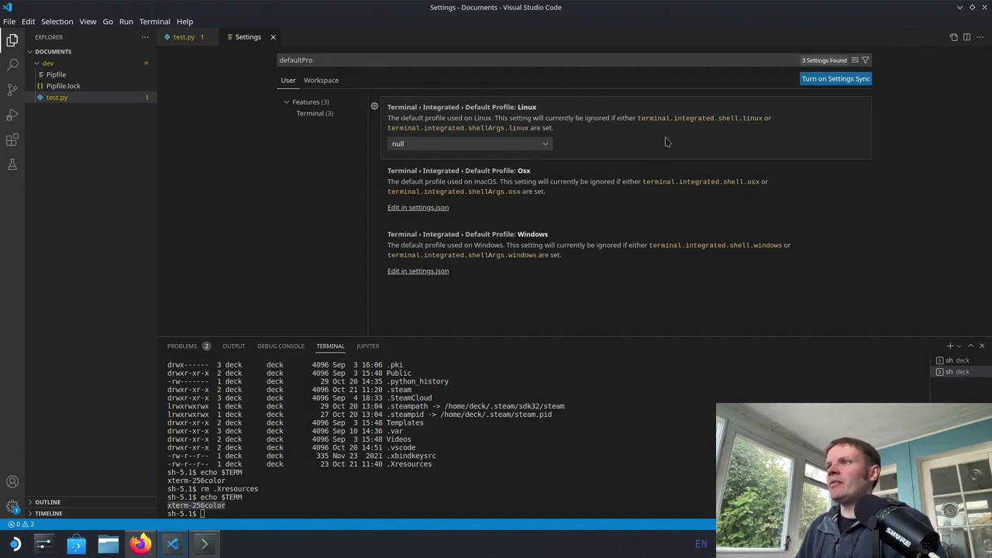
Step: Set Terminal › Integrated › Default Profile: Linux from null to bash
click(469, 143)
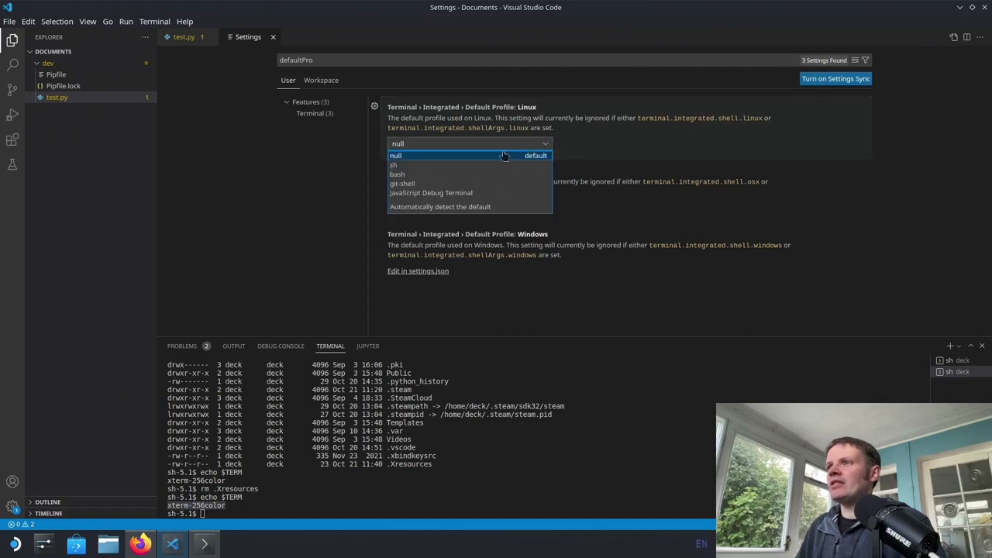
mouse_move(392, 164)
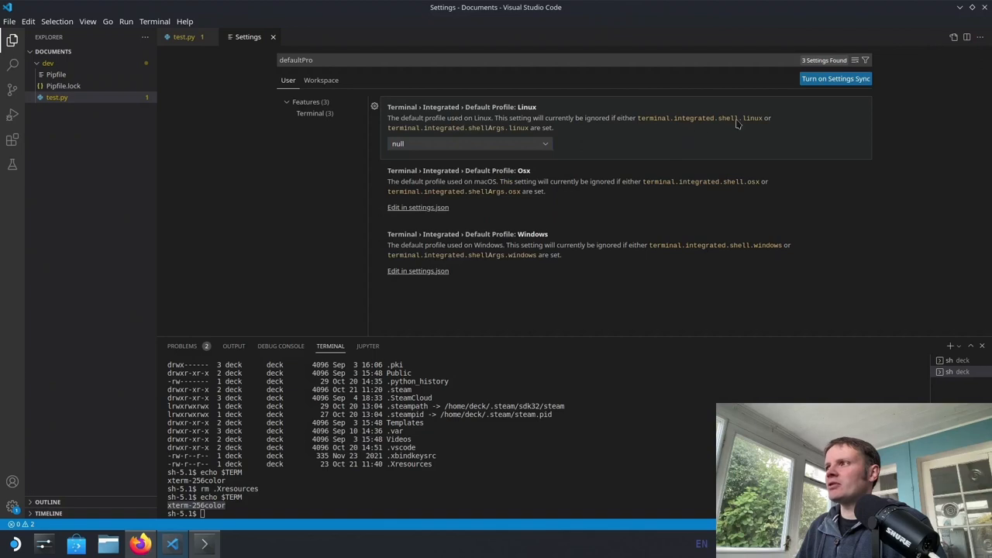
mouse_move(496, 127)
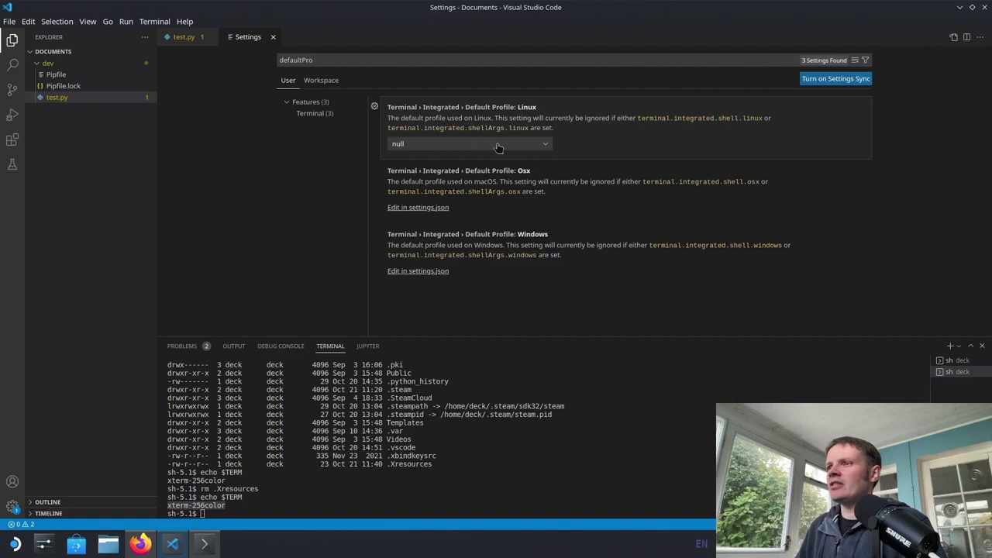
click(468, 143)
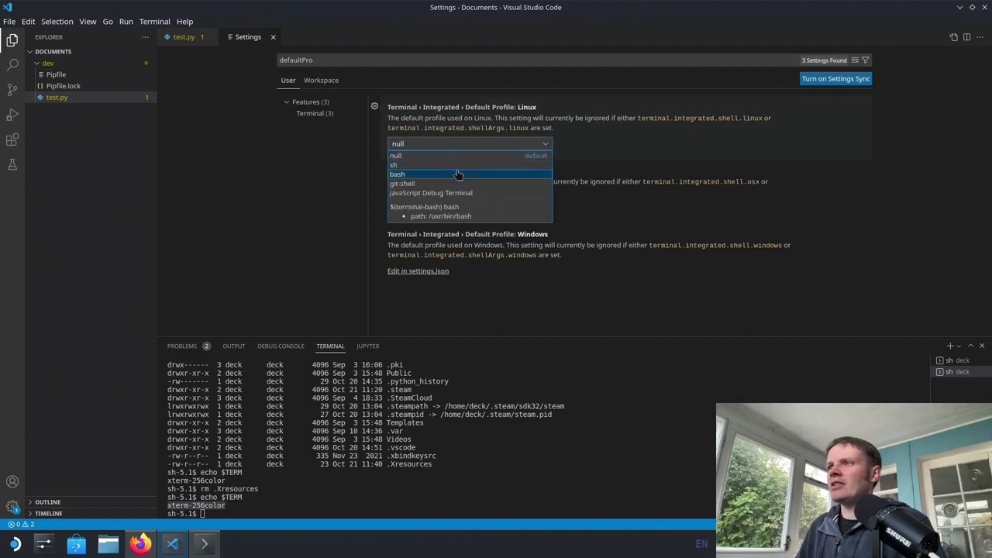
click(399, 173)
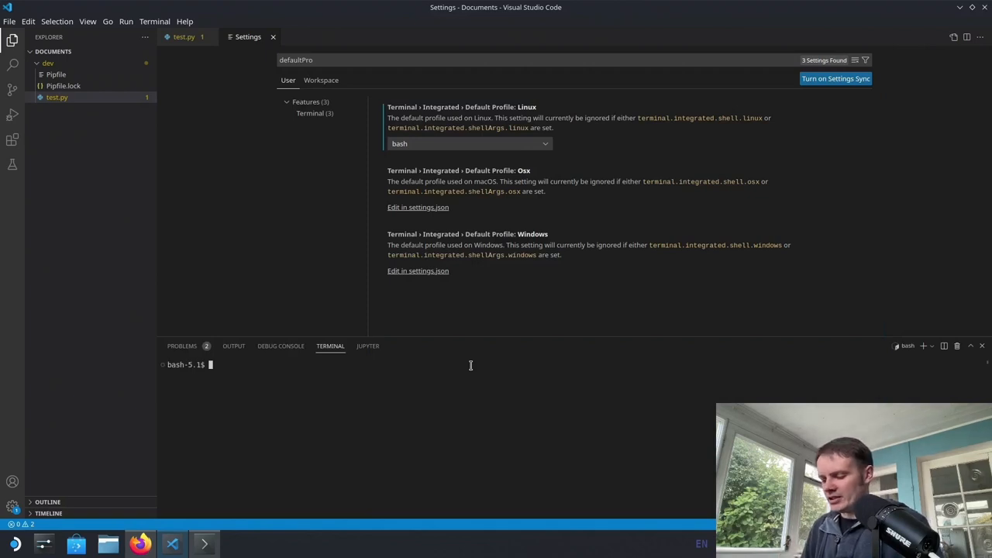
Step: Run linux, brew and pipenv in the bash terminal to show their usage help
text(linux)
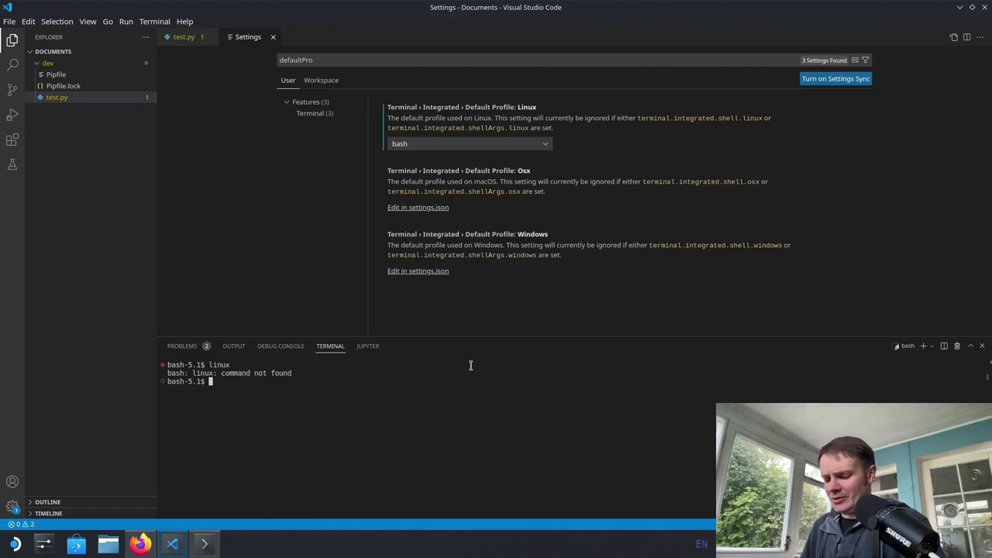
text(brew)
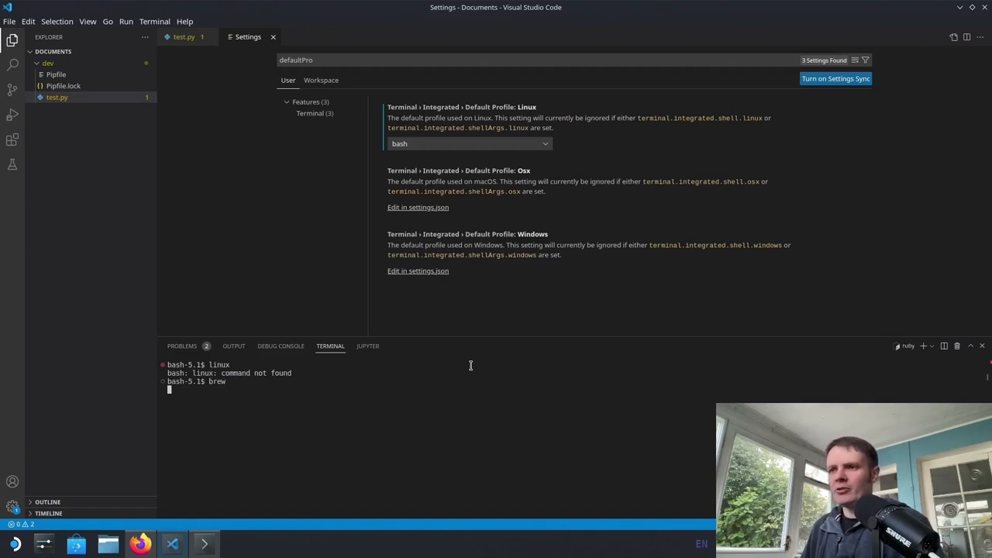
key(Enter)
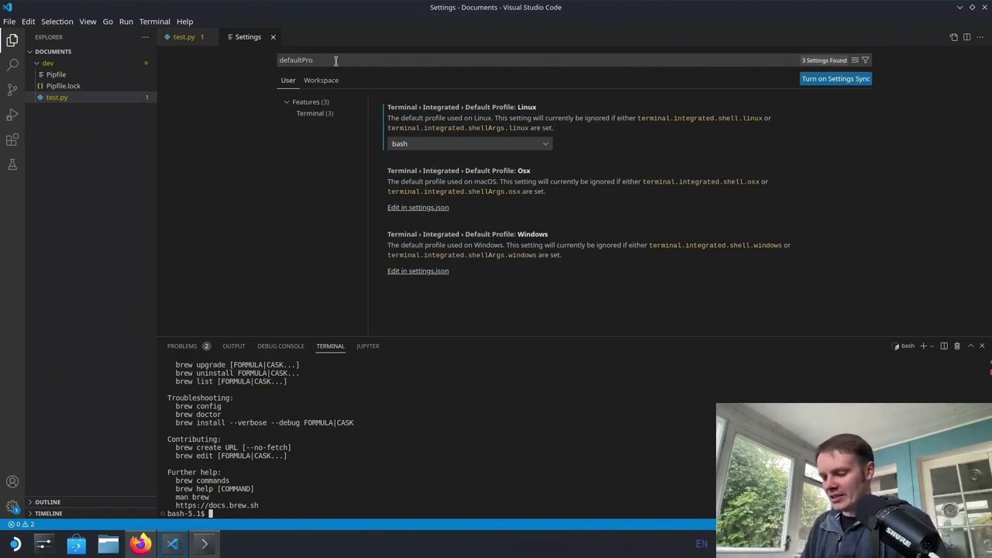
text(pipenv)
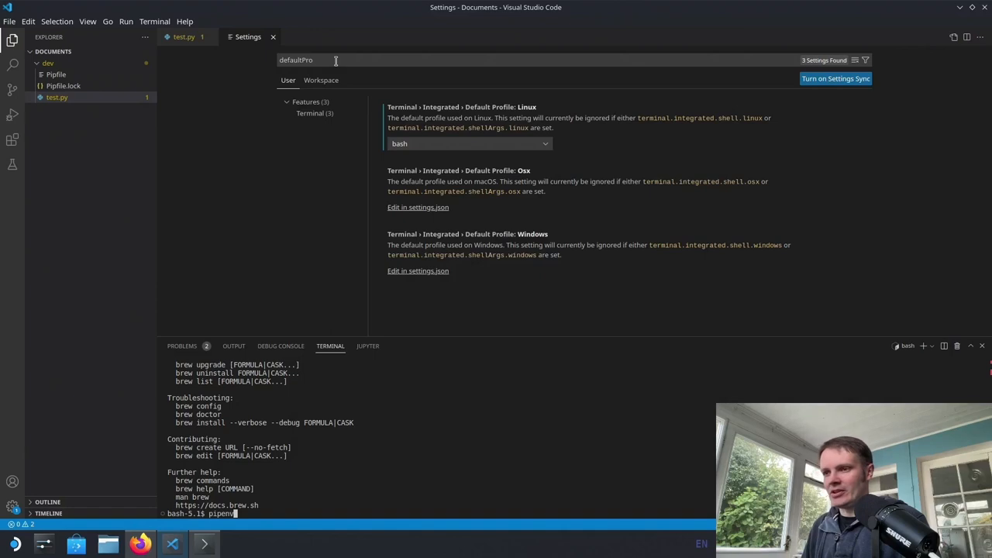
key(Enter)
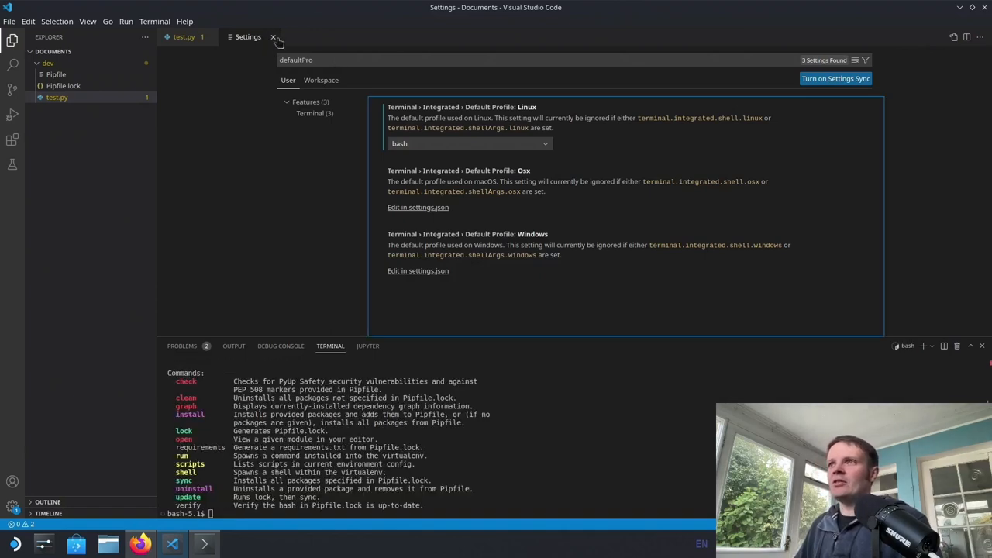
Step: Close Settings and run 'pipenv run python test.py' to print google.com's response headers
click(271, 37)
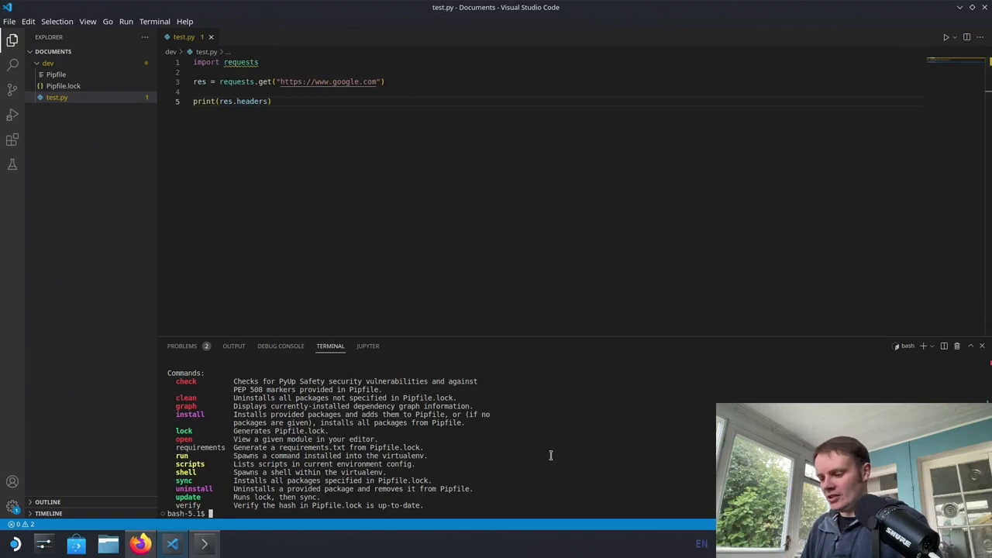
text(pipenv run pytho)
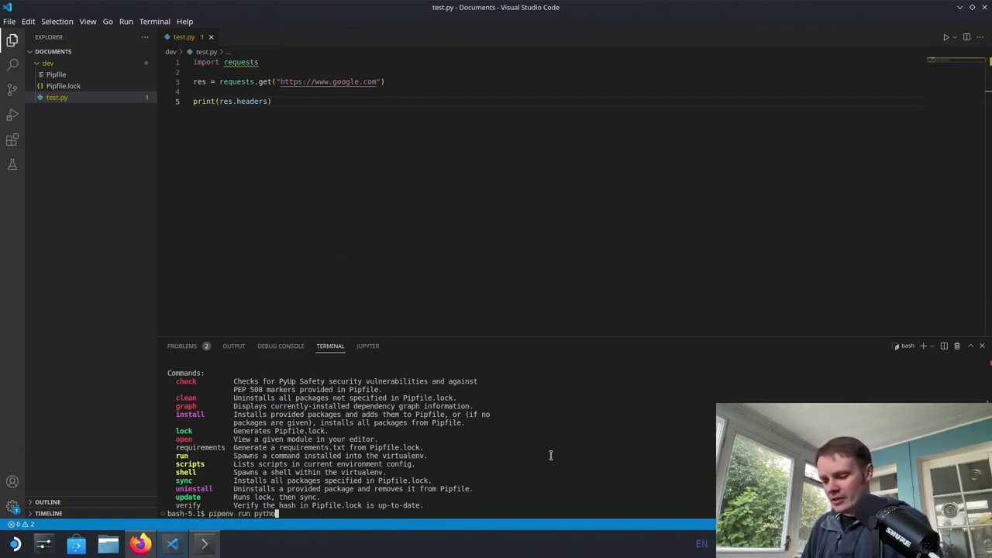
text(te)
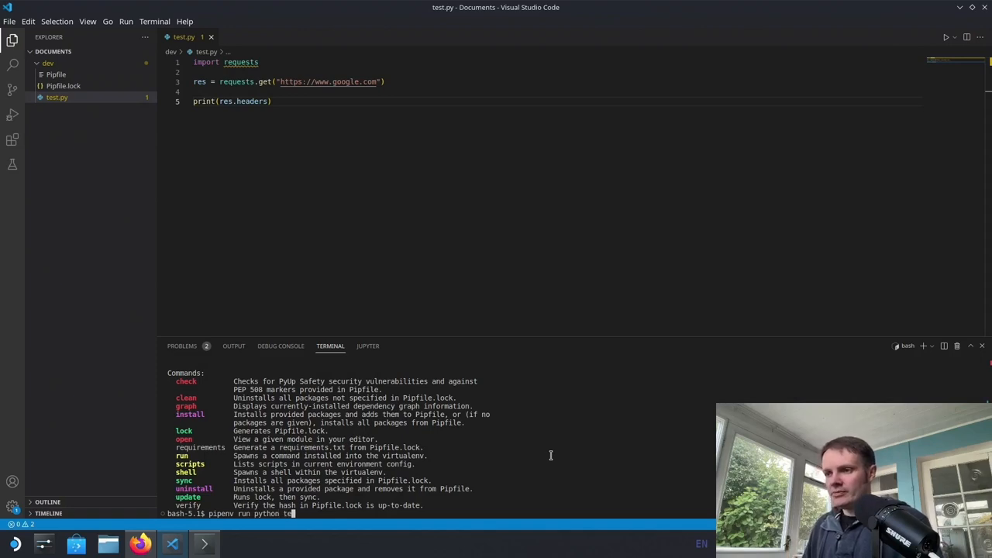
key(Enter)
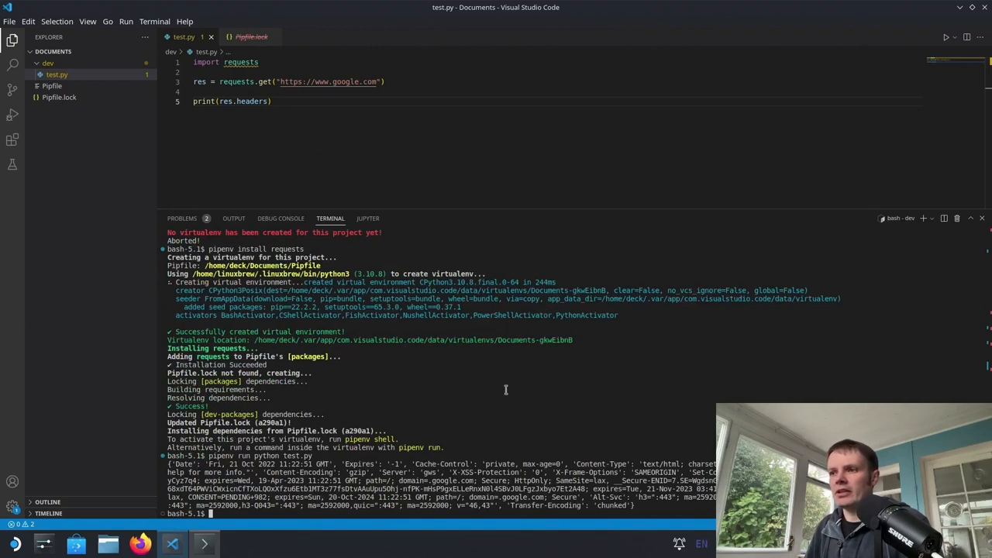
mouse_move(240, 541)
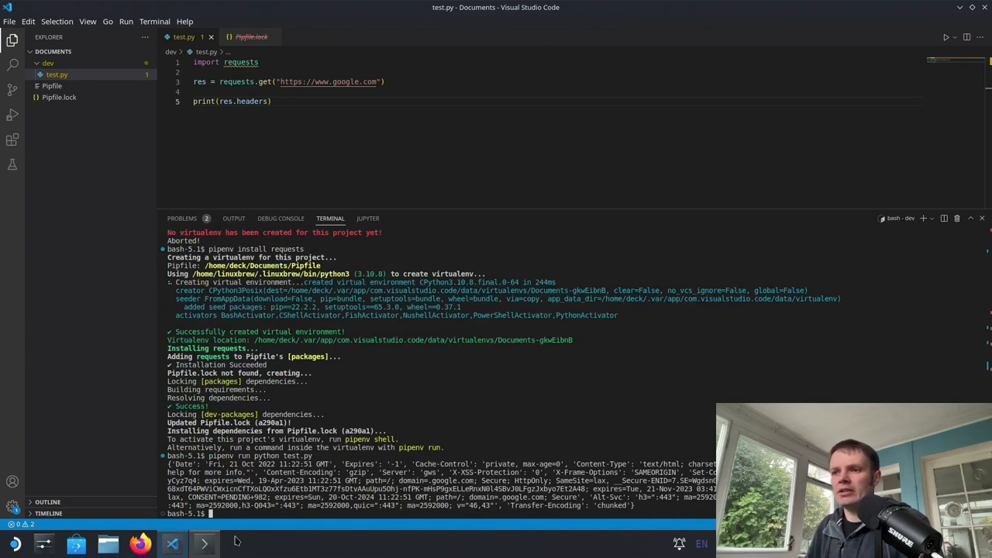